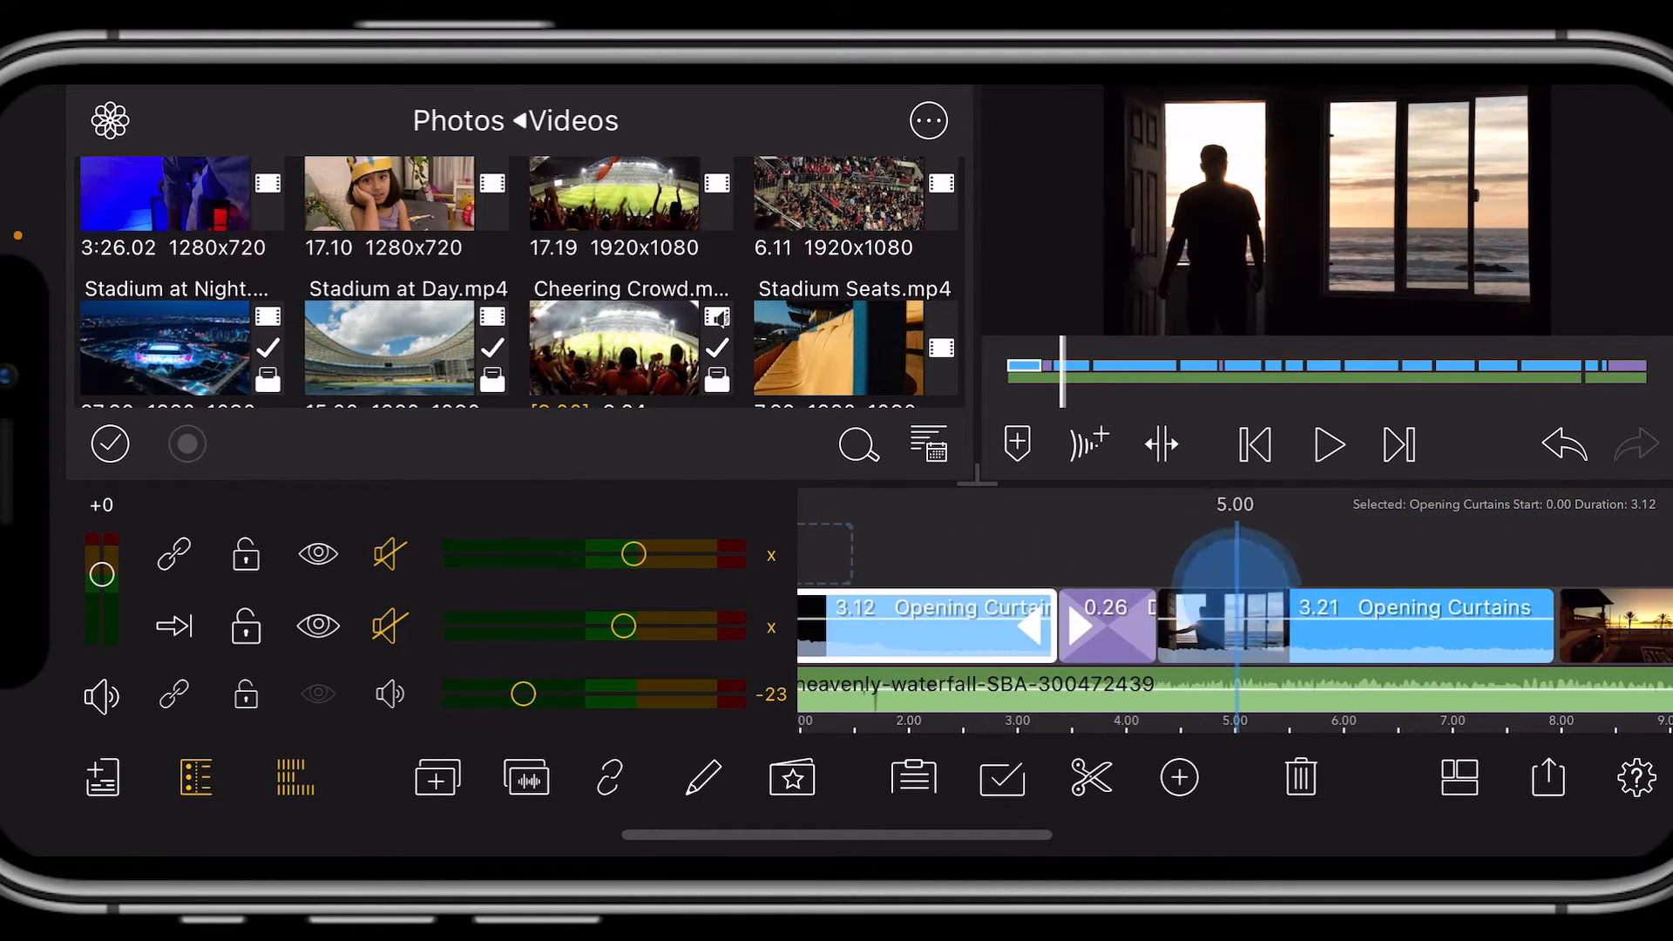
Multi-select all 20 clips from the first through the closing dip.
{"action": "left_click", "coordinate": [1001, 777]}
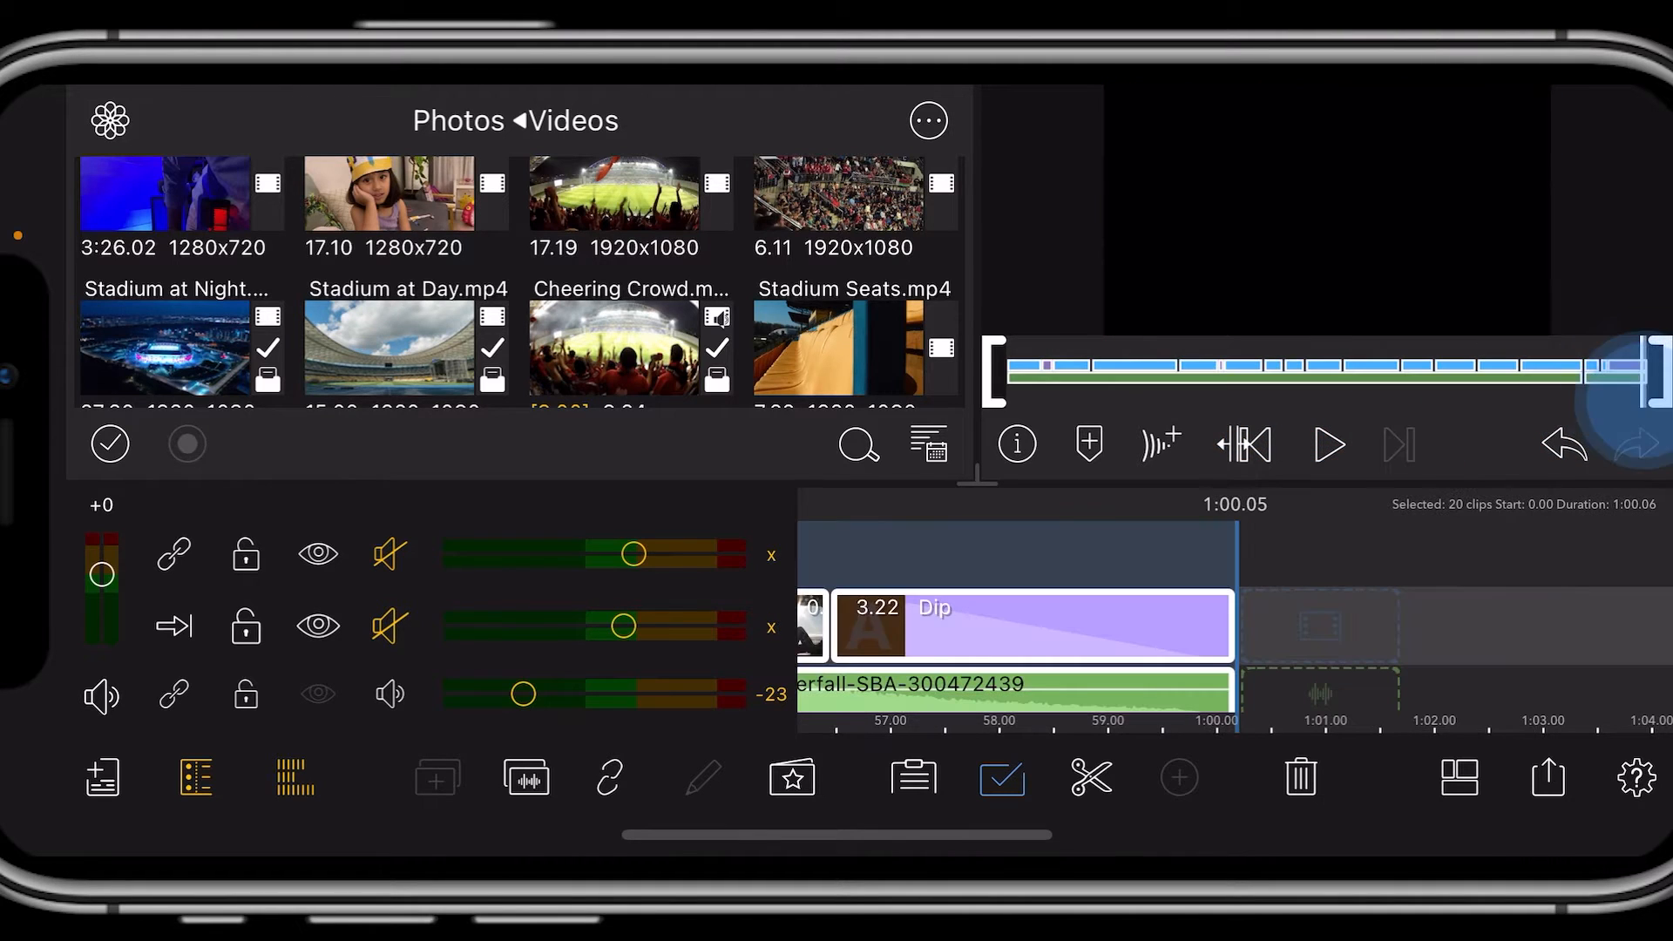
{"action": "left_click", "coordinate": [1637, 444]}
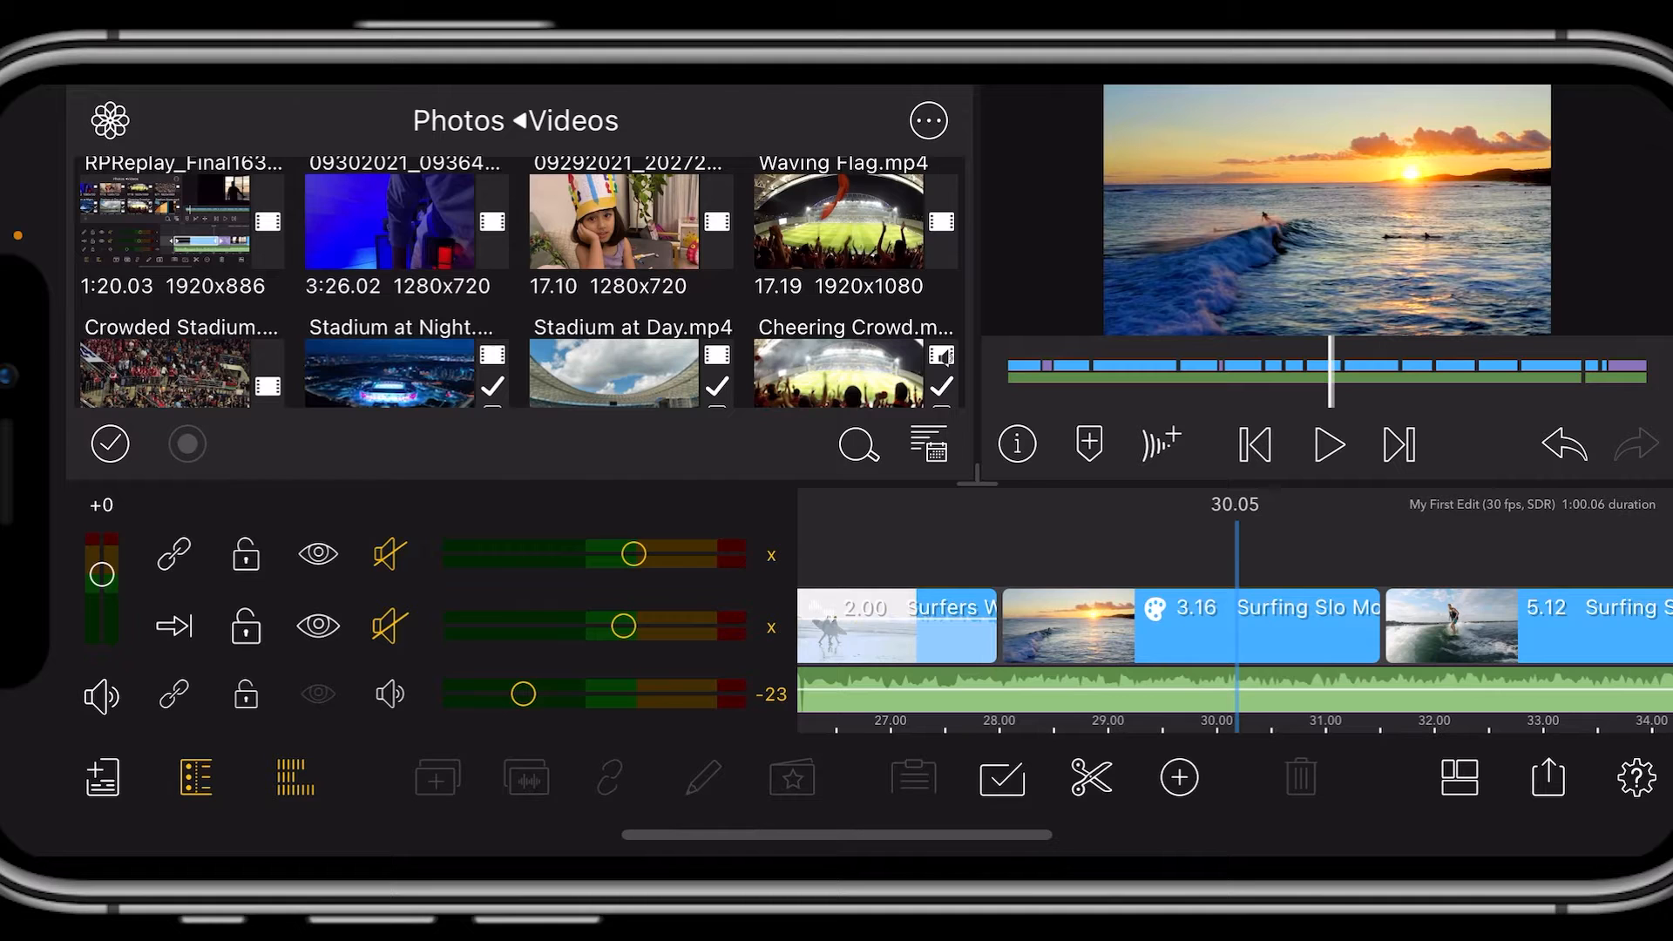
Select Surfing Slo Mo 1 and bring up its Color & Effects settings in the clip editor.
{"action": "left_click", "coordinate": [1504, 523]}
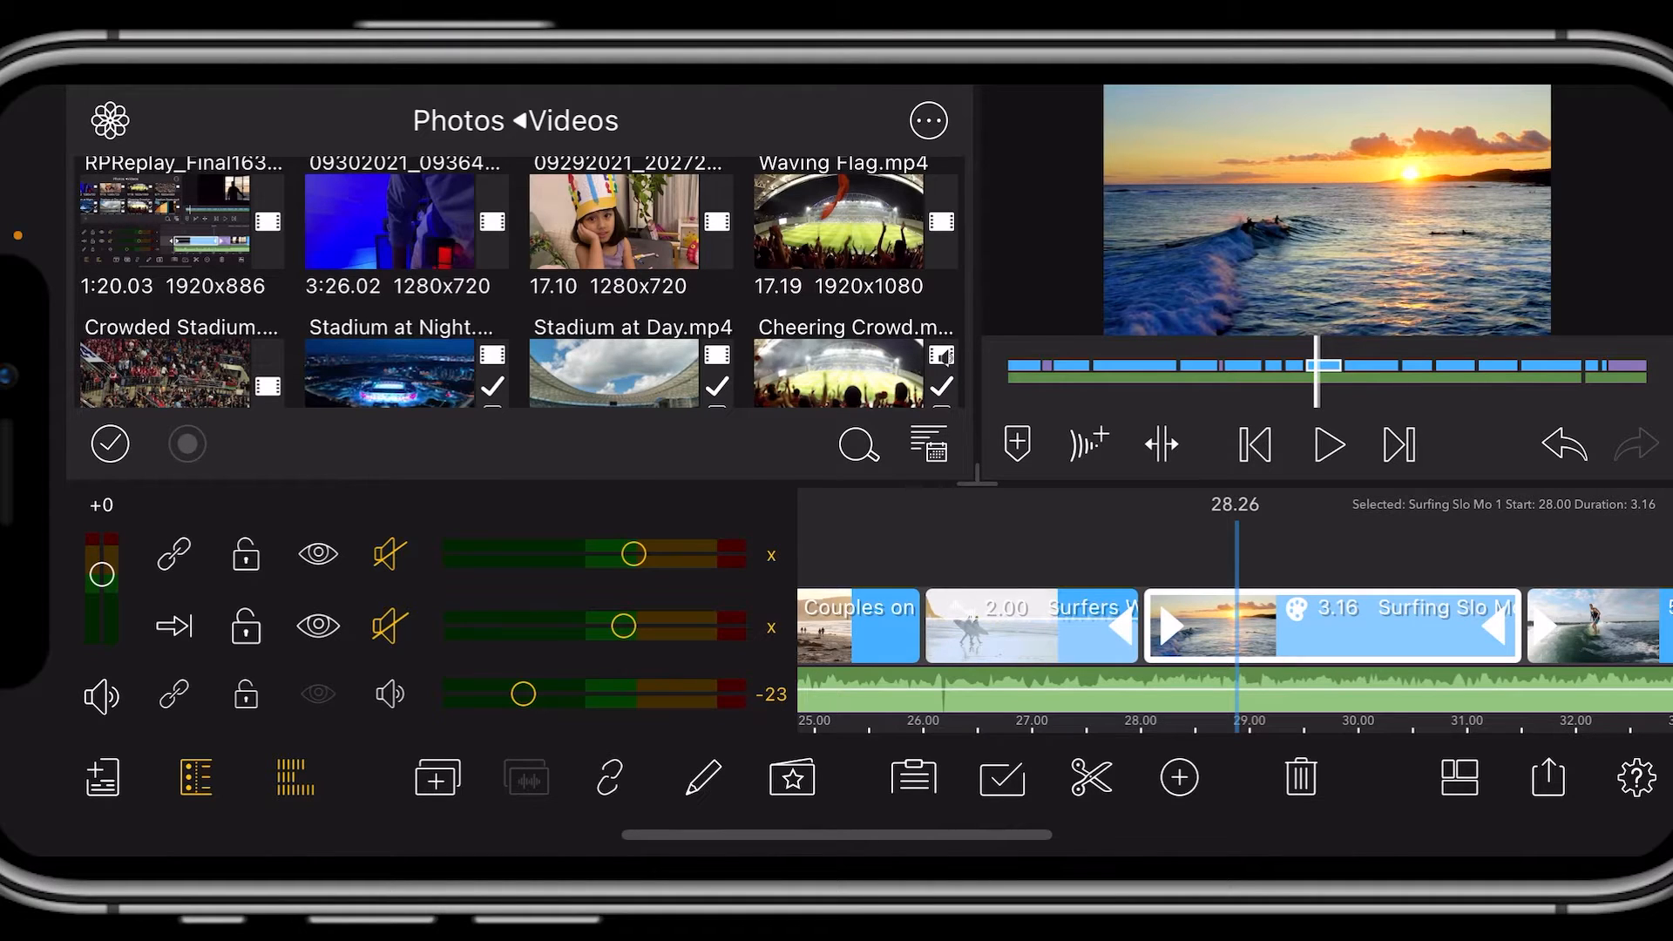
{"action": "left_click", "coordinate": [702, 777]}
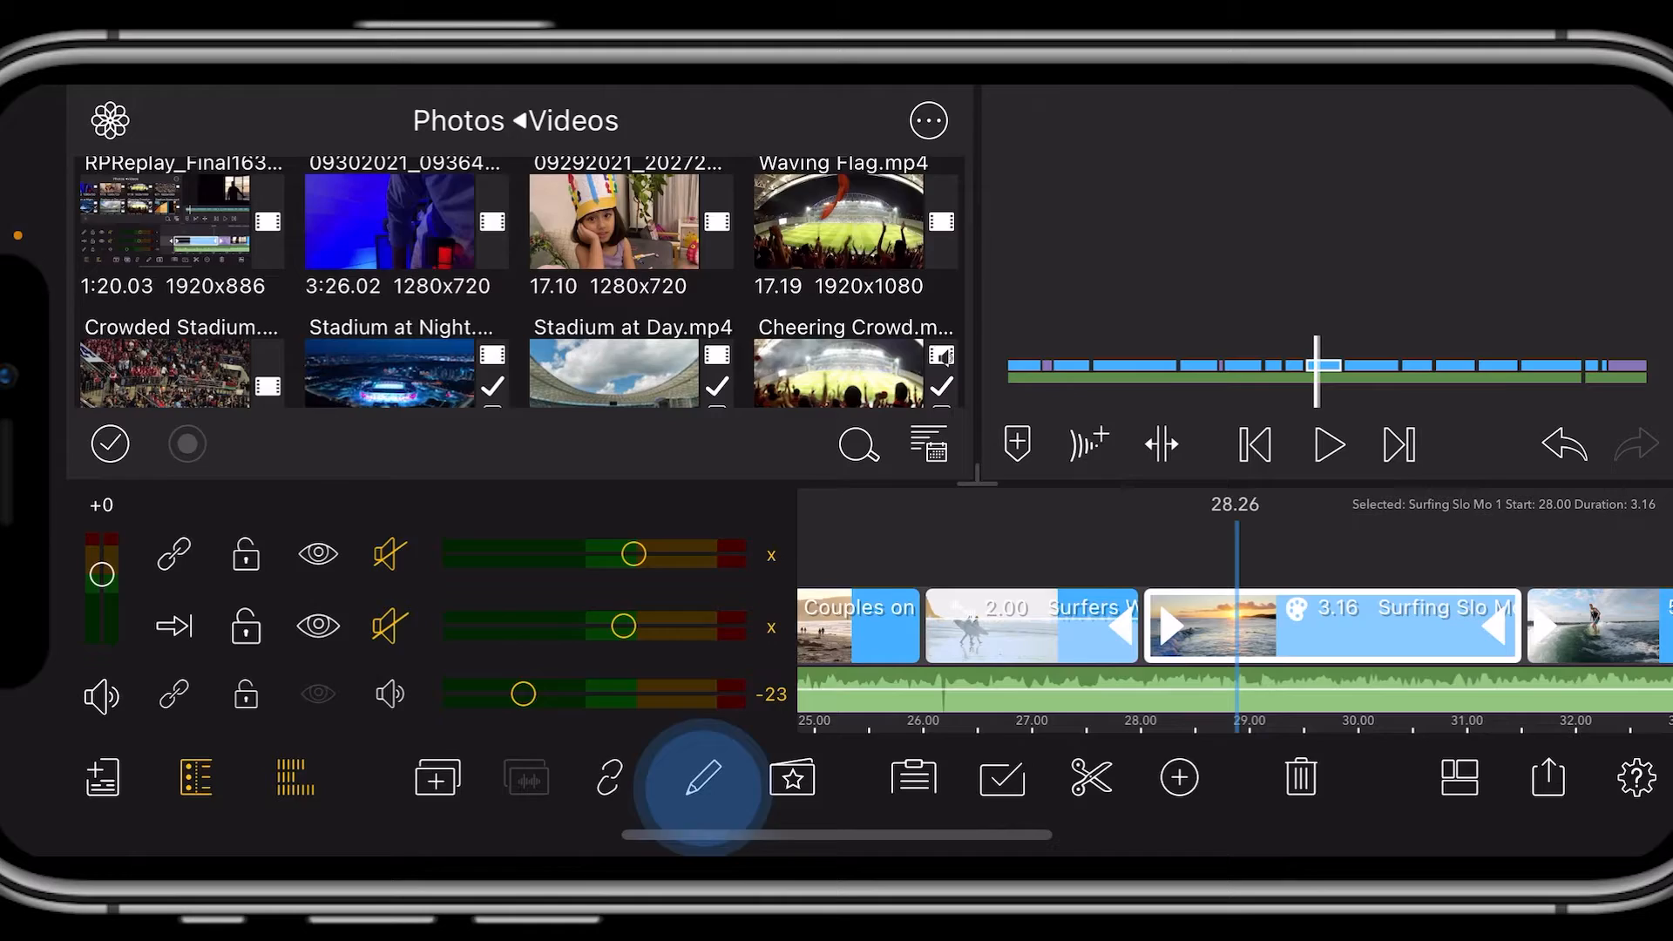
{"action": "left_click", "coordinate": [704, 777]}
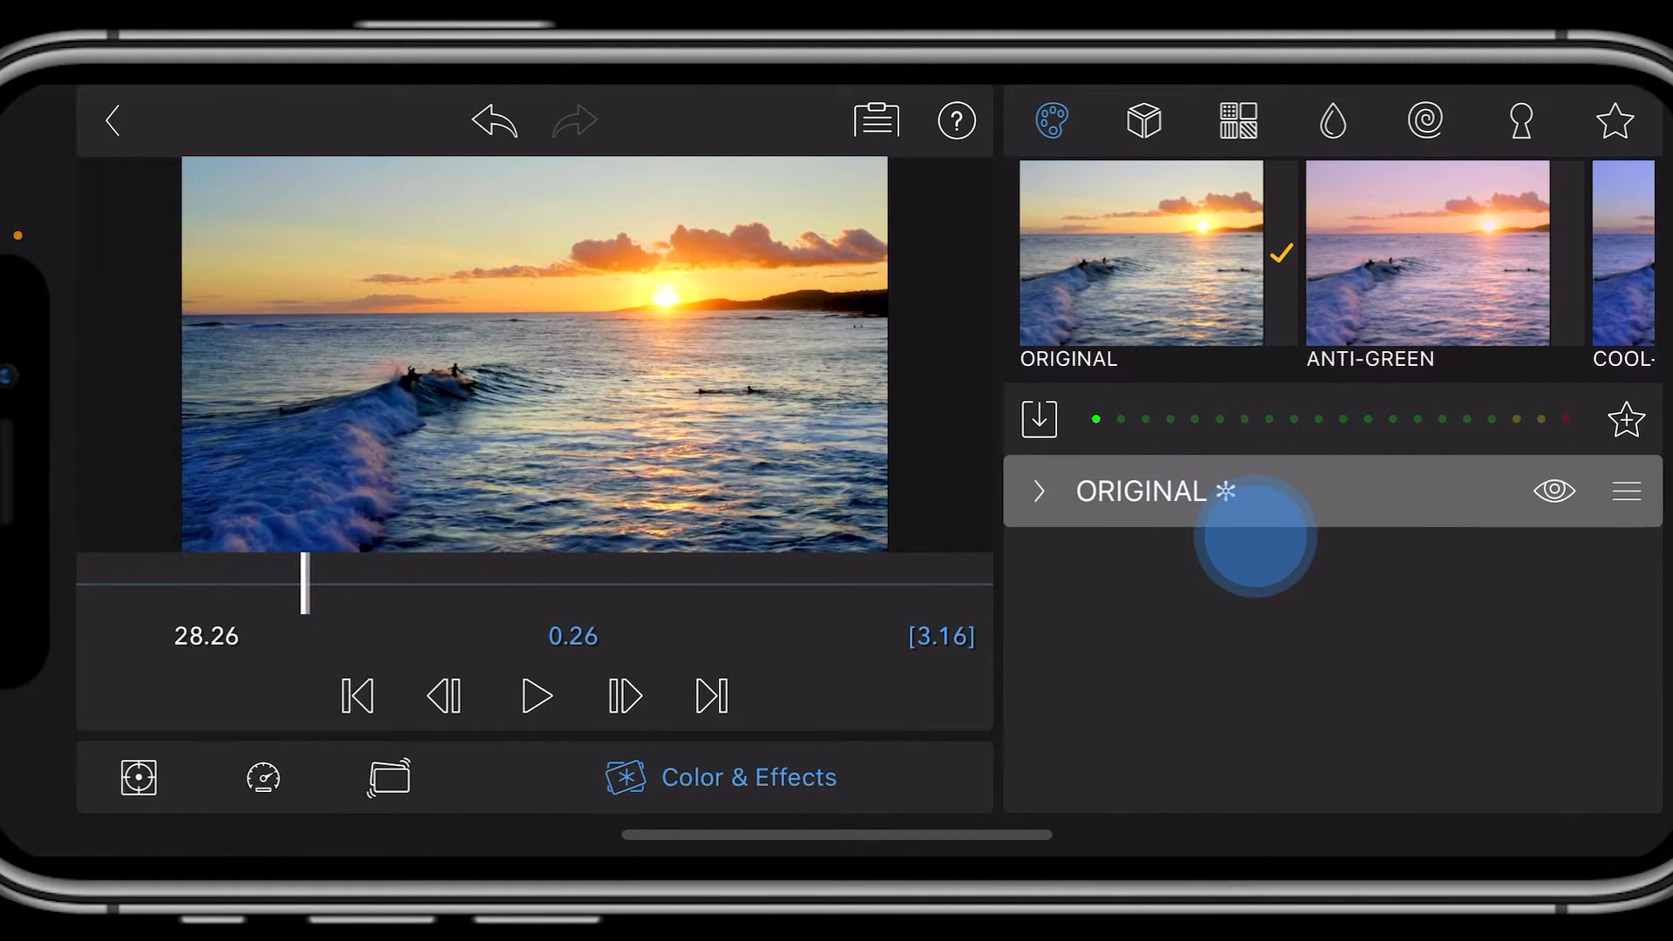
Keep the ORIGINAL colour layer on Surfing Slo Mo 1 and return to the timeline.
{"action": "left_click", "coordinate": [1037, 492]}
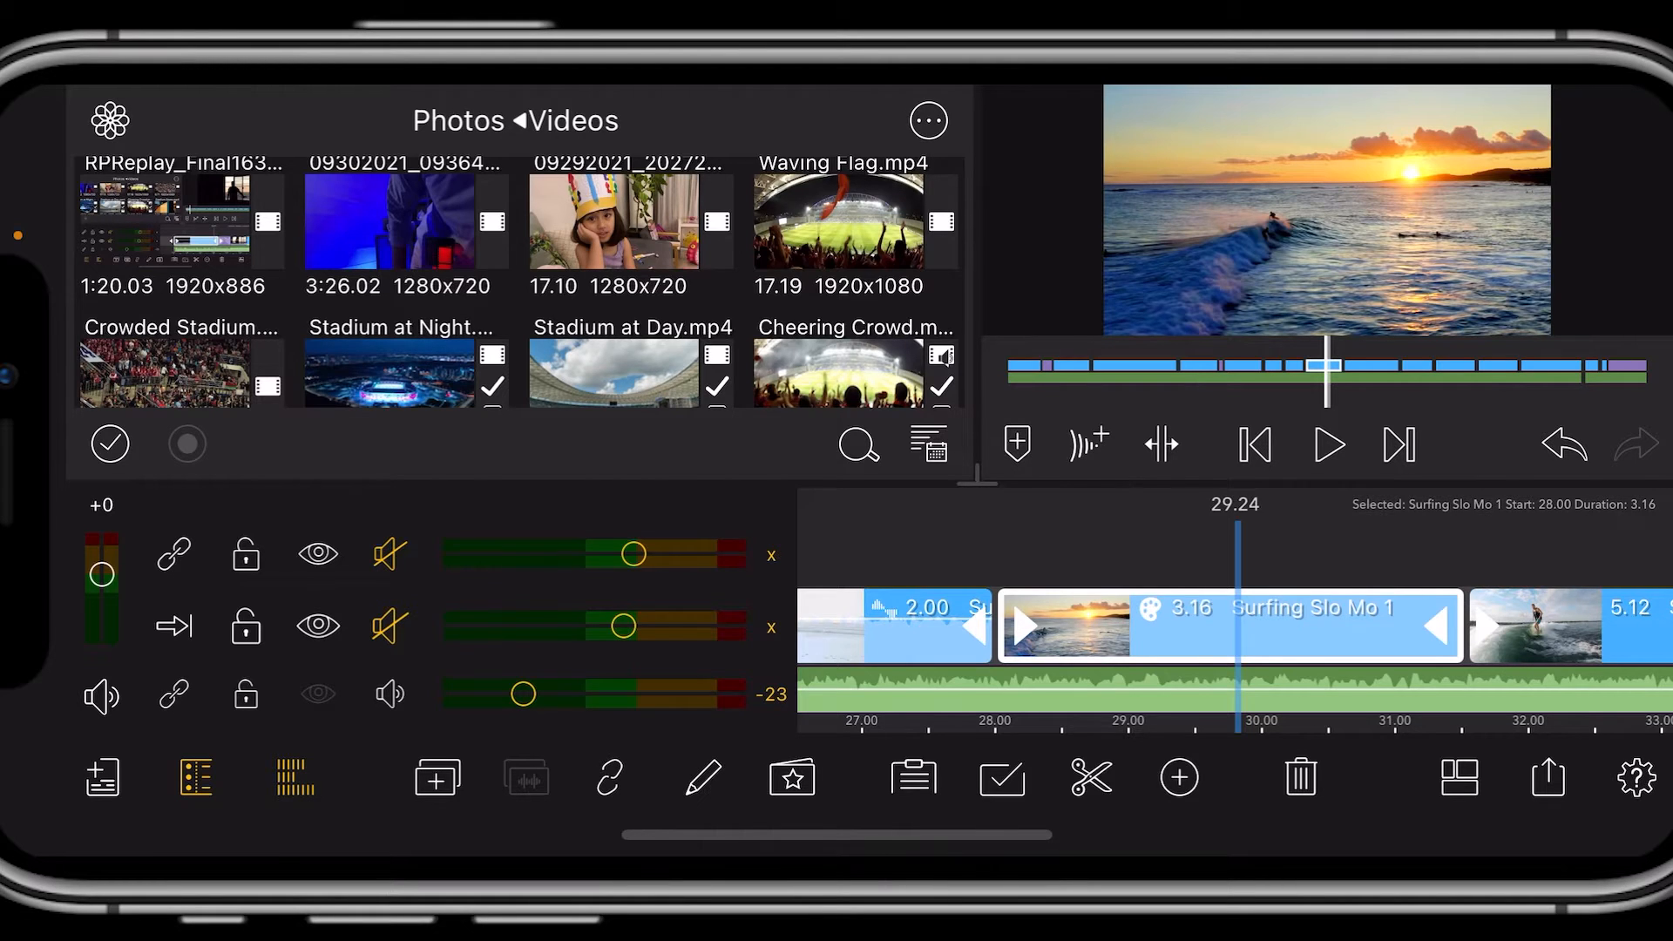
Copy Surfing Slo Mo 1's attributes to the clipboard for the nine target clips.
{"action": "left_click", "coordinate": [911, 777]}
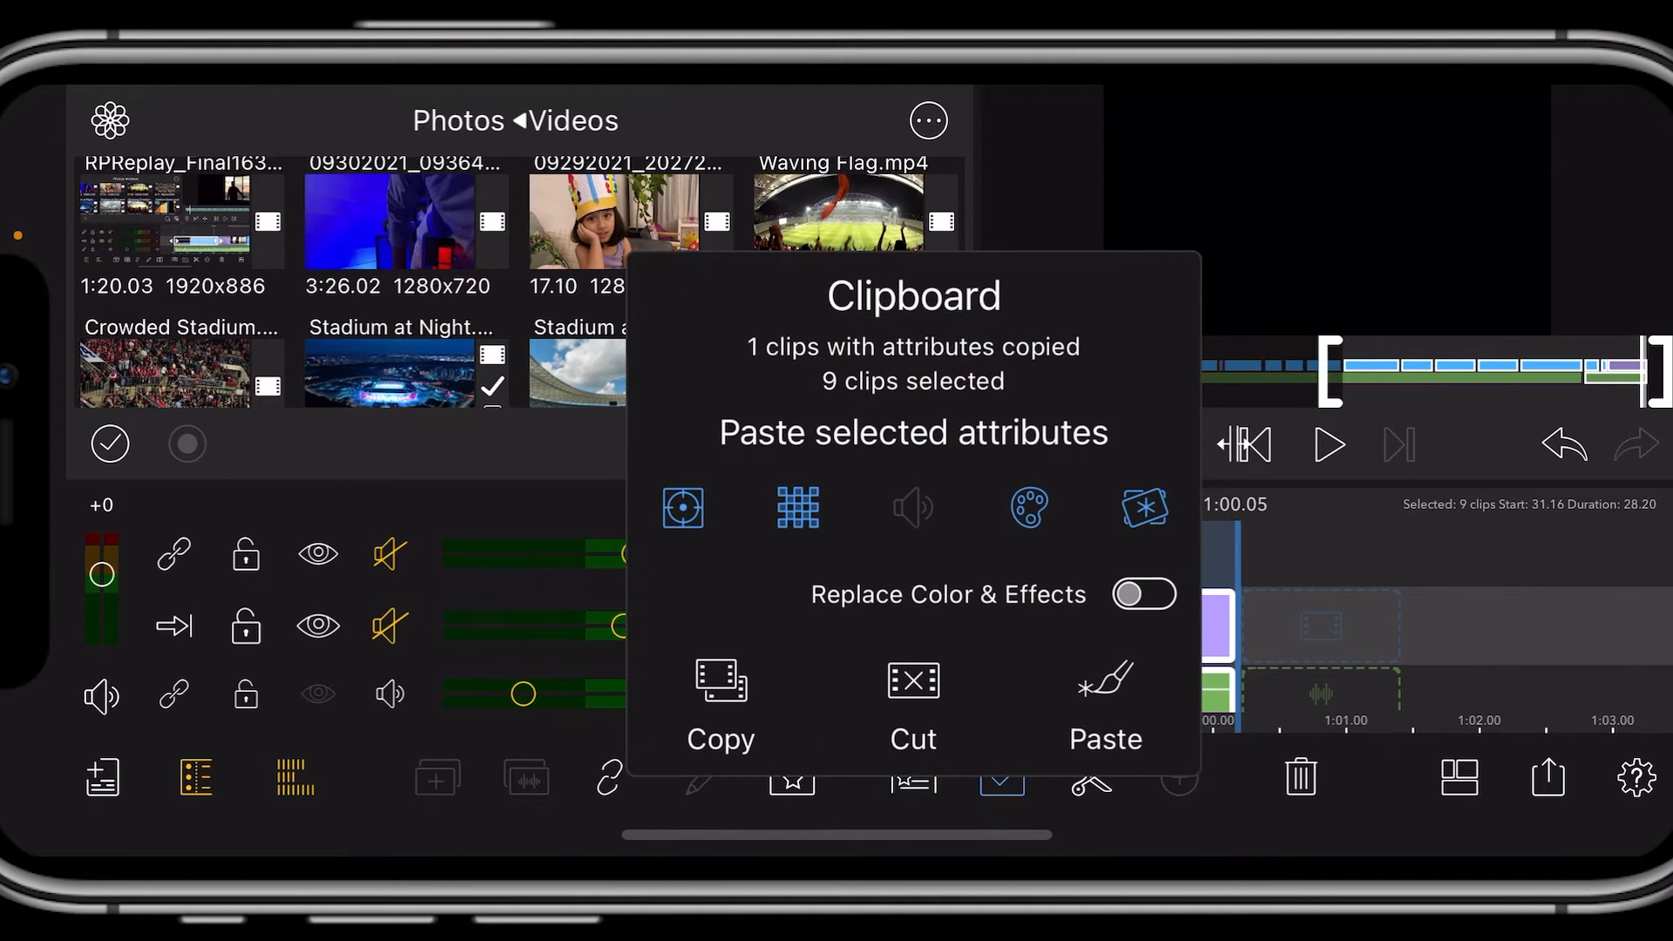
Paste only the Color attribute onto the nine selected clips.
{"action": "left_click", "coordinate": [1028, 507]}
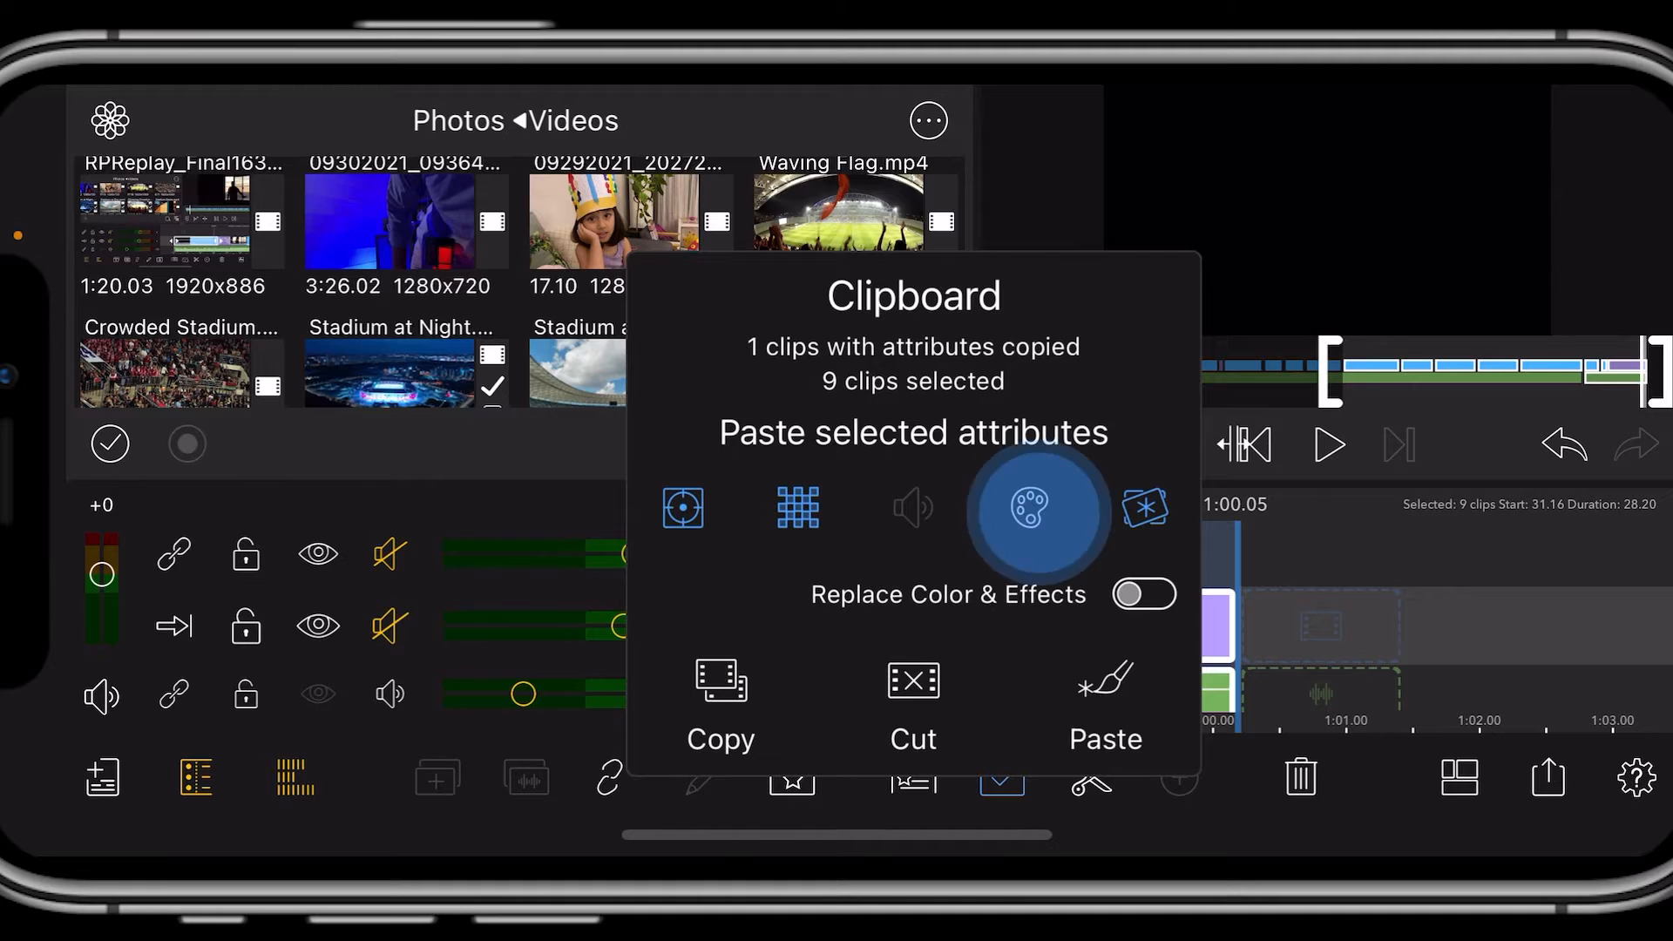
{"action": "left_click", "coordinate": [1034, 507]}
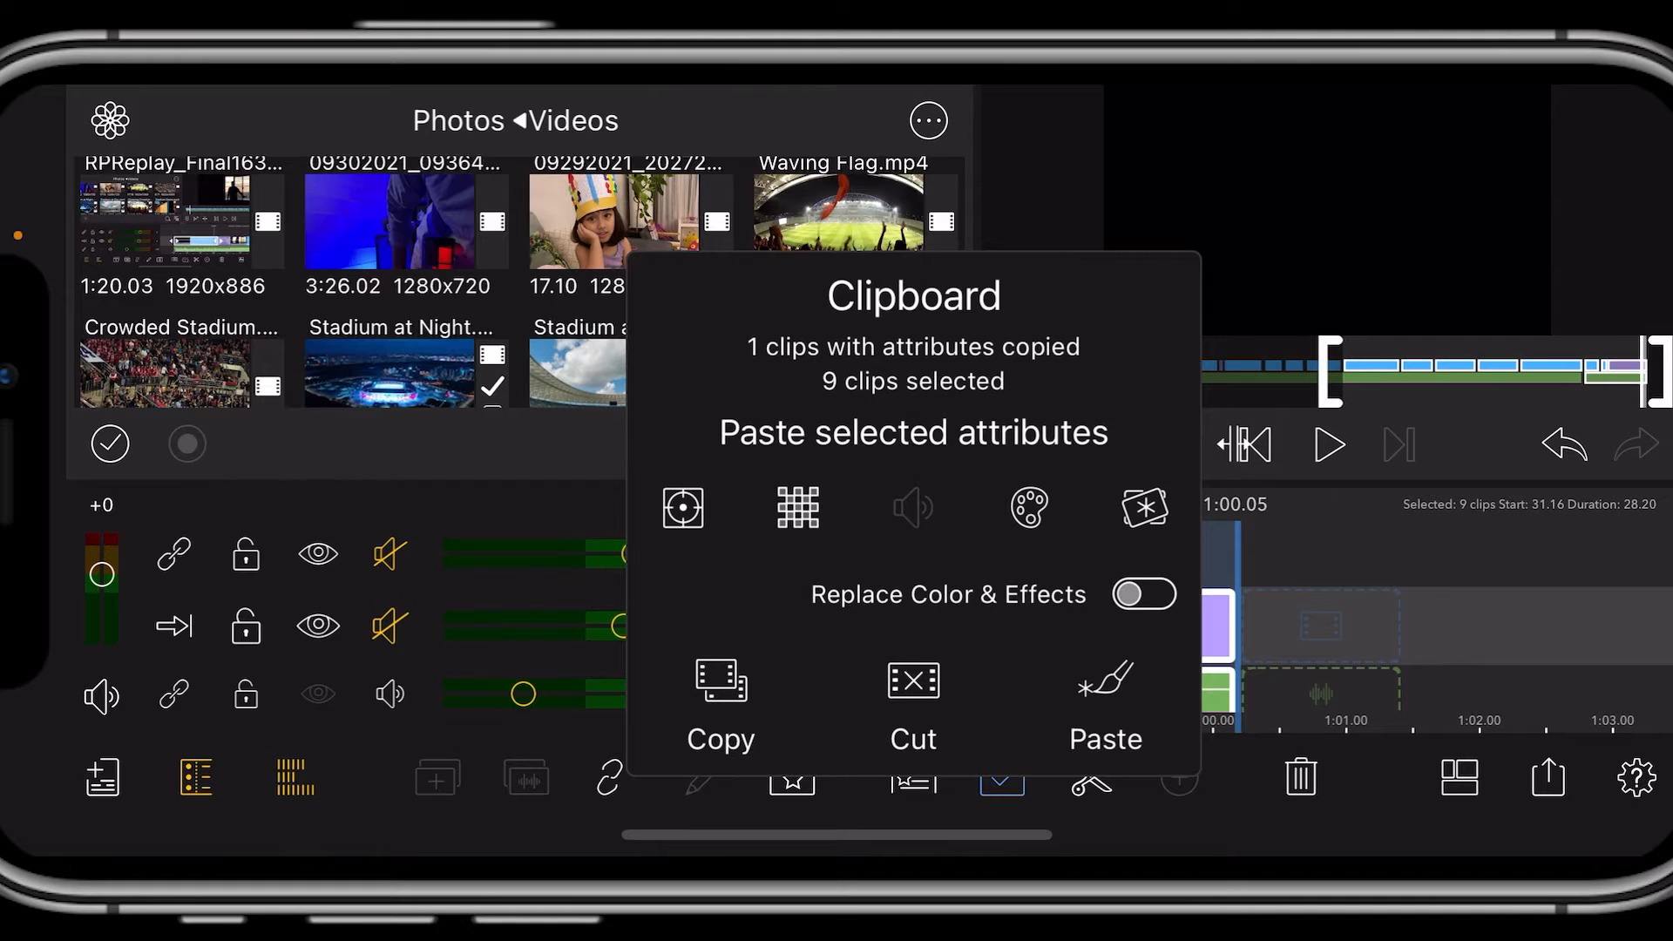
{"action": "left_click", "coordinate": [681, 505]}
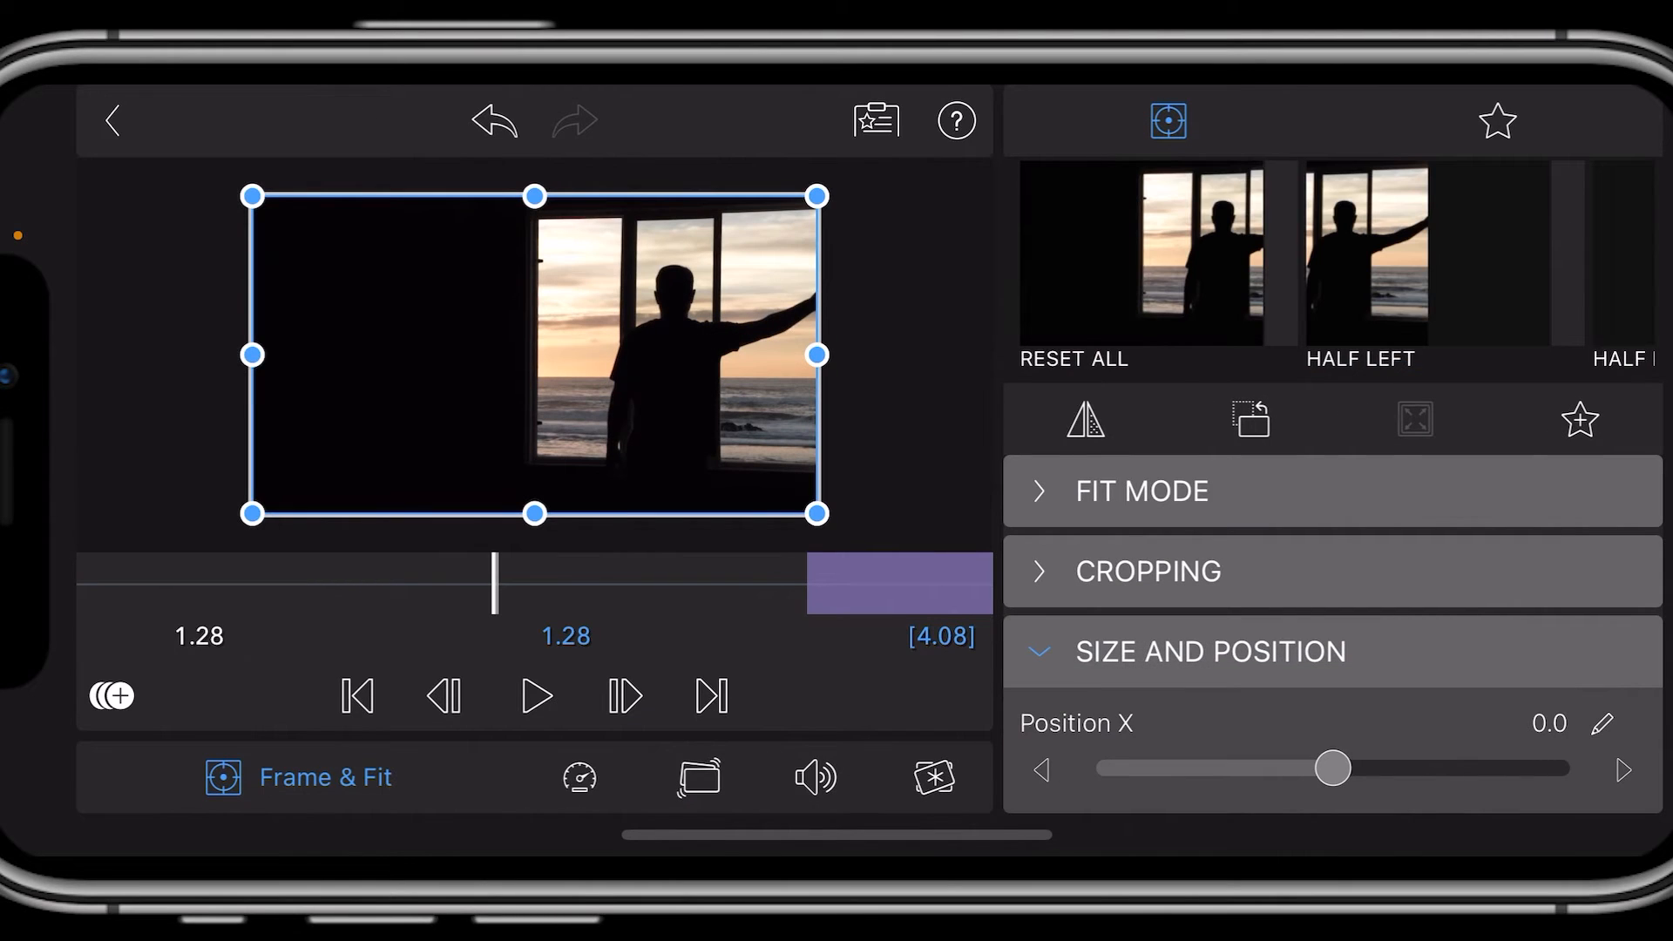
In Frame & Fit cropping, set the window clip's top crop to 13 and move to the bottom value.
{"action": "left_click", "coordinate": [325, 777]}
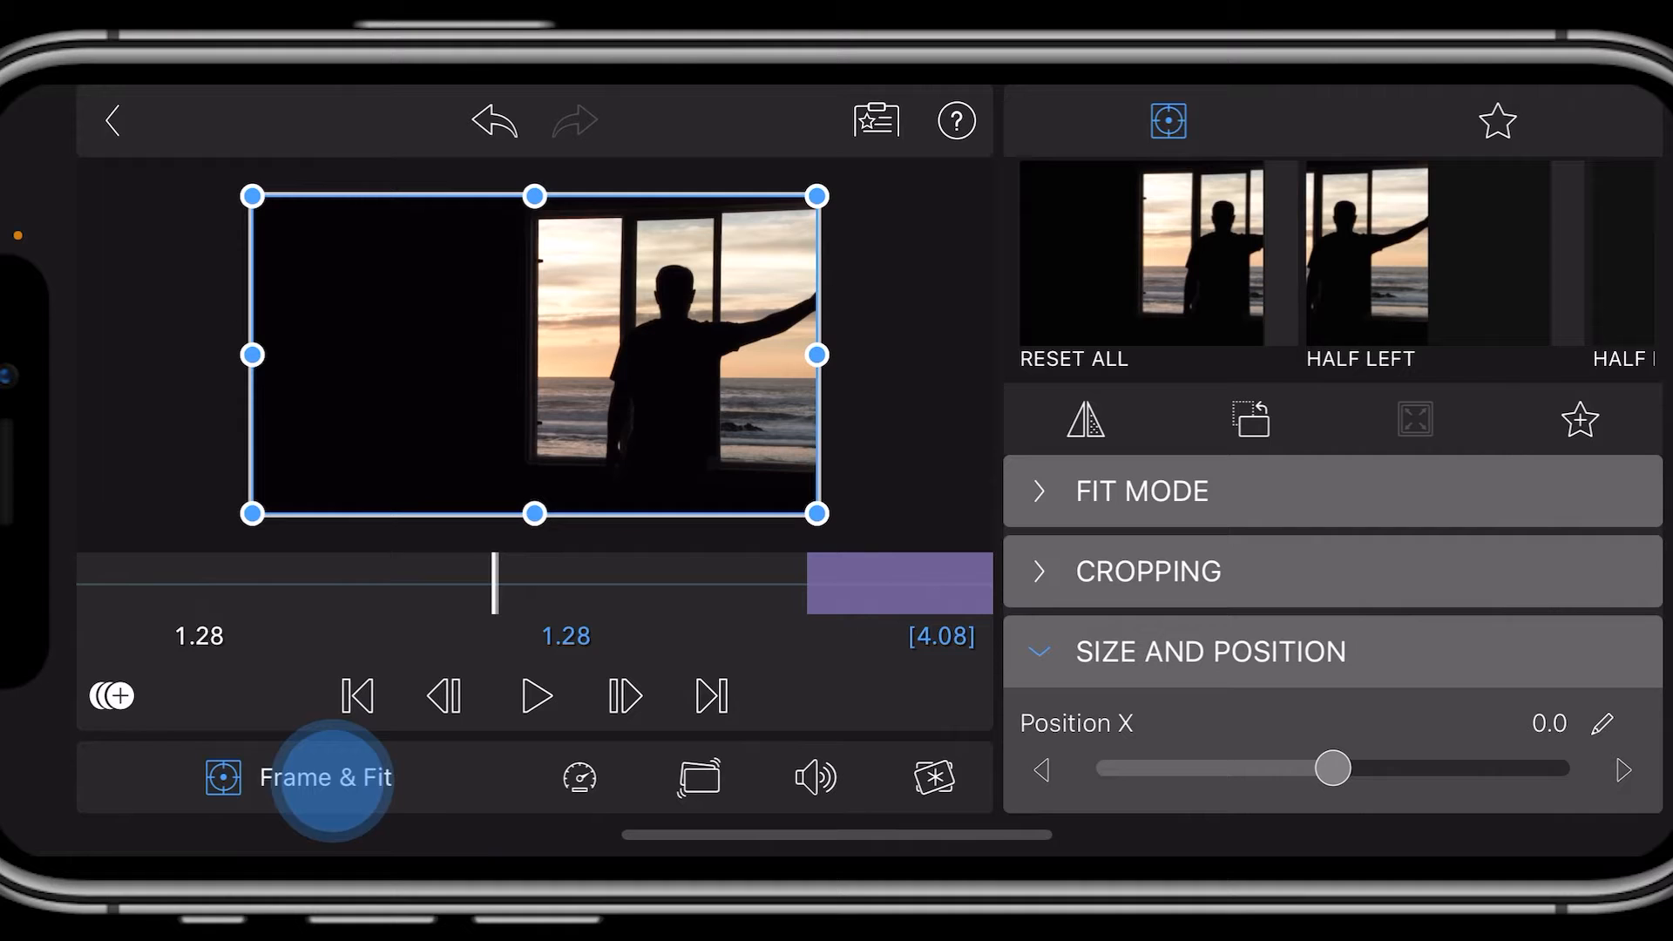
{"action": "left_click", "coordinate": [1148, 571]}
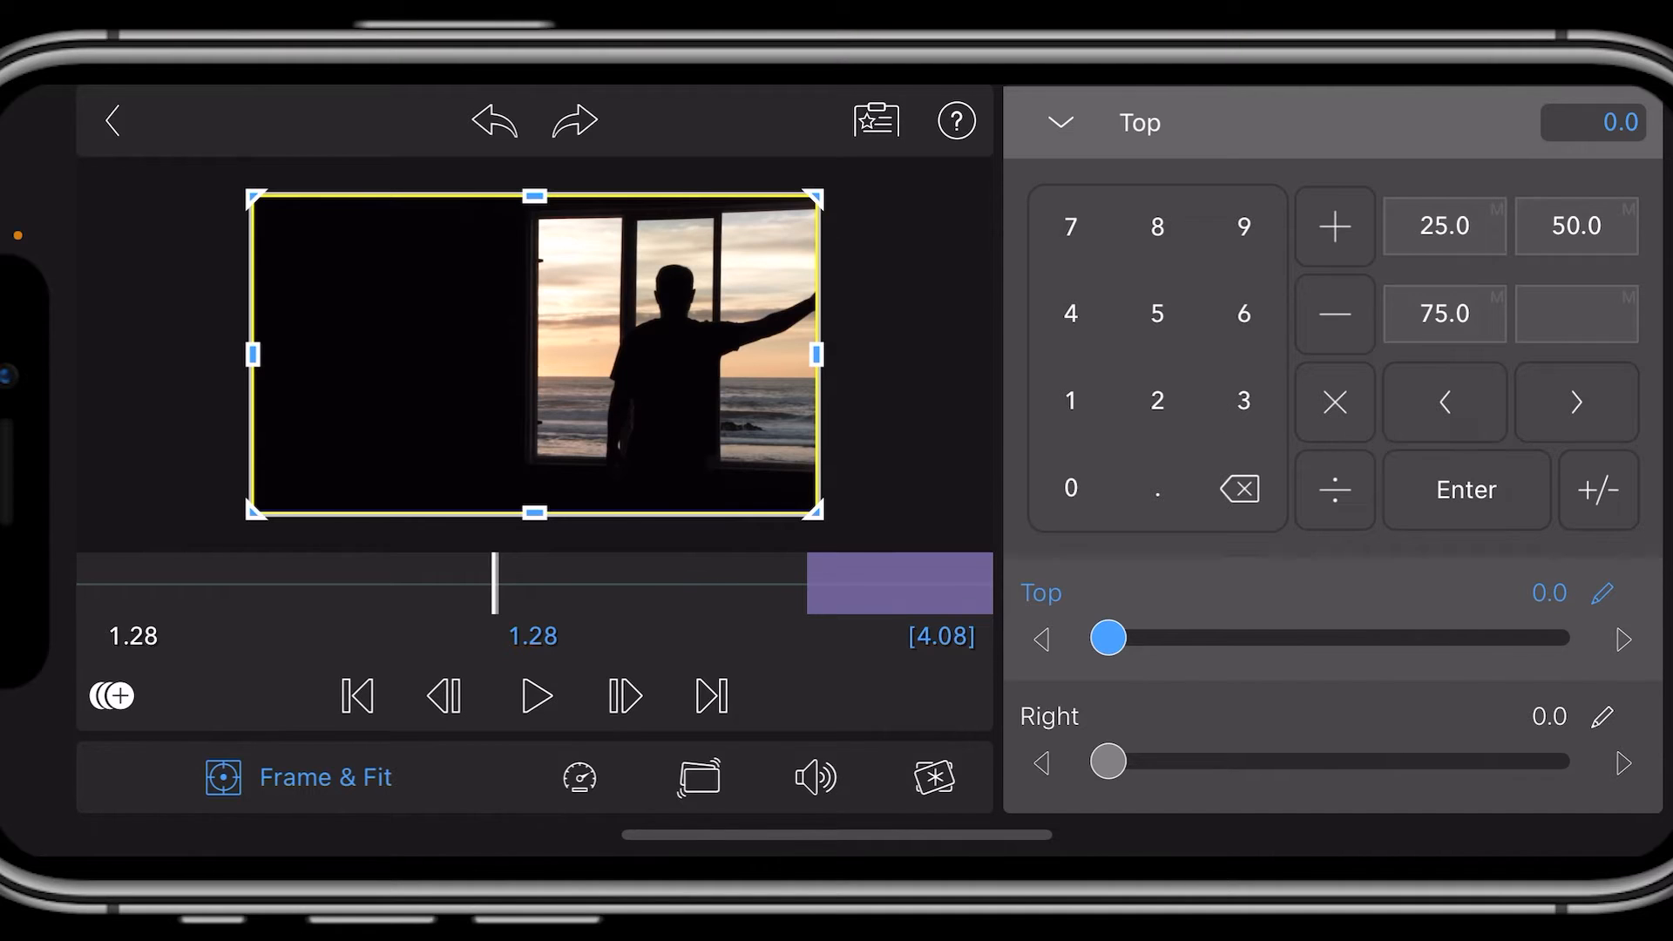
{"action": "left_click", "coordinate": [1070, 401]}
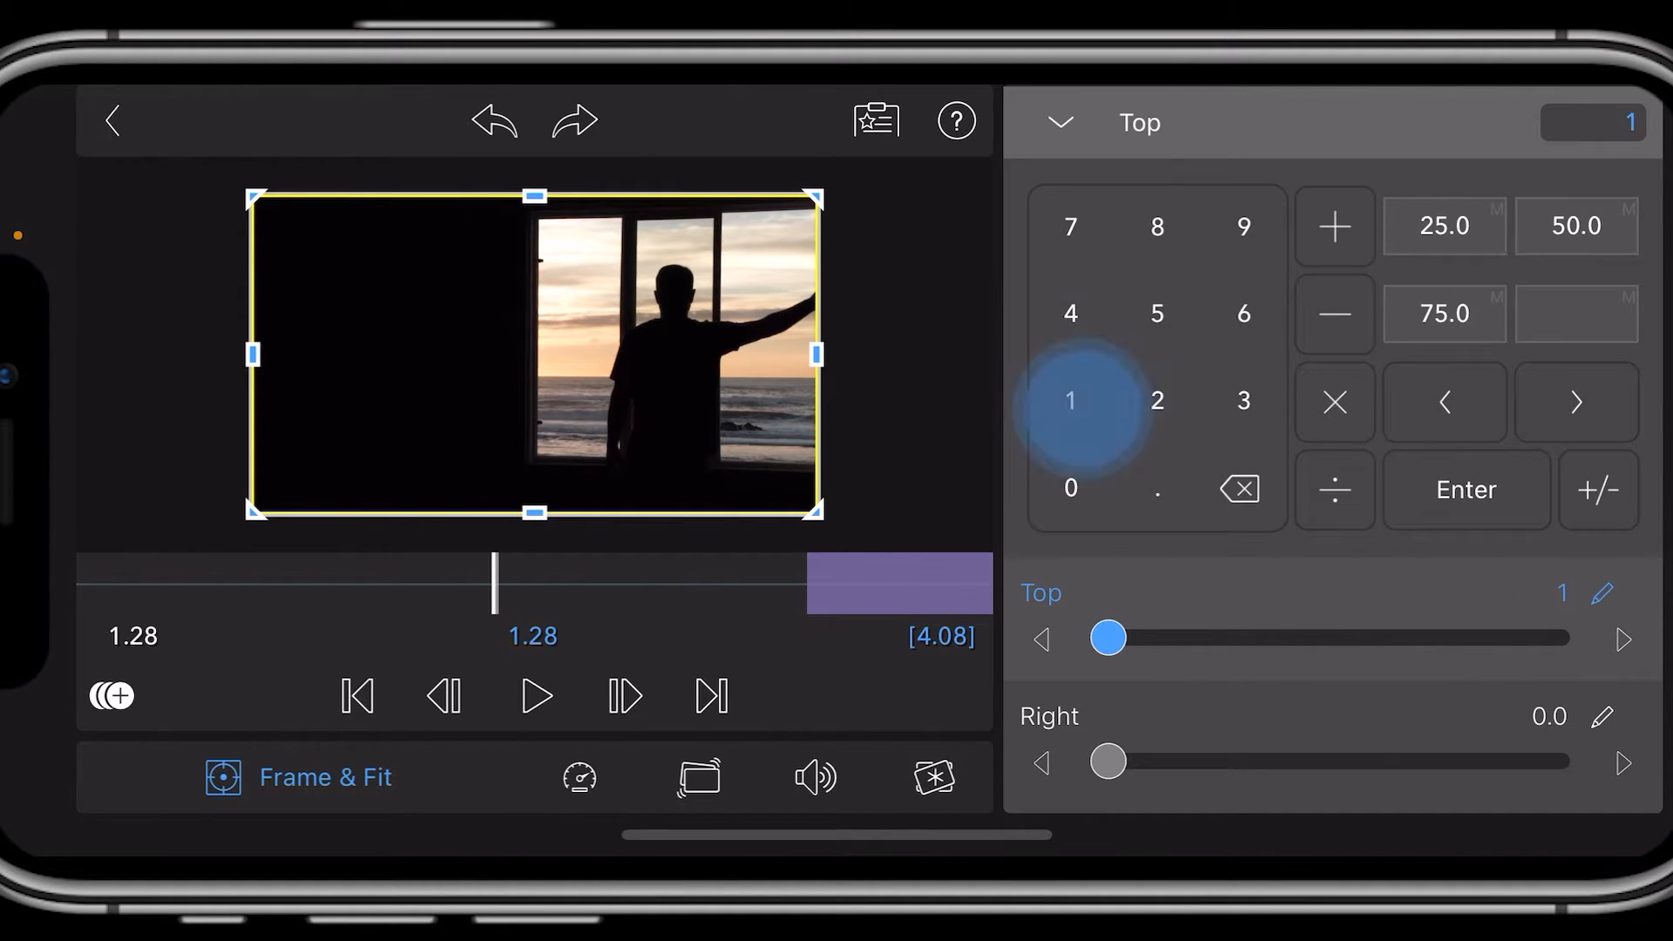
{"action": "left_click", "coordinate": [1243, 401]}
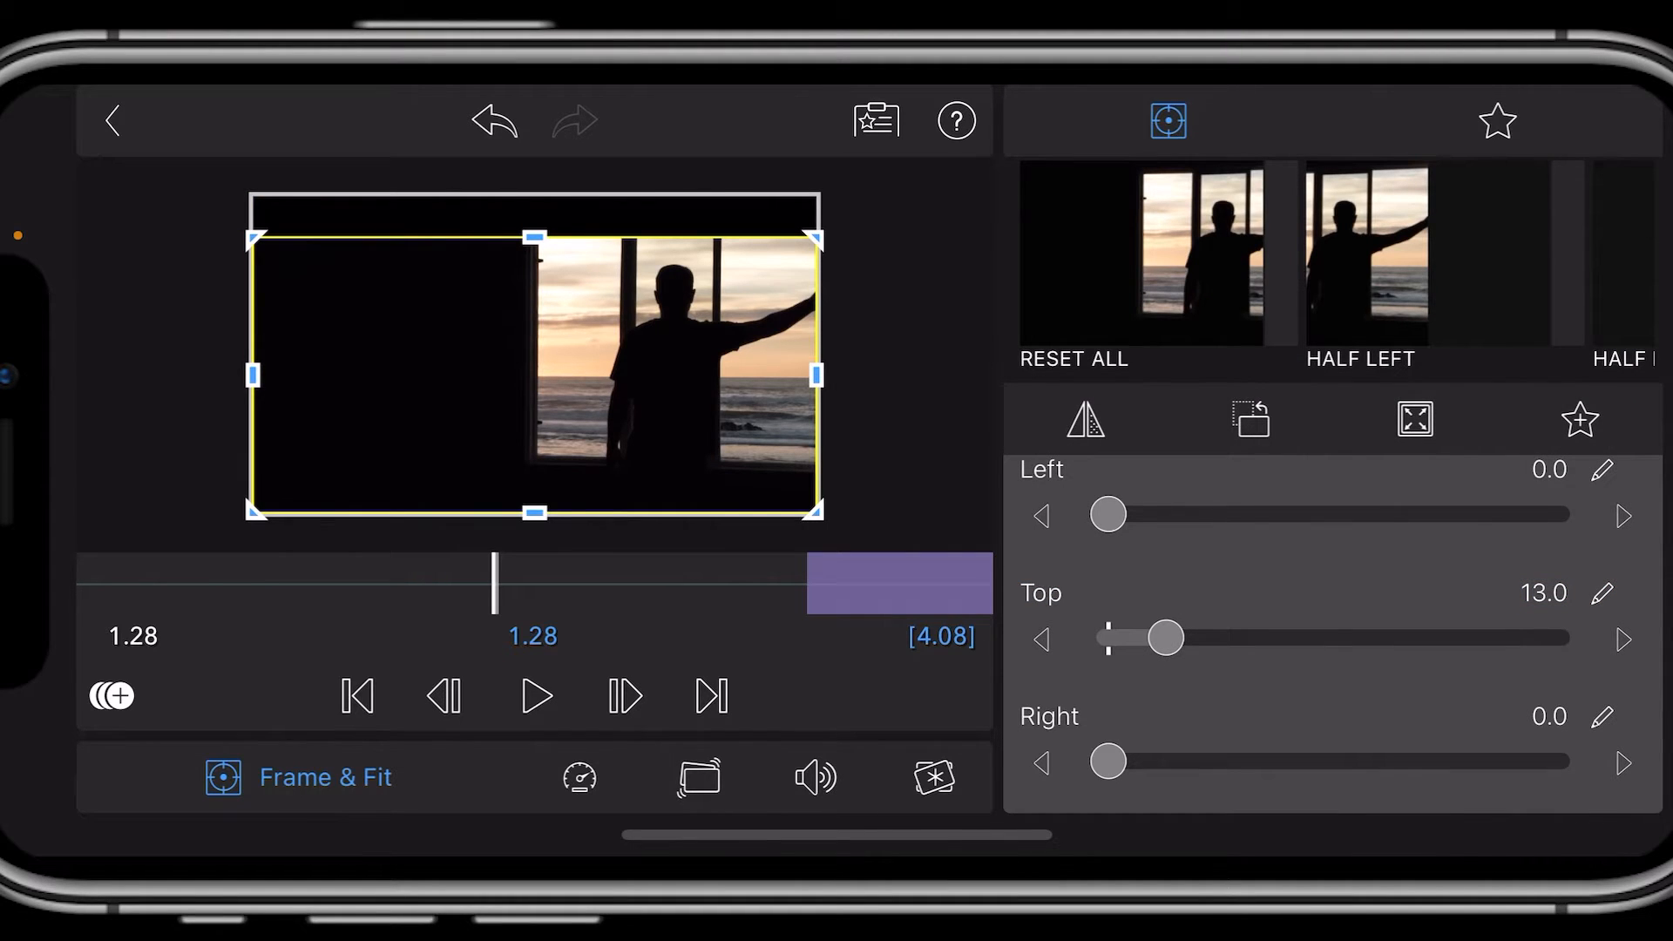
{"action": "scroll", "scroll_direction": "down", "scroll_amount": 3}
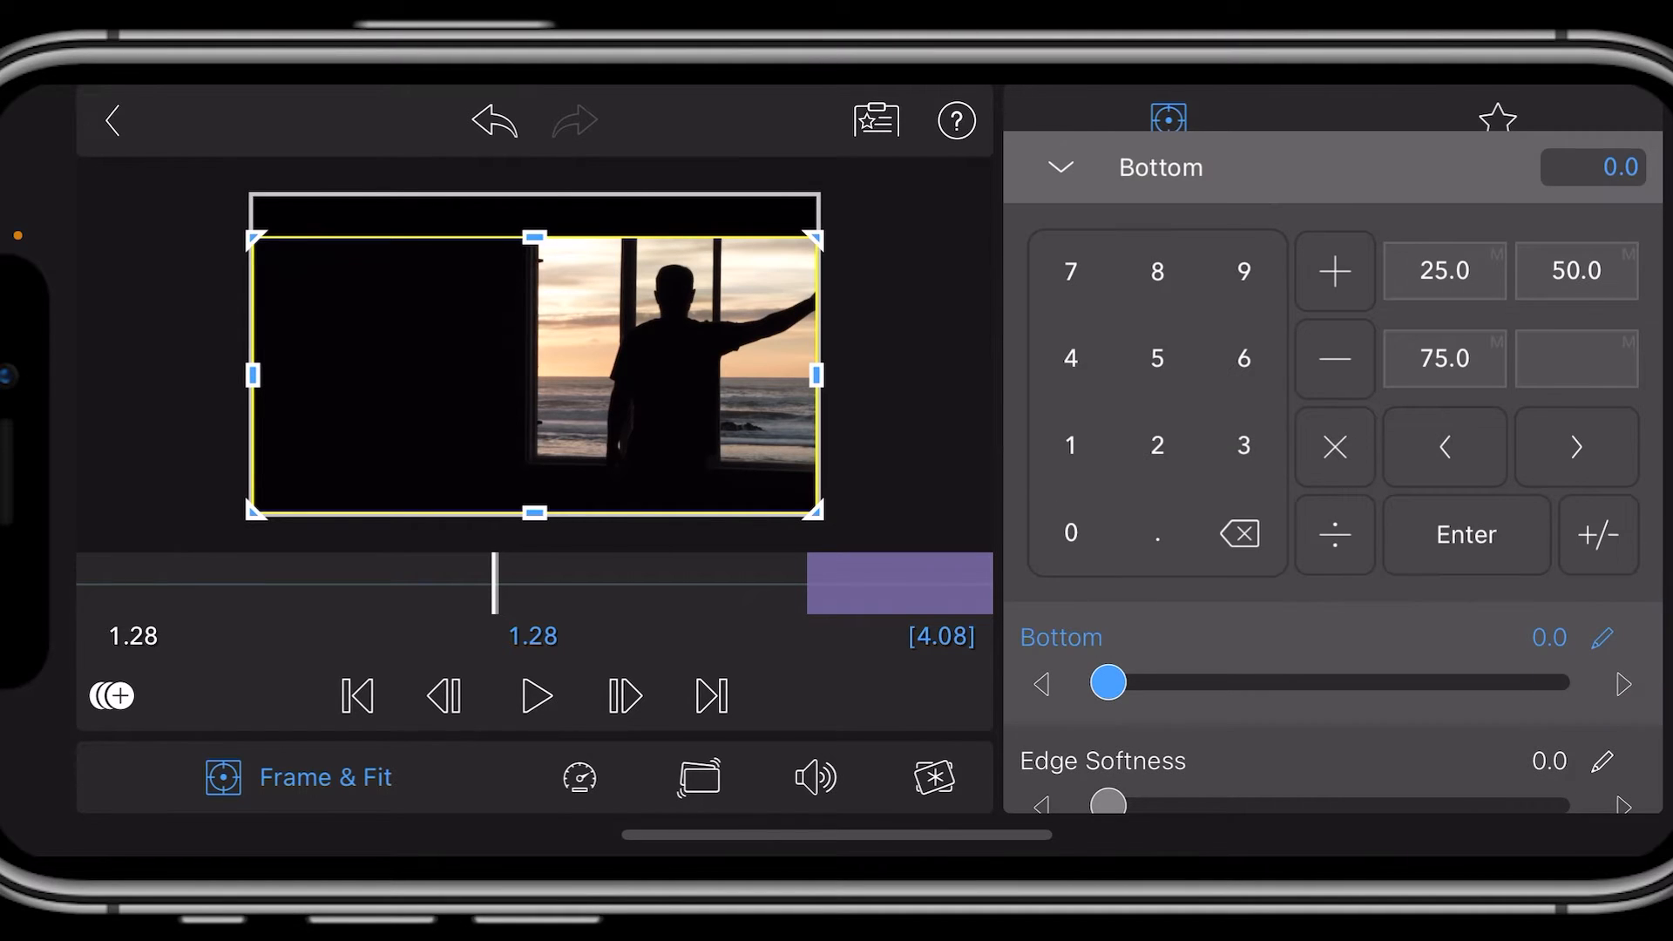
{"action": "left_click", "coordinate": [1242, 444]}
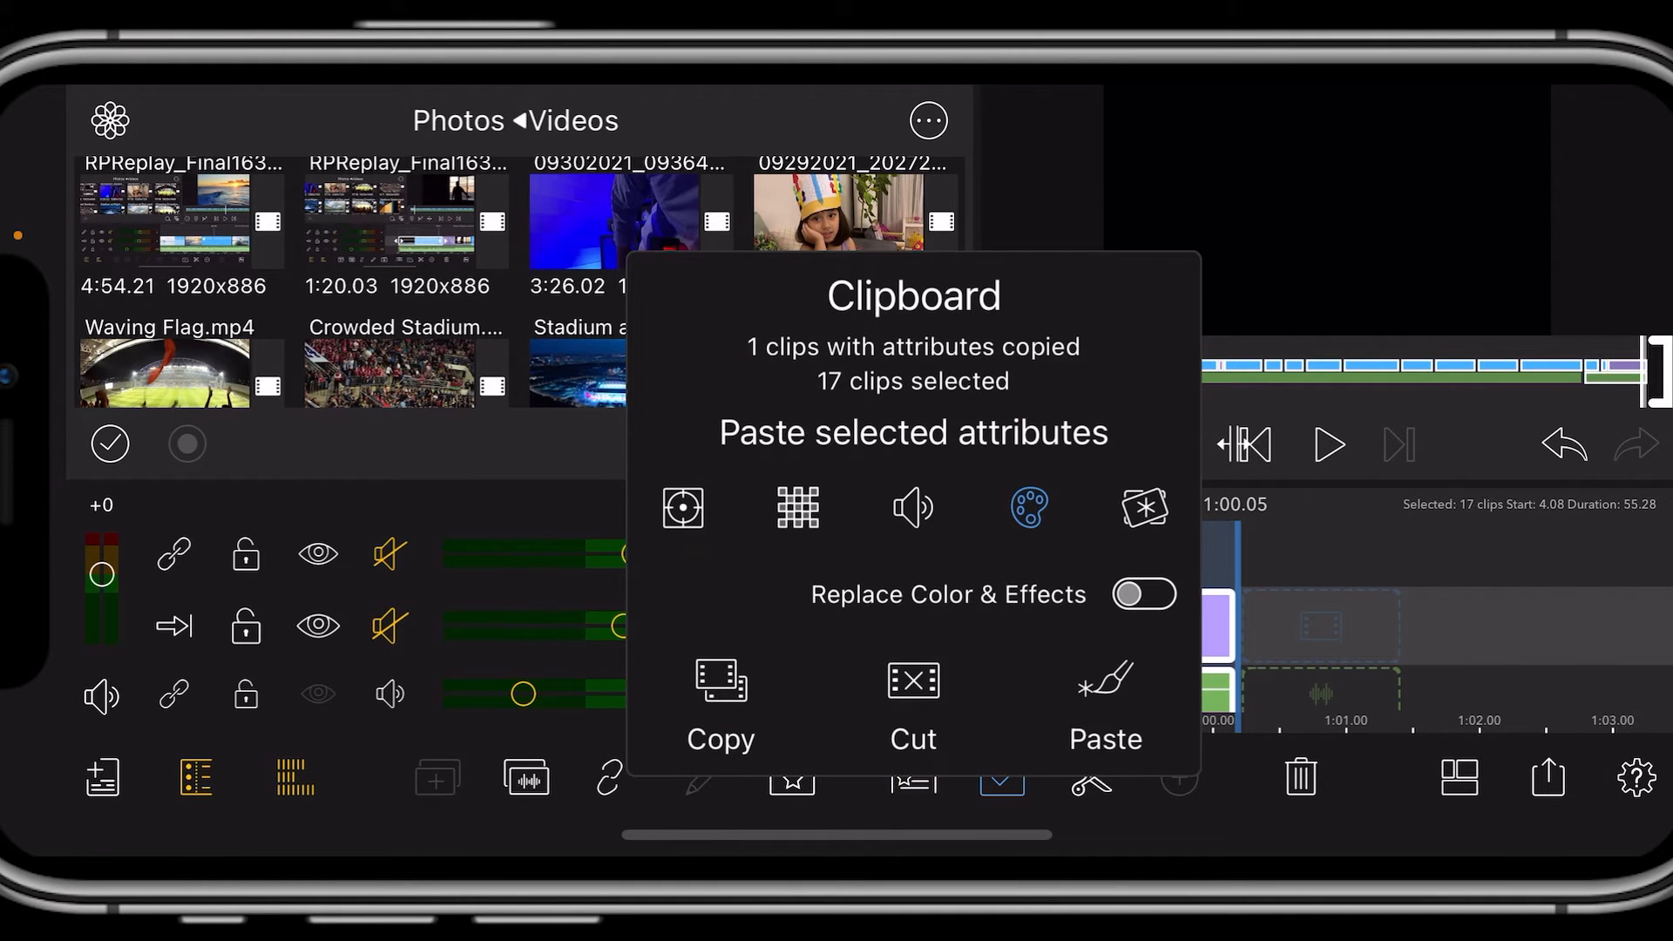
Paste the copied attributes onto the 17 selected clips and jump back to the start.
{"action": "left_click", "coordinate": [682, 507]}
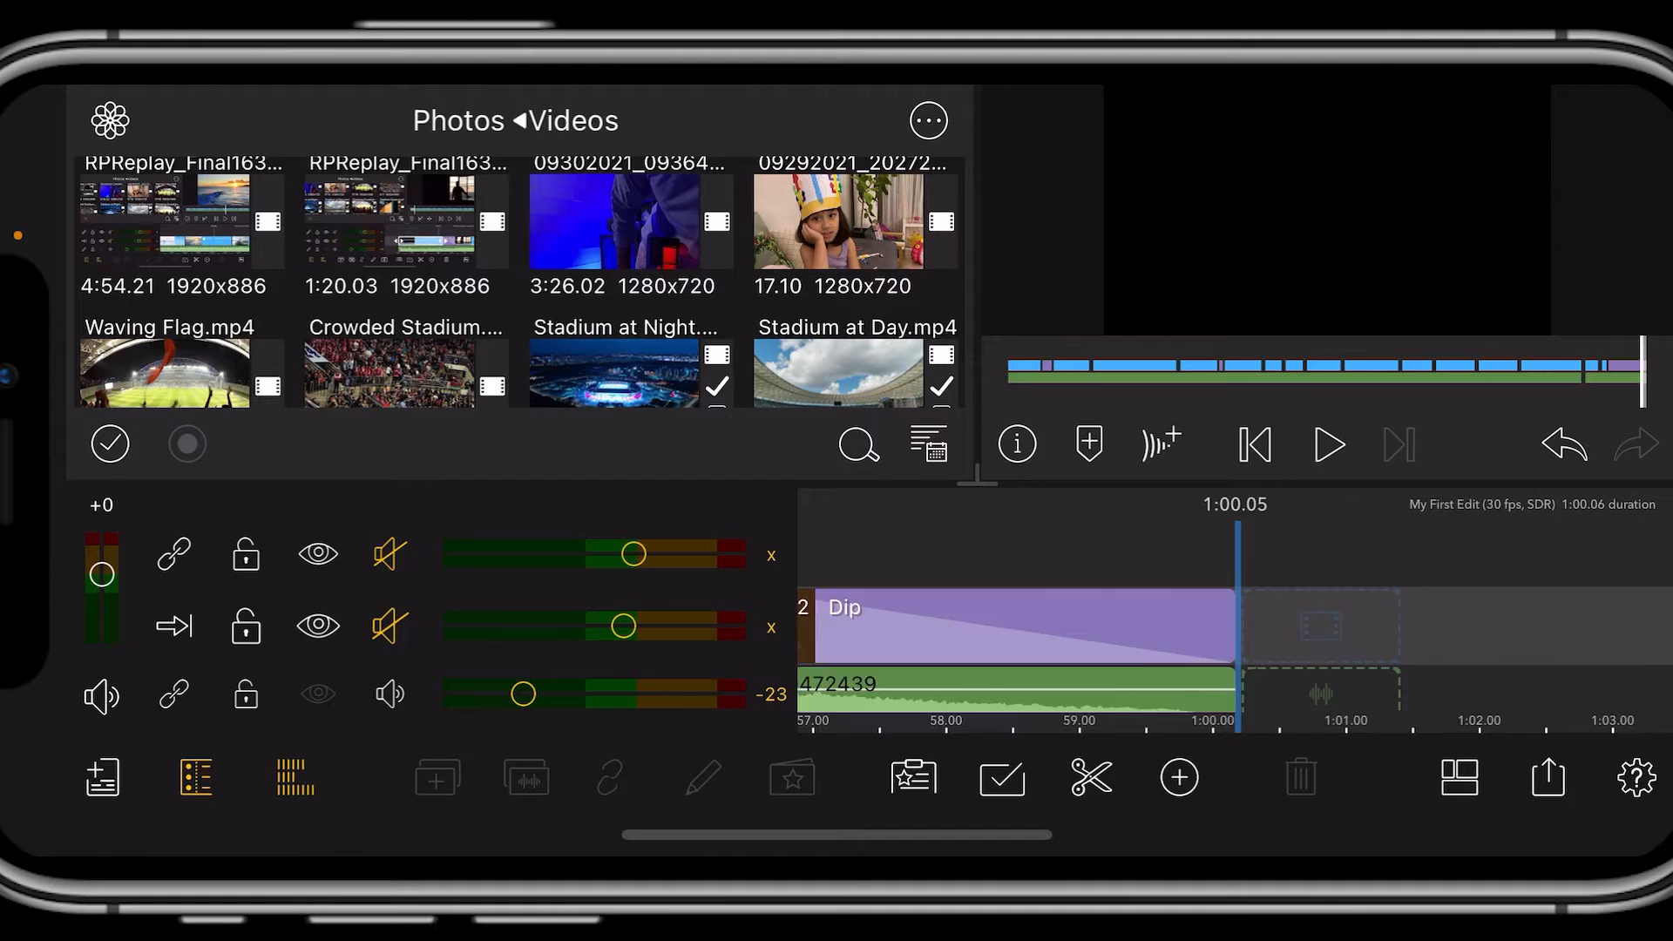
{"action": "left_click", "coordinate": [1255, 444]}
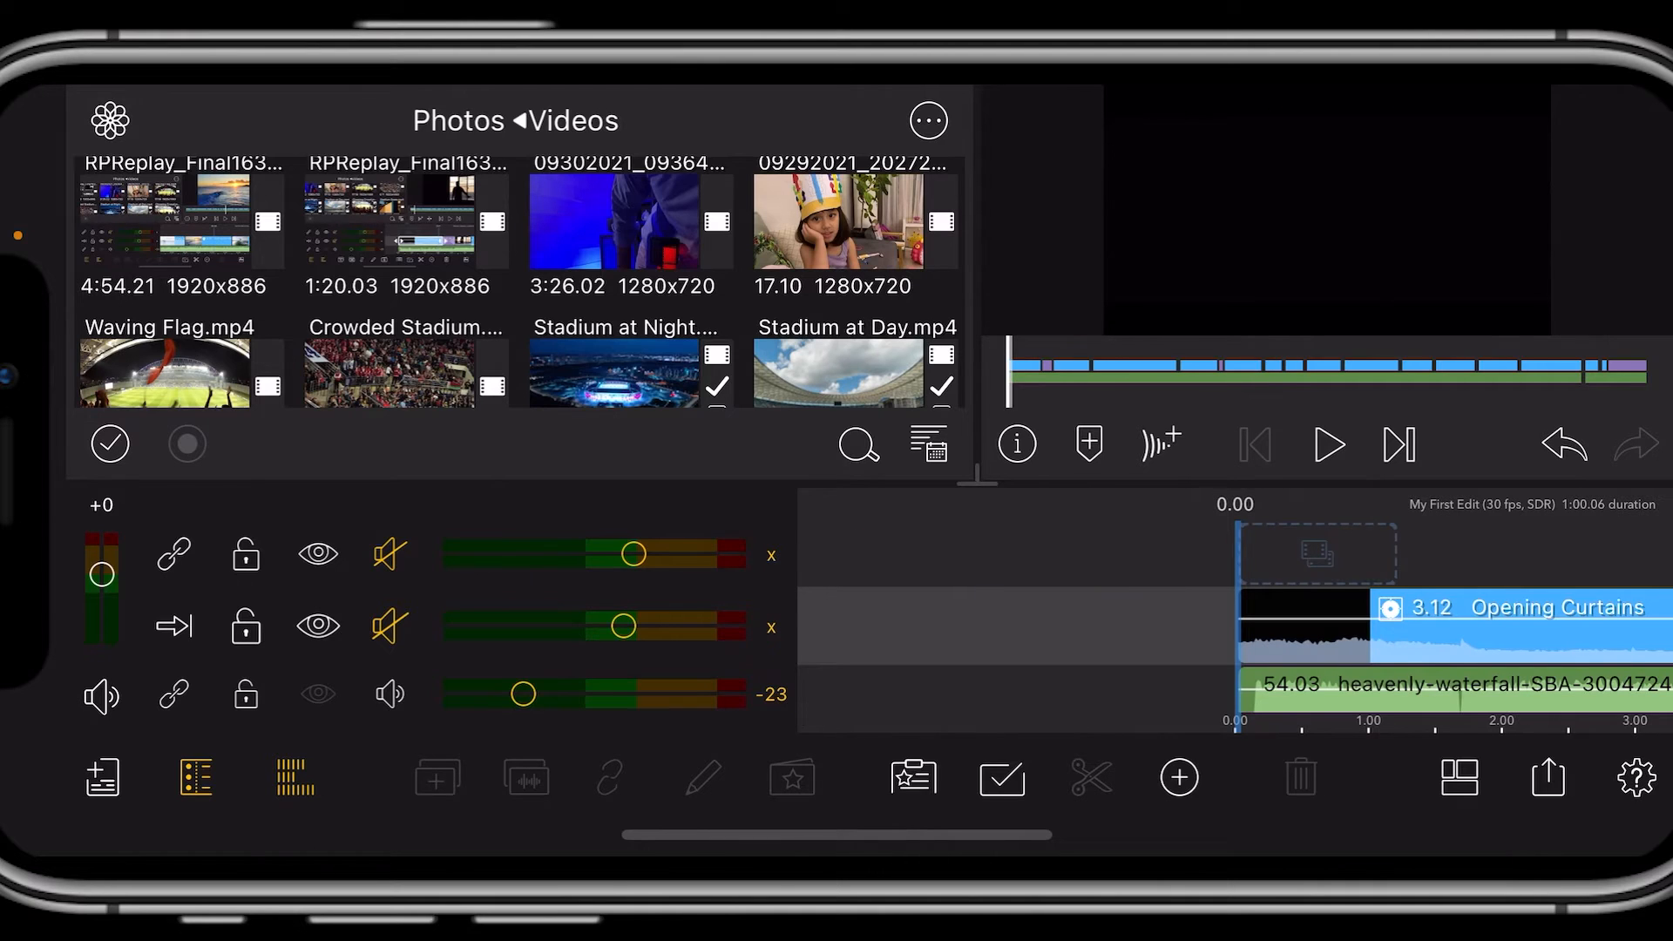
{"action": "left_click", "coordinate": [1326, 444]}
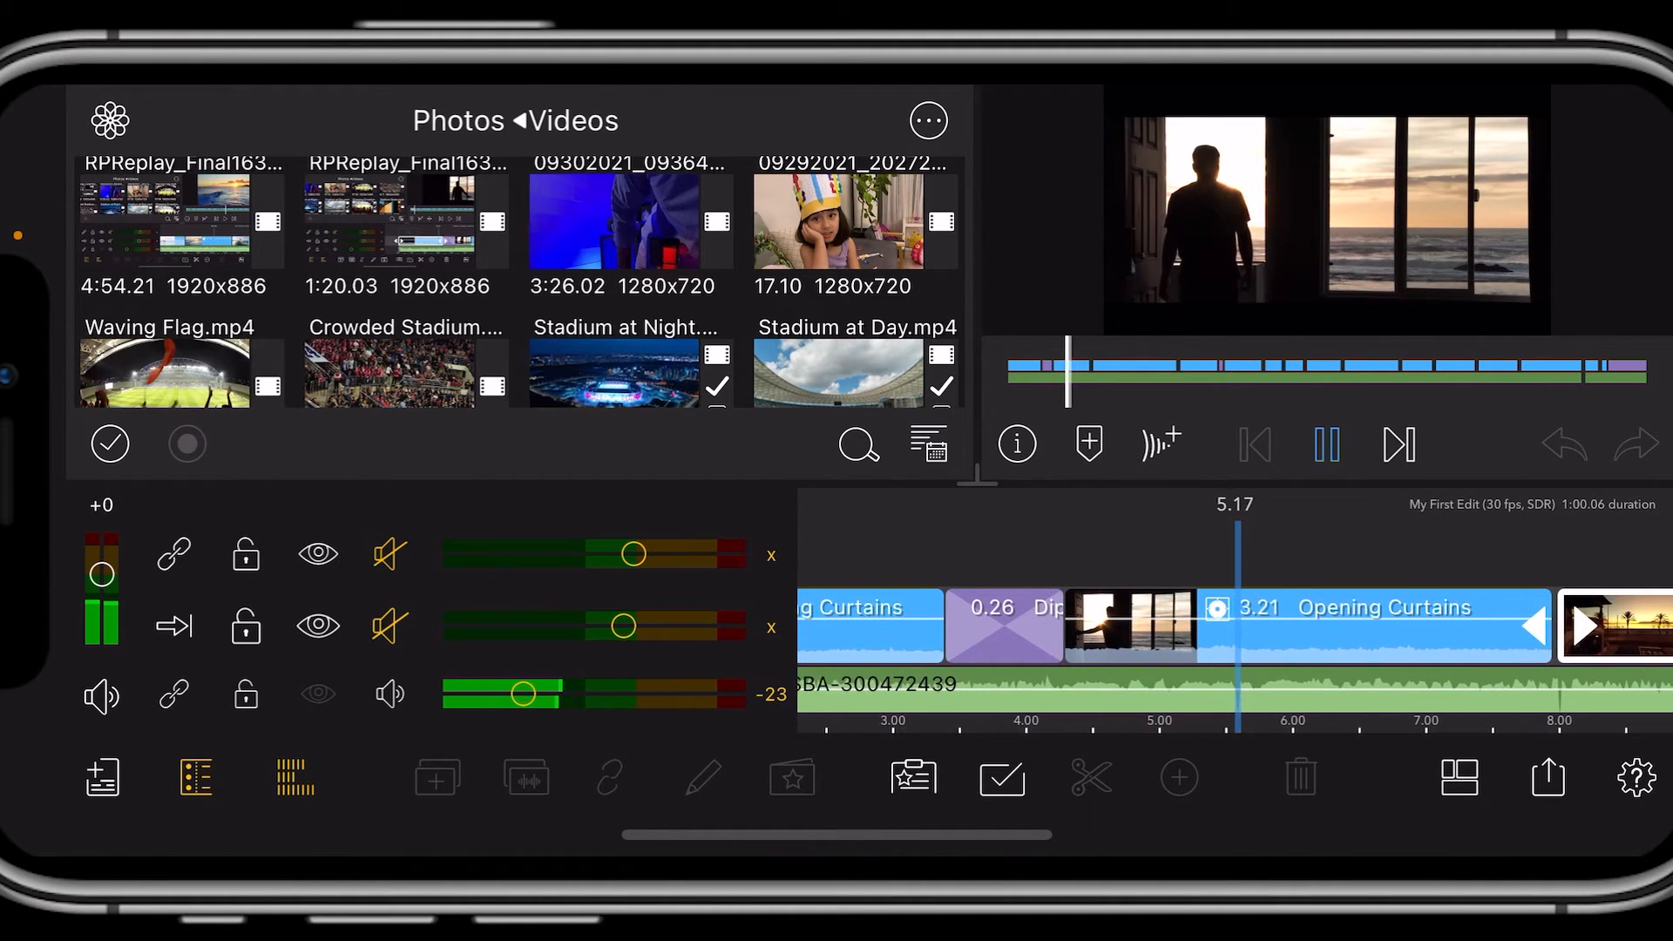
{"action": "scroll", "scroll_direction": "left", "scroll_amount": 3}
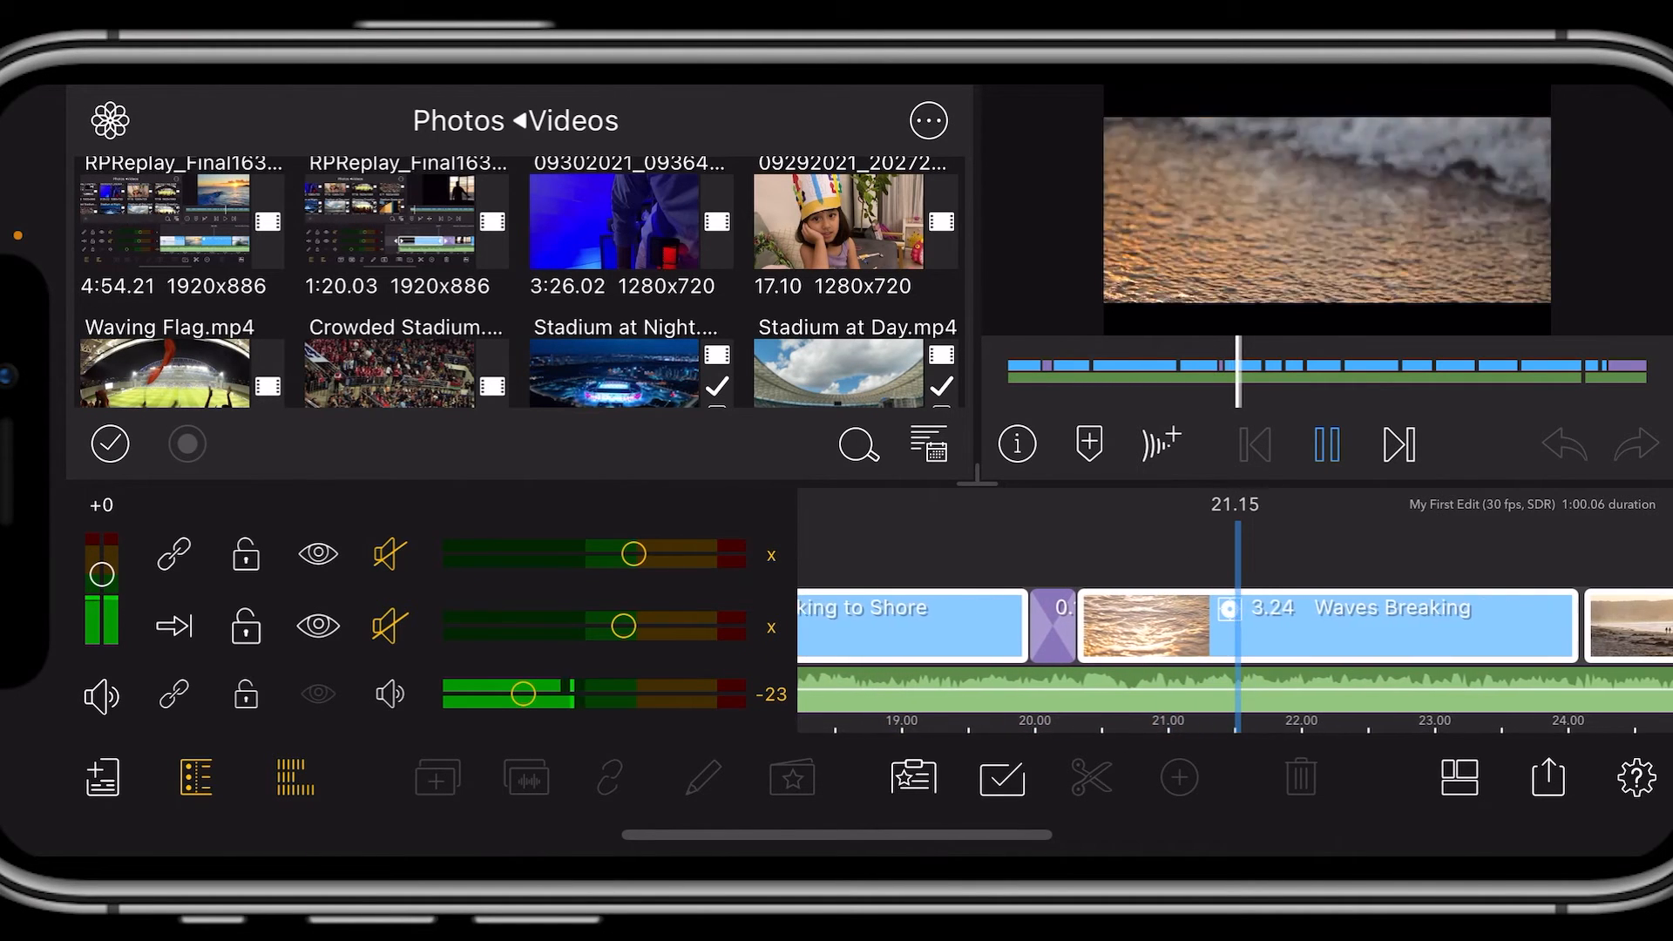
{"action": "scroll", "scroll_direction": "right", "scroll_amount": 3}
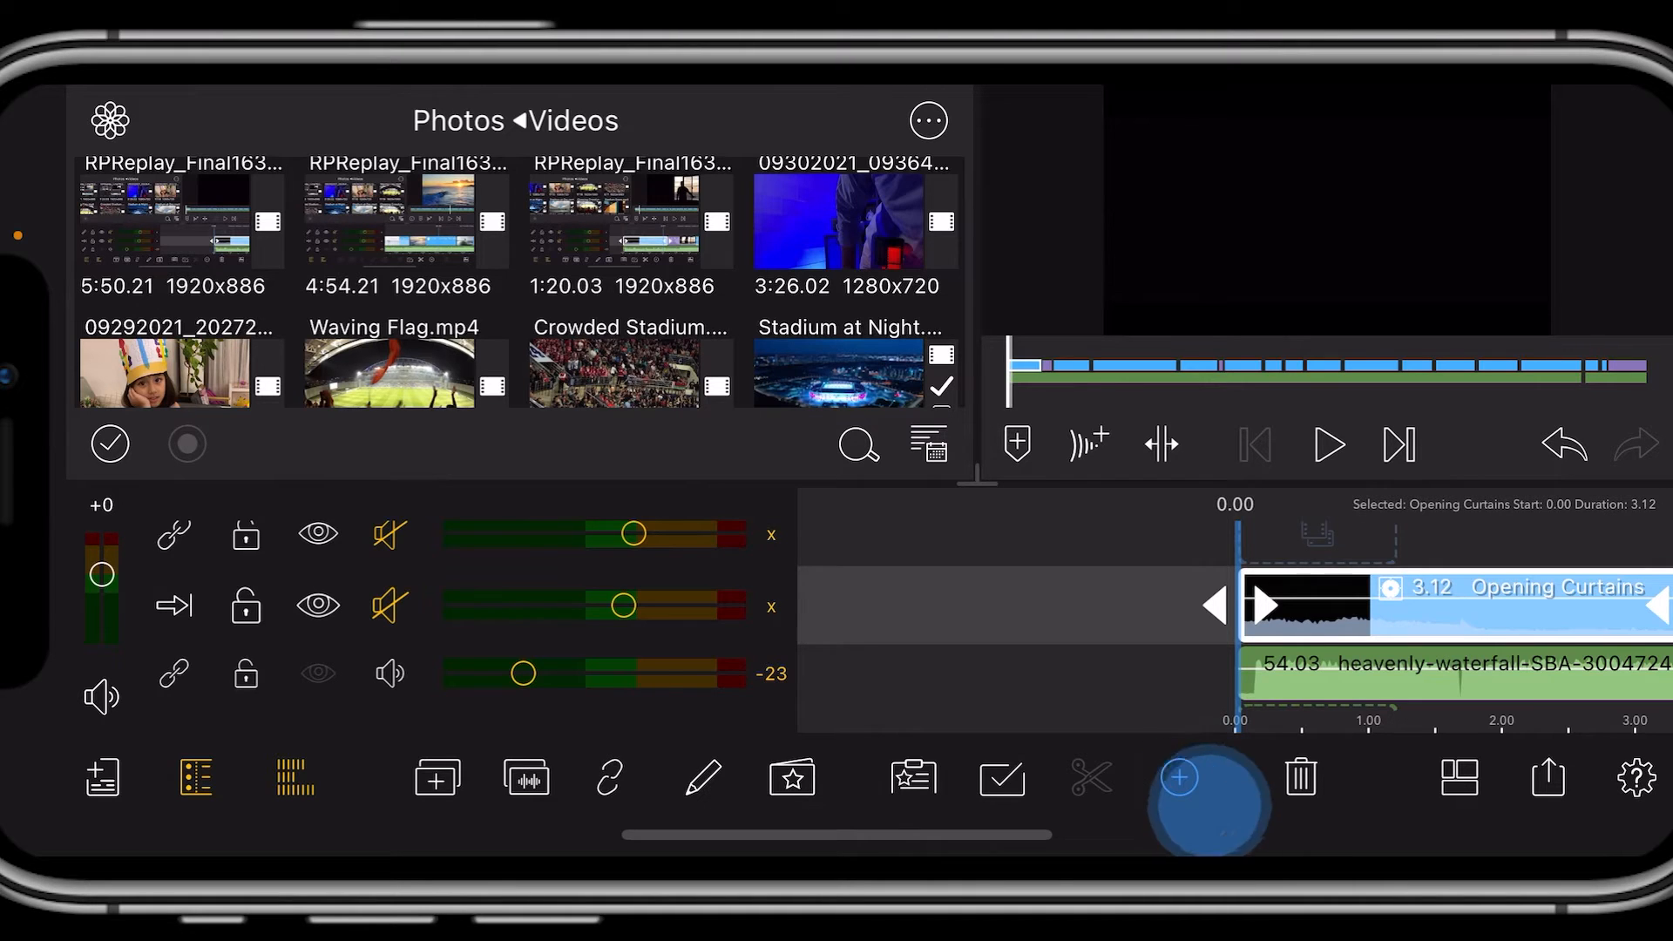
{"action": "left_click", "coordinate": [1178, 777]}
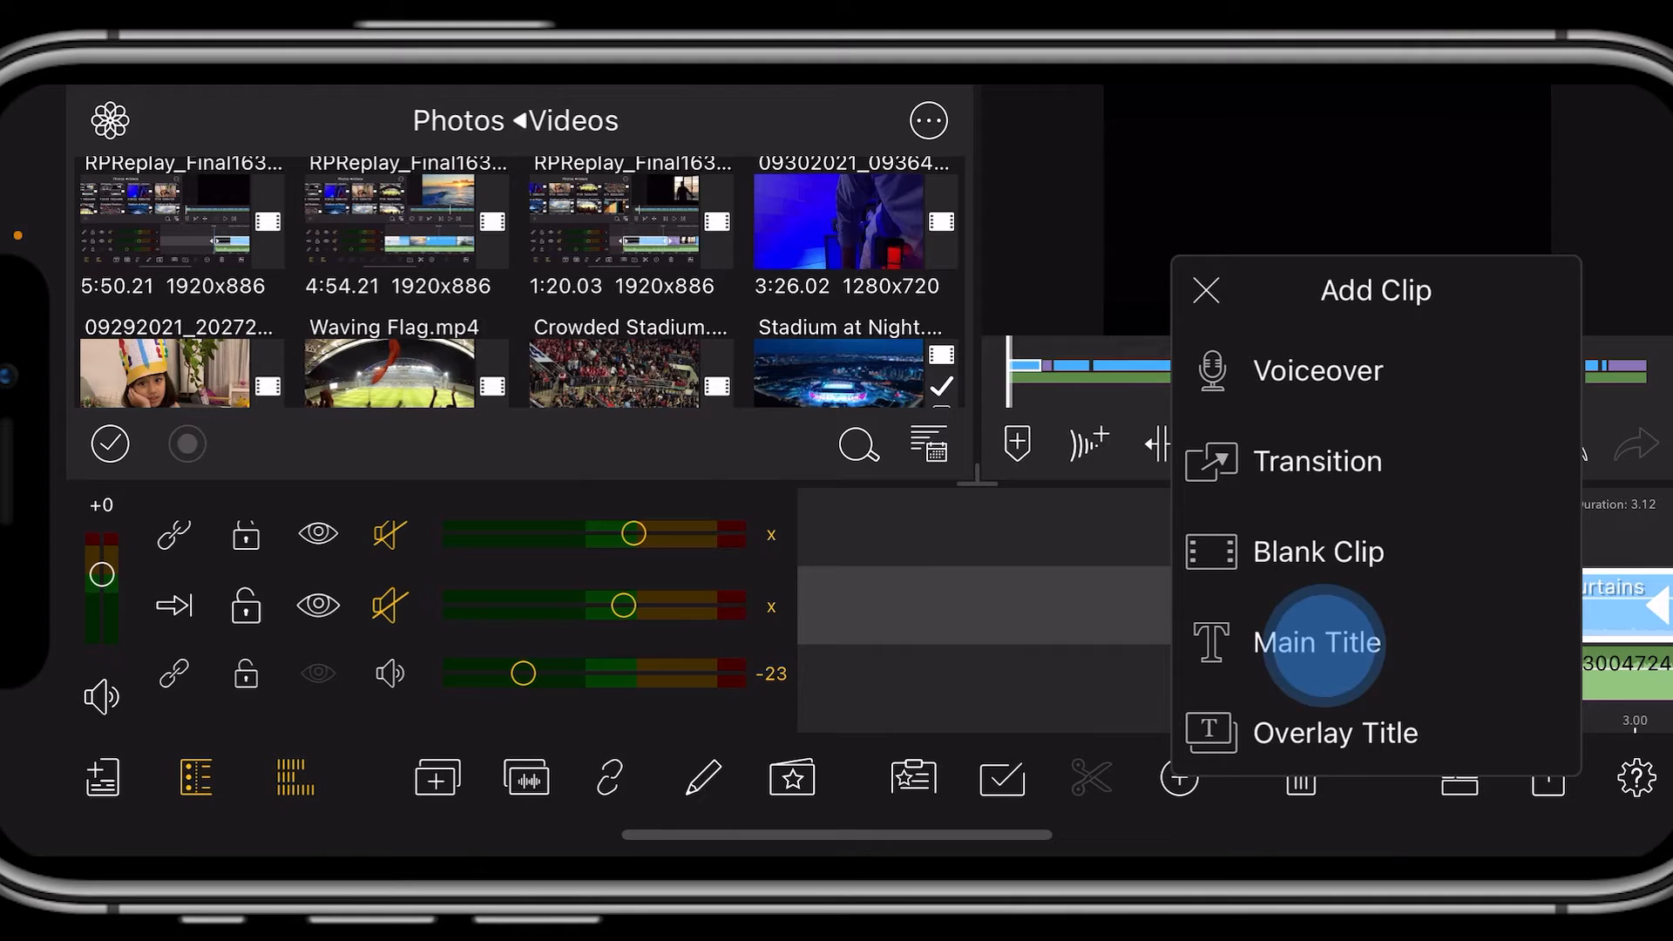
{"action": "left_click", "coordinate": [1335, 733]}
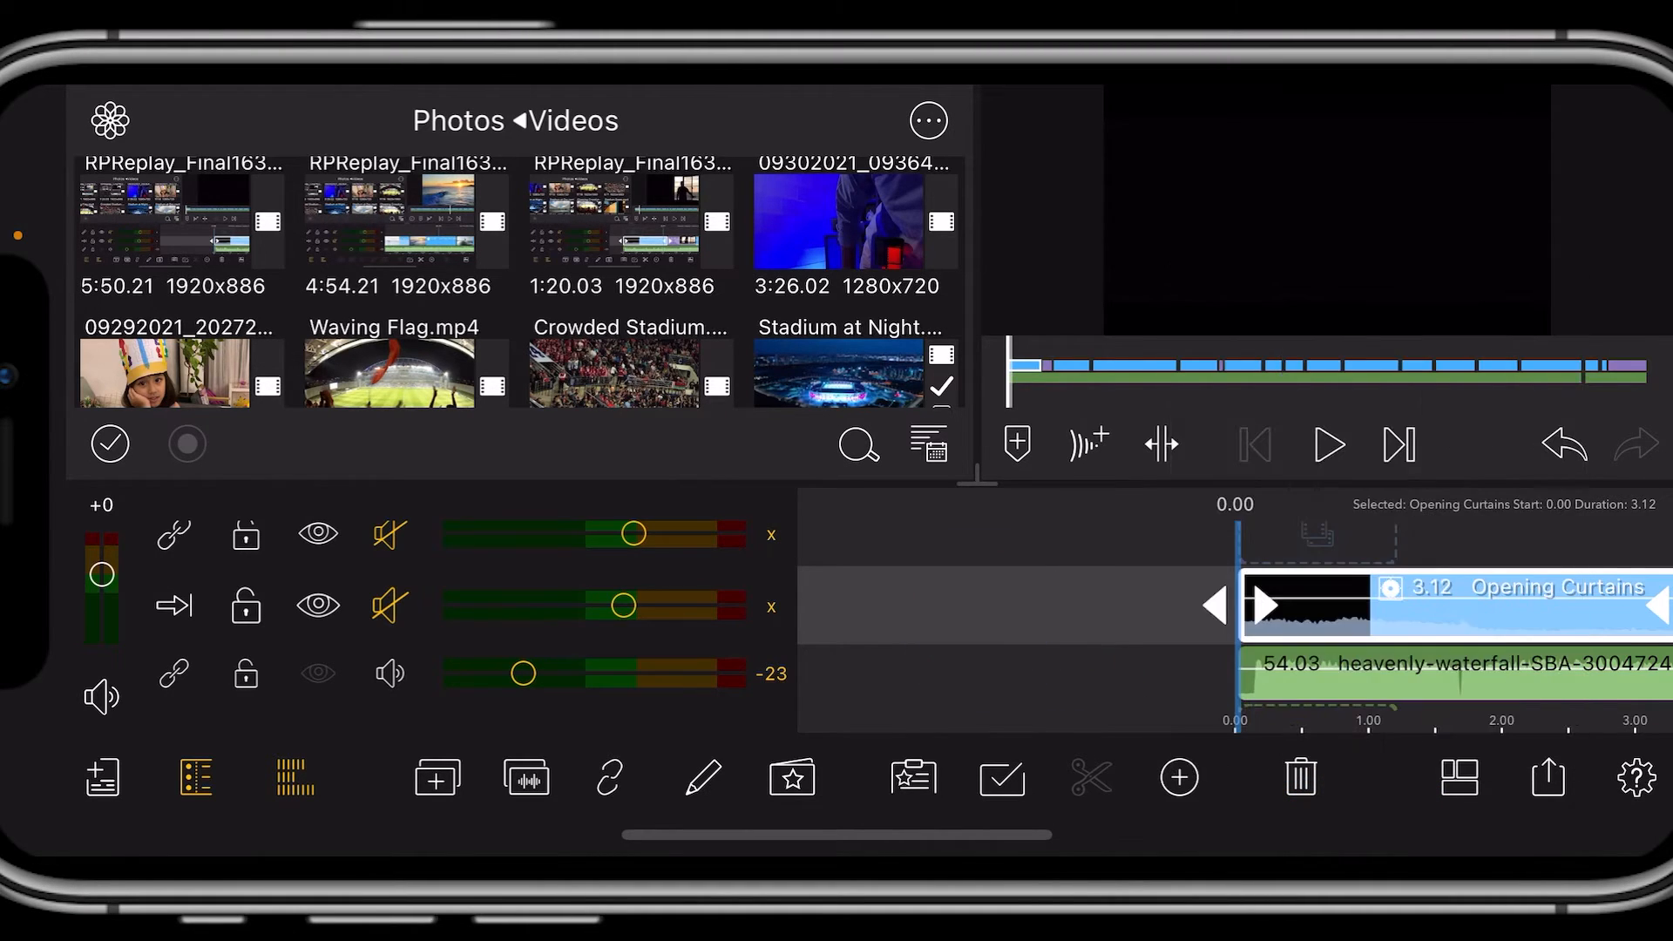
Deselect, select the waterfall music clip and bring up the Add Clip choices.
{"action": "left_click", "coordinate": [1110, 604]}
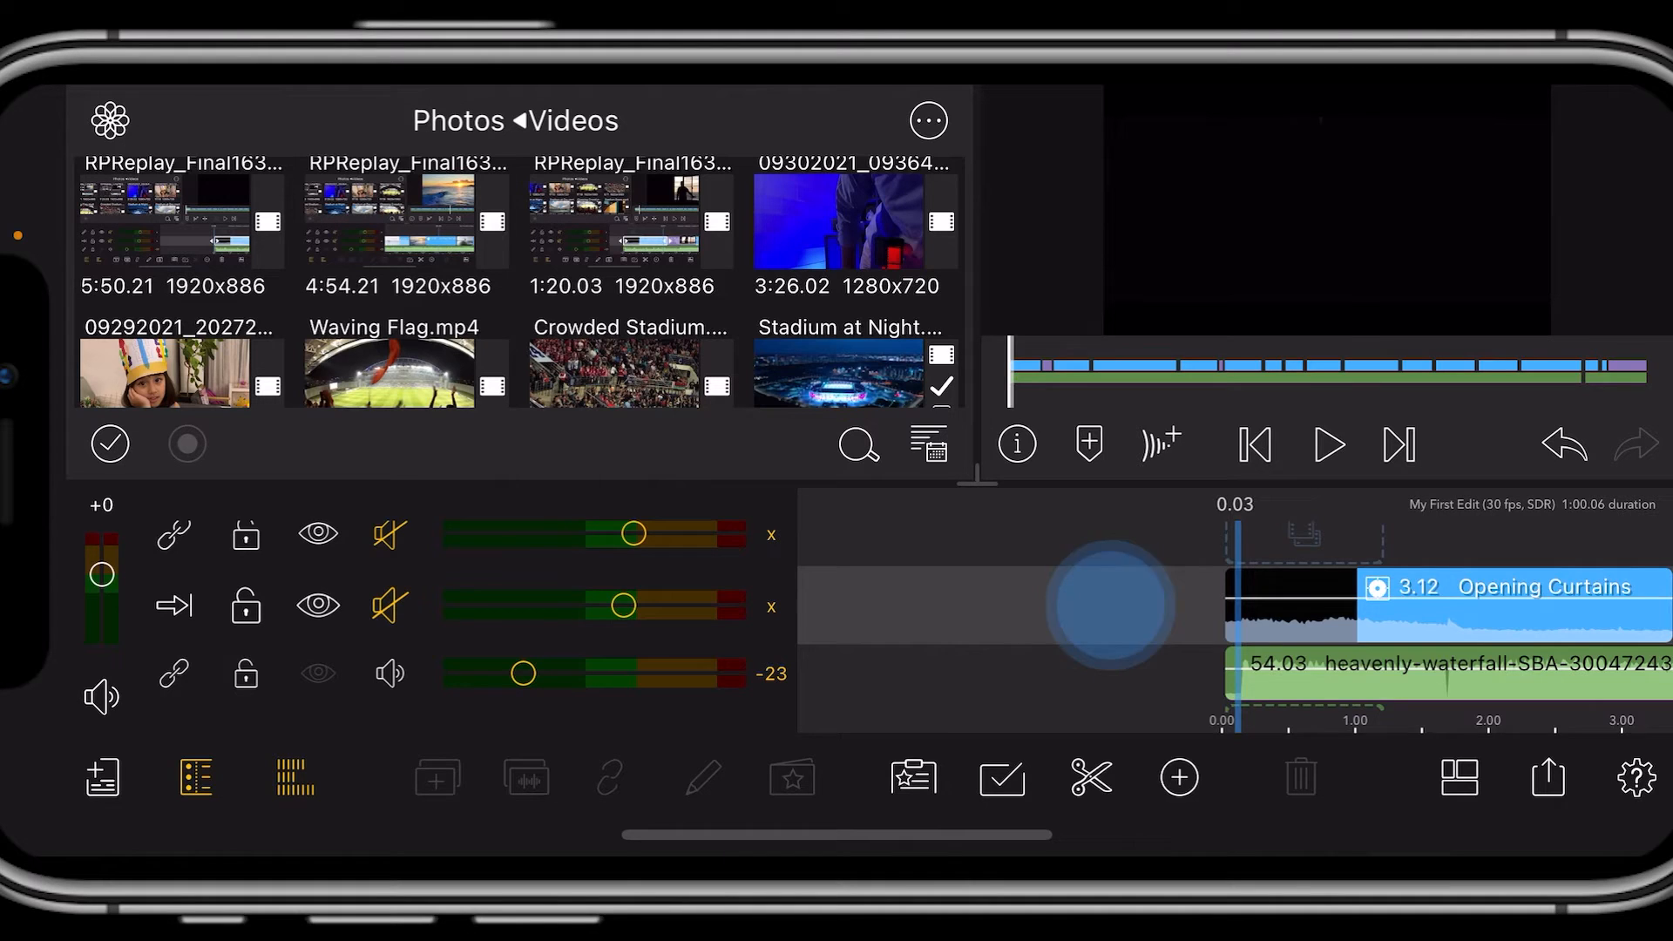
{"action": "left_click", "coordinate": [1472, 587]}
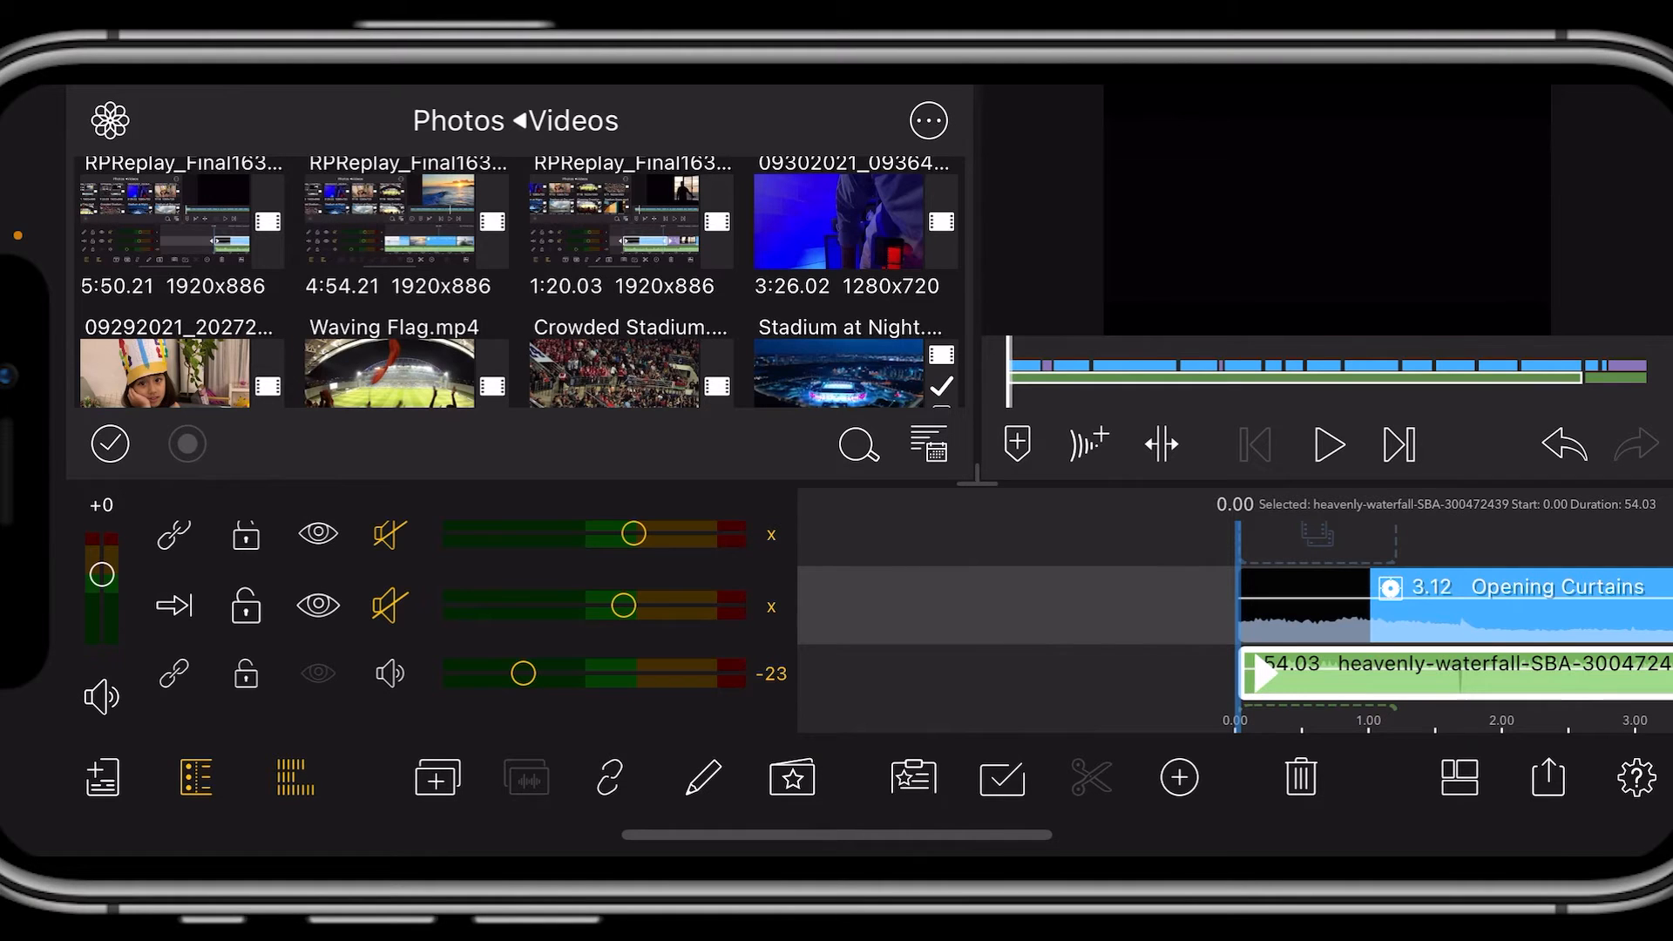
{"action": "left_click", "coordinate": [1178, 777]}
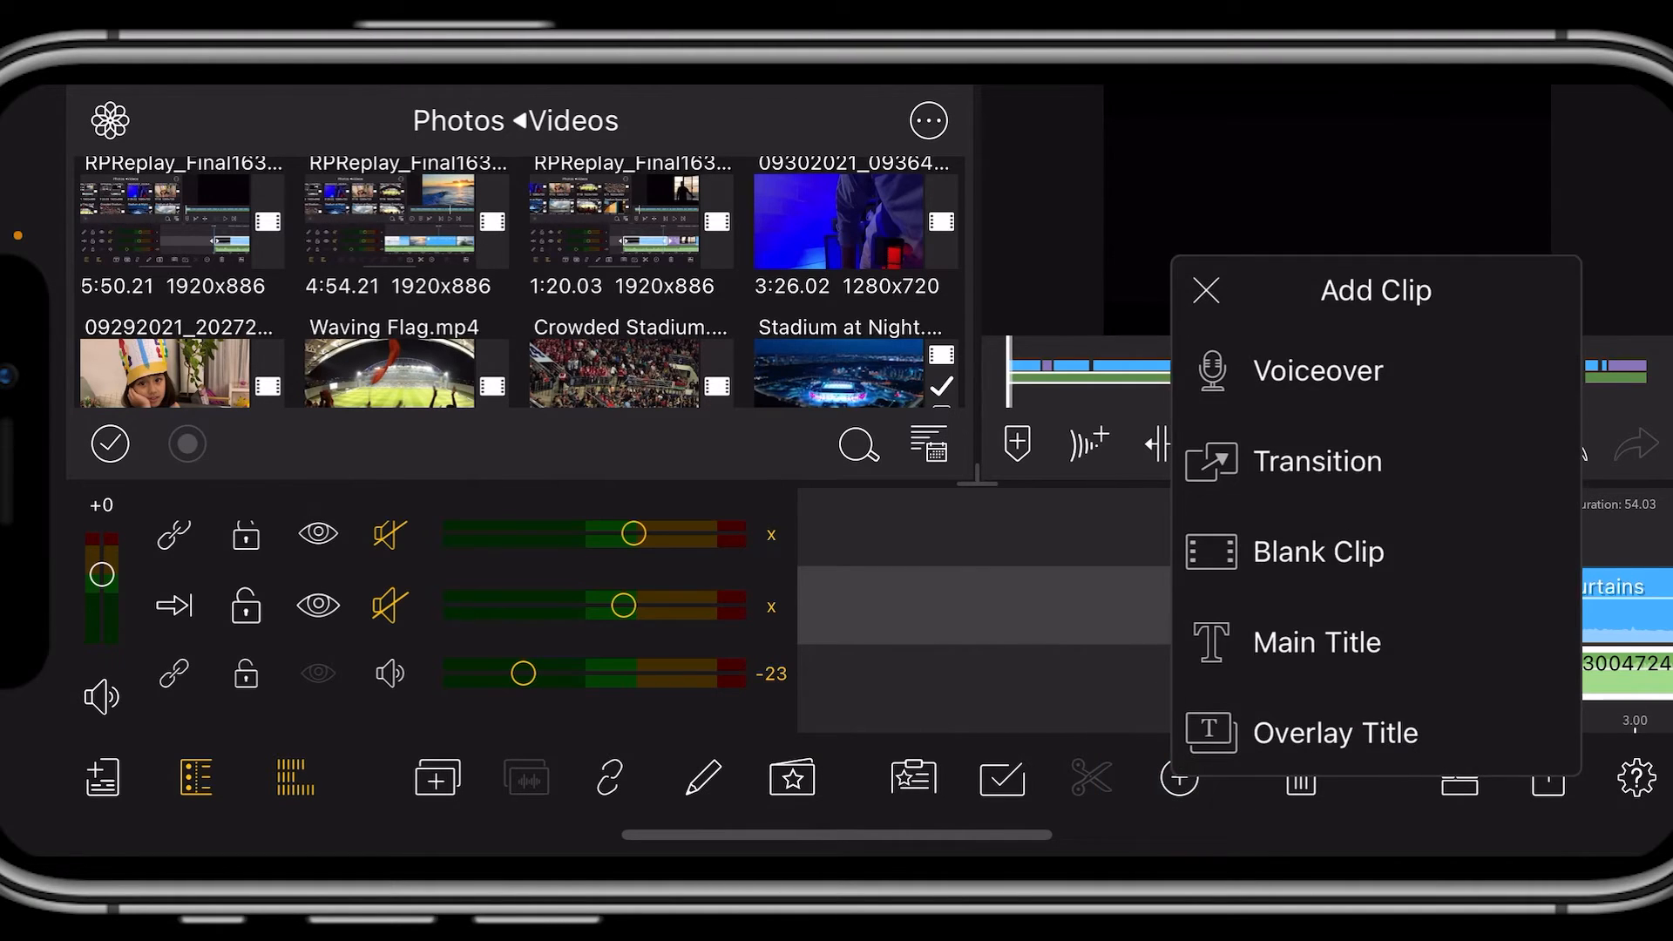
Dismiss the Add Clip menu and undo the latest edit, leaving Opening Curtains selected.
{"action": "left_click", "coordinate": [1315, 641]}
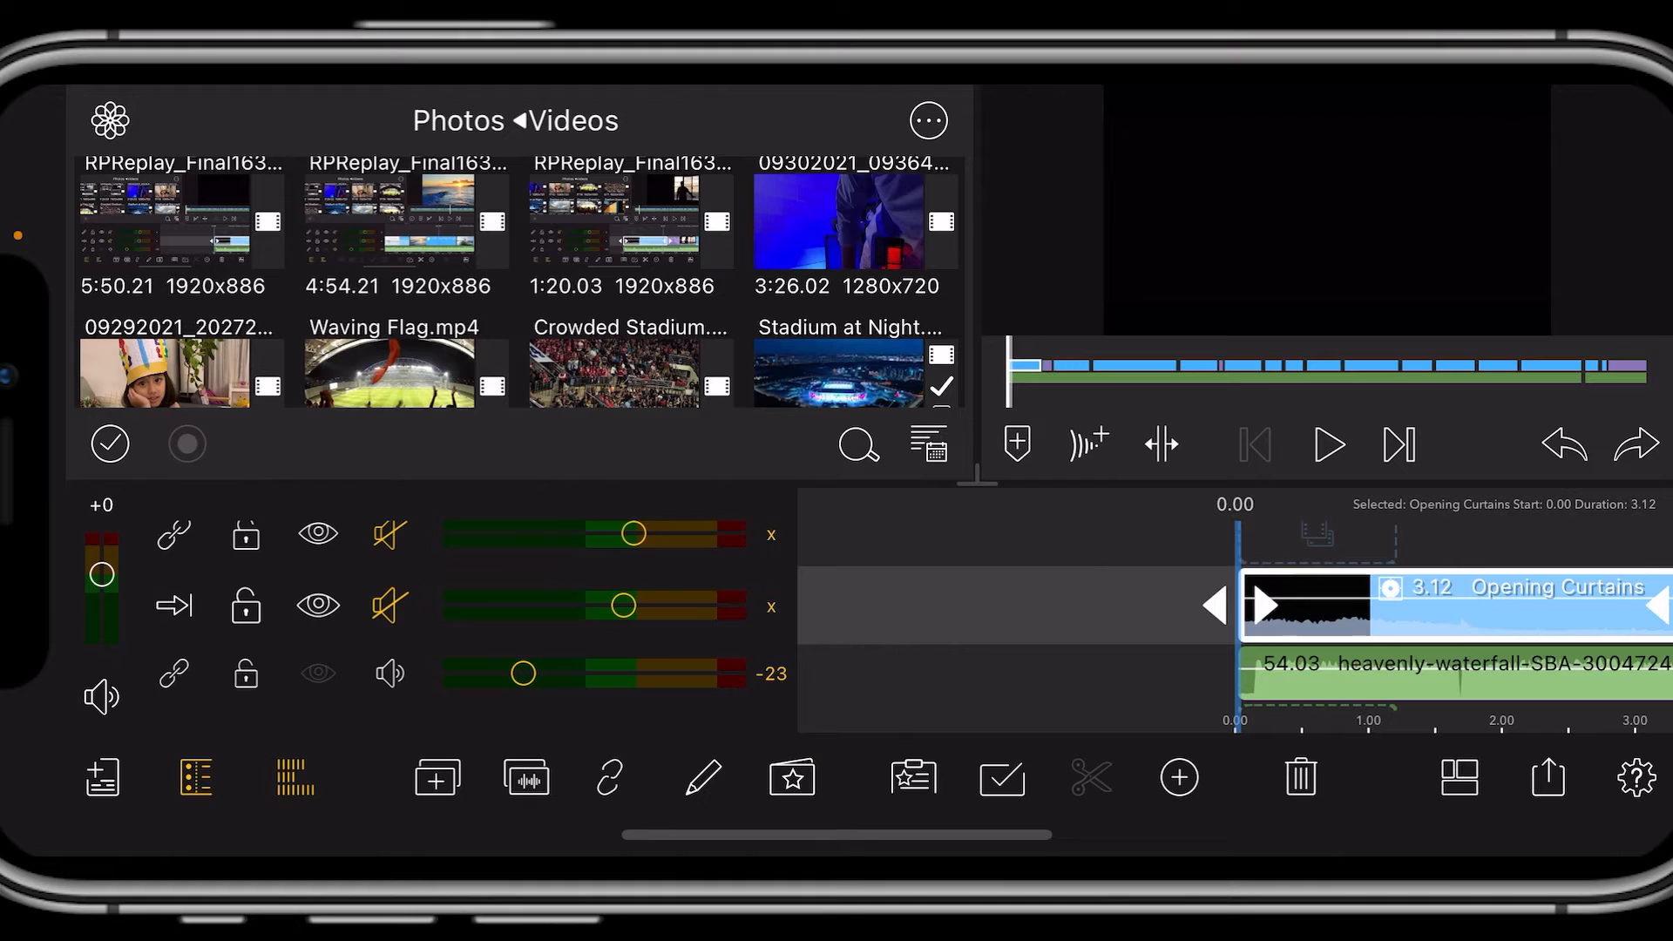
{"action": "left_click", "coordinate": [608, 778]}
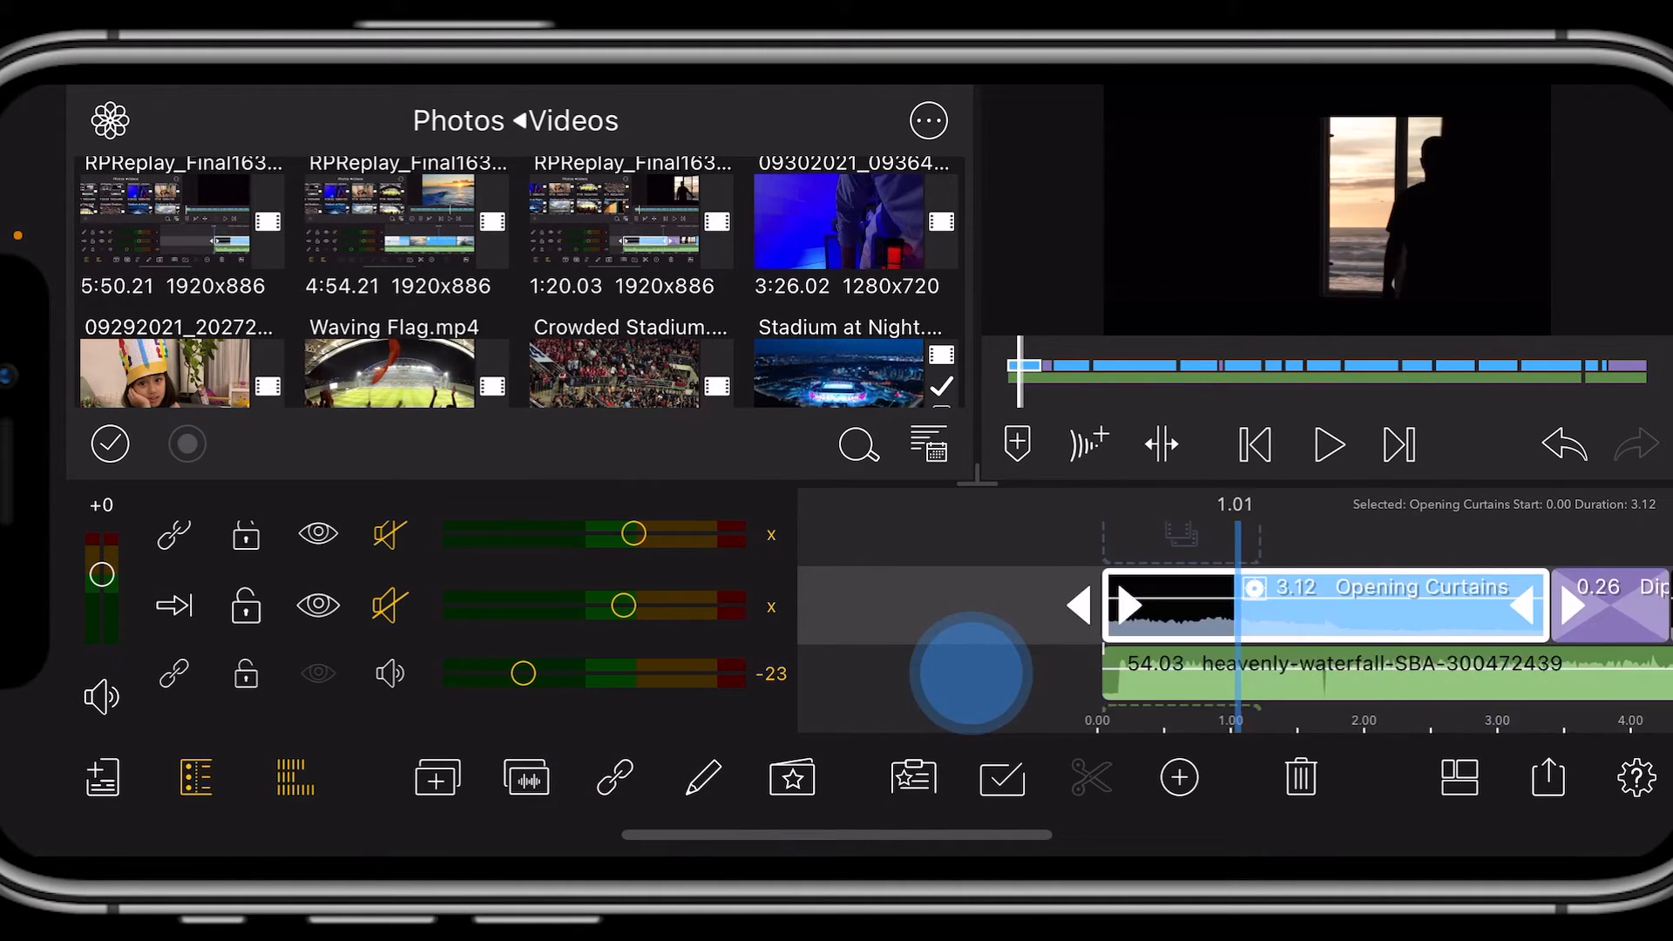
Add a Plain-White title at the timeline start and begin editing its text.
{"action": "left_click", "coordinate": [1253, 444]}
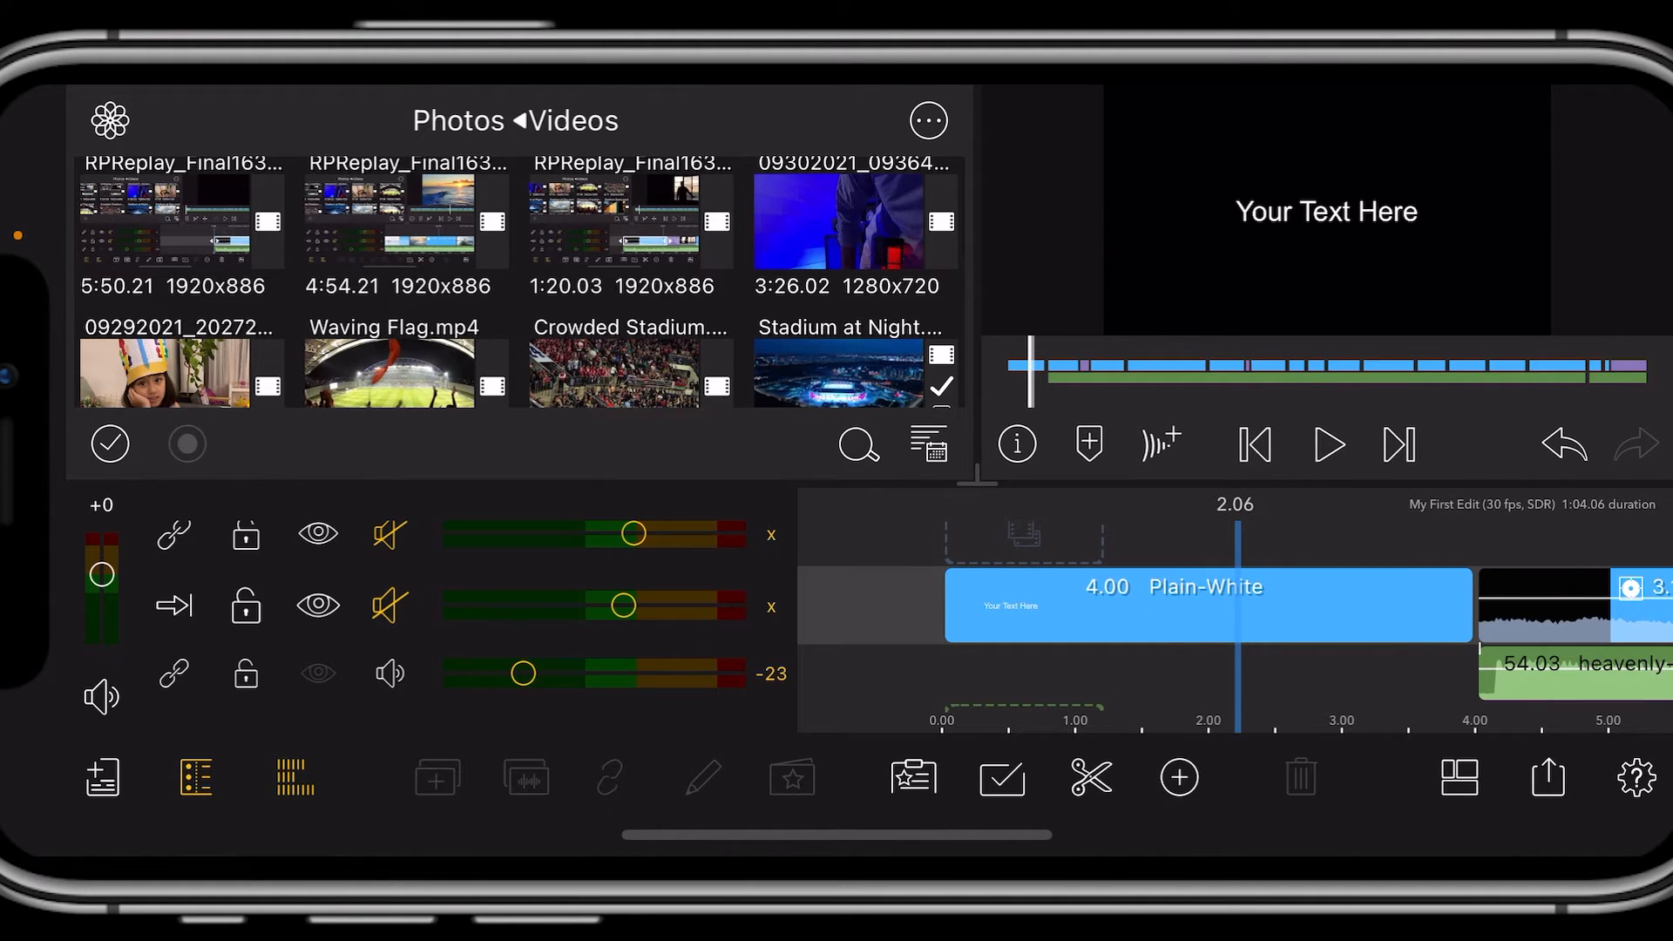
{"action": "double_click", "coordinate": [1205, 605]}
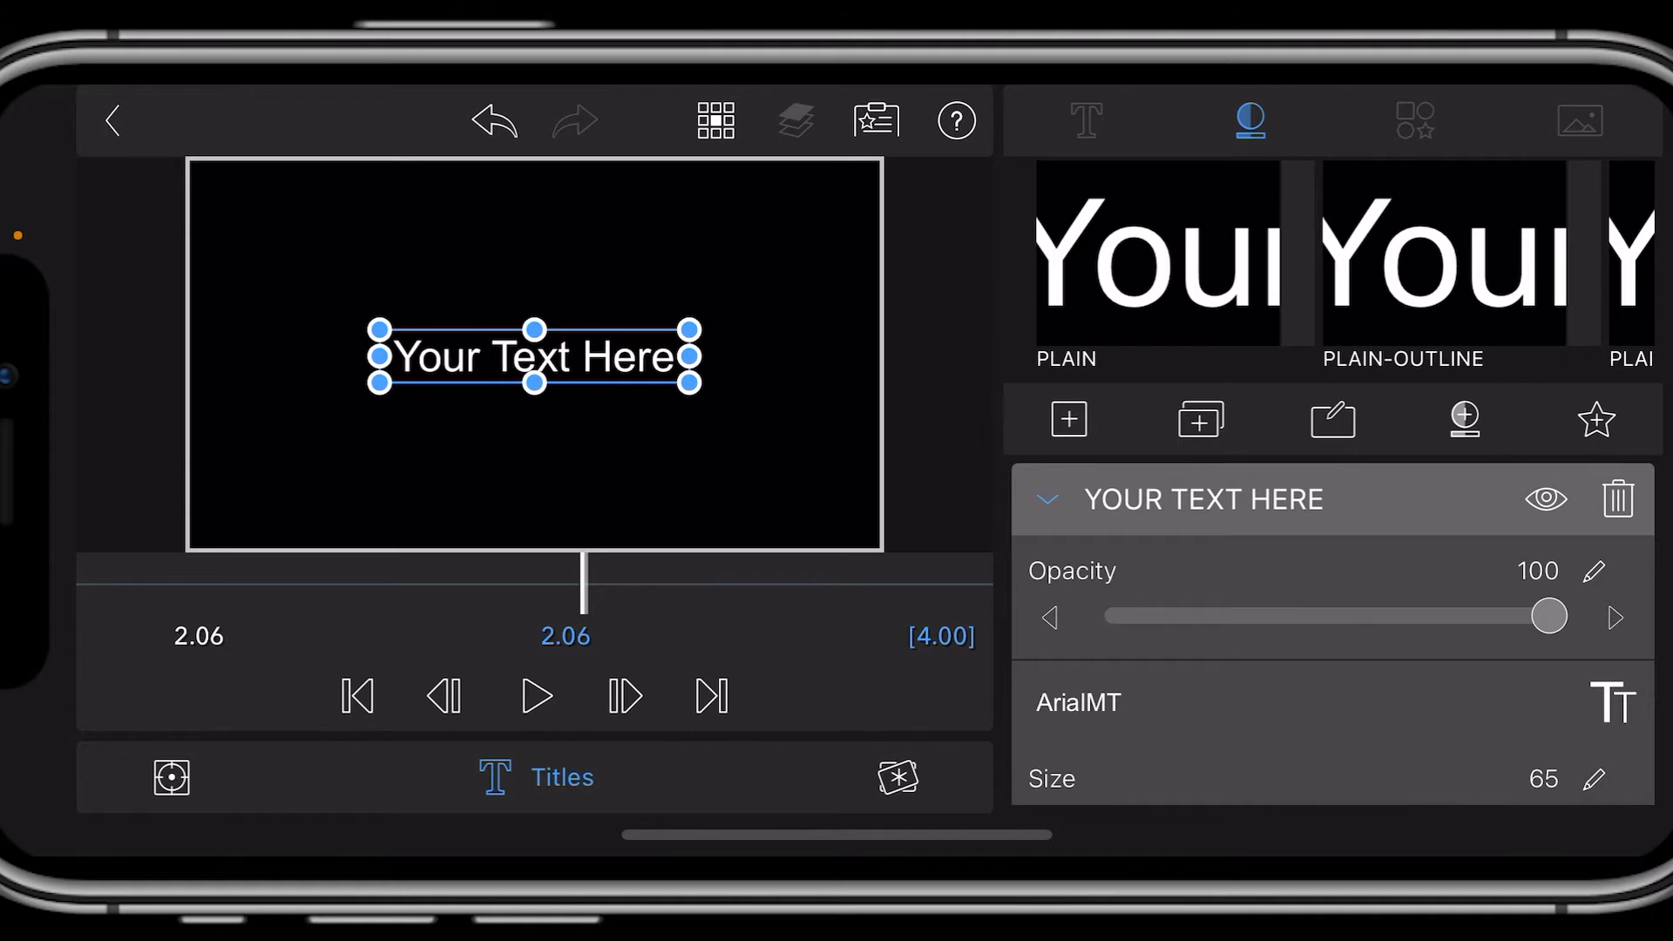
{"action": "double_click", "coordinate": [533, 356]}
{"action": "type", "text": "FU"}
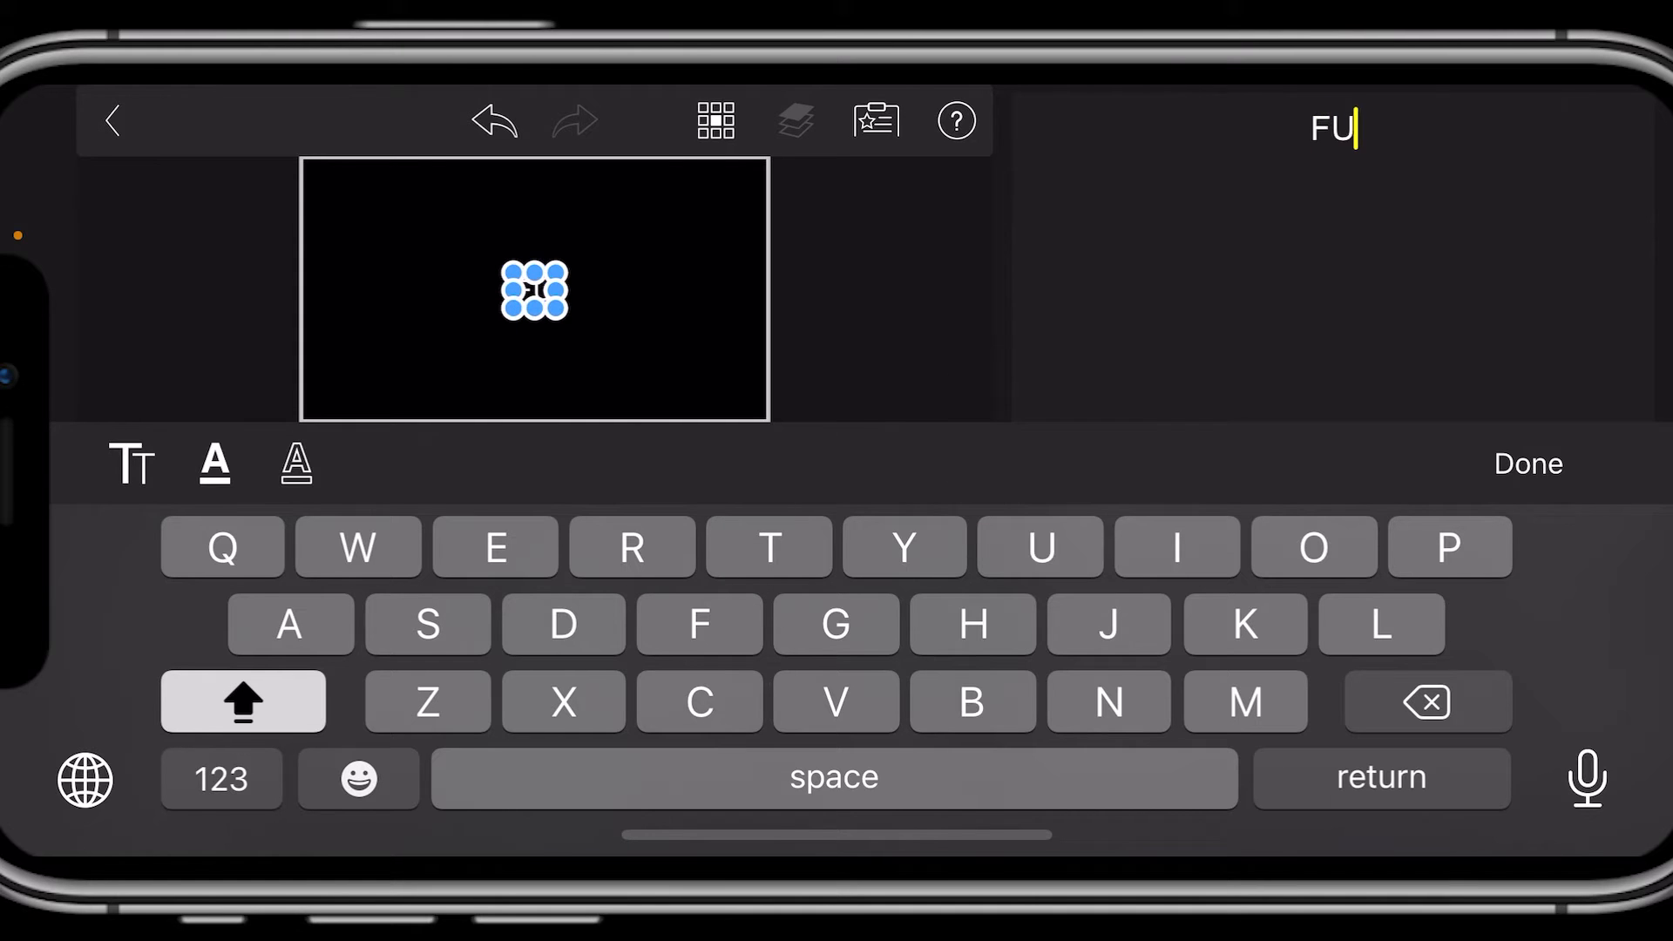
Change the title text to 'FUN IN THE SUN' and confirm with Done.
{"action": "type", "text": "N IN"}
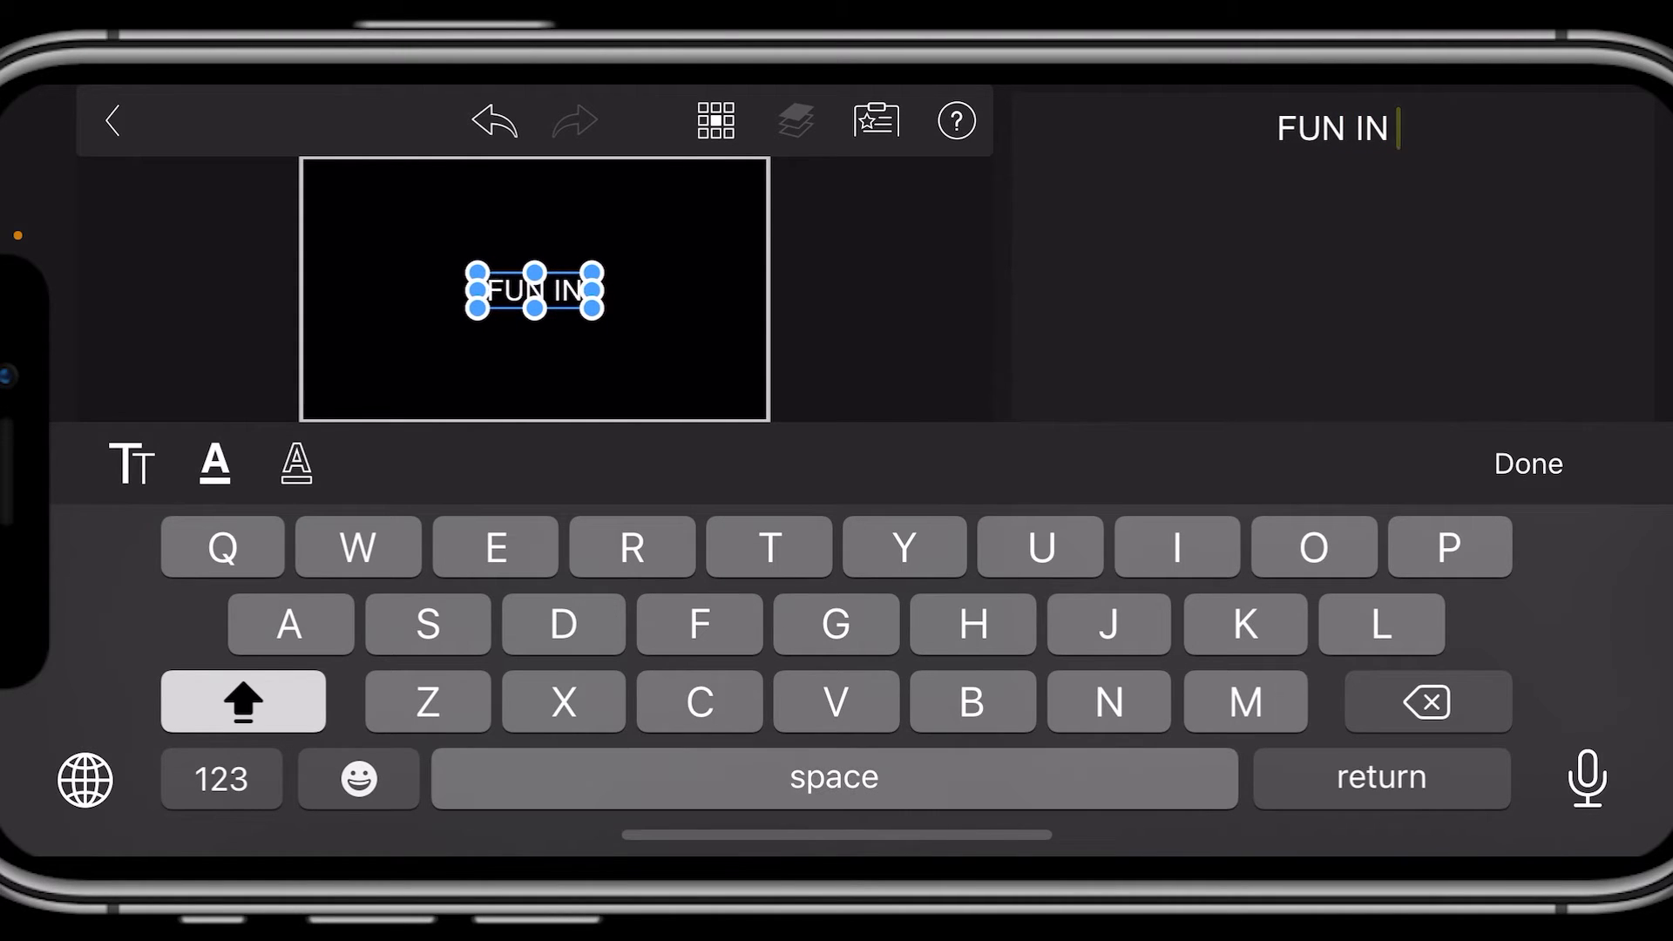
{"action": "type", "text": "THE S"}
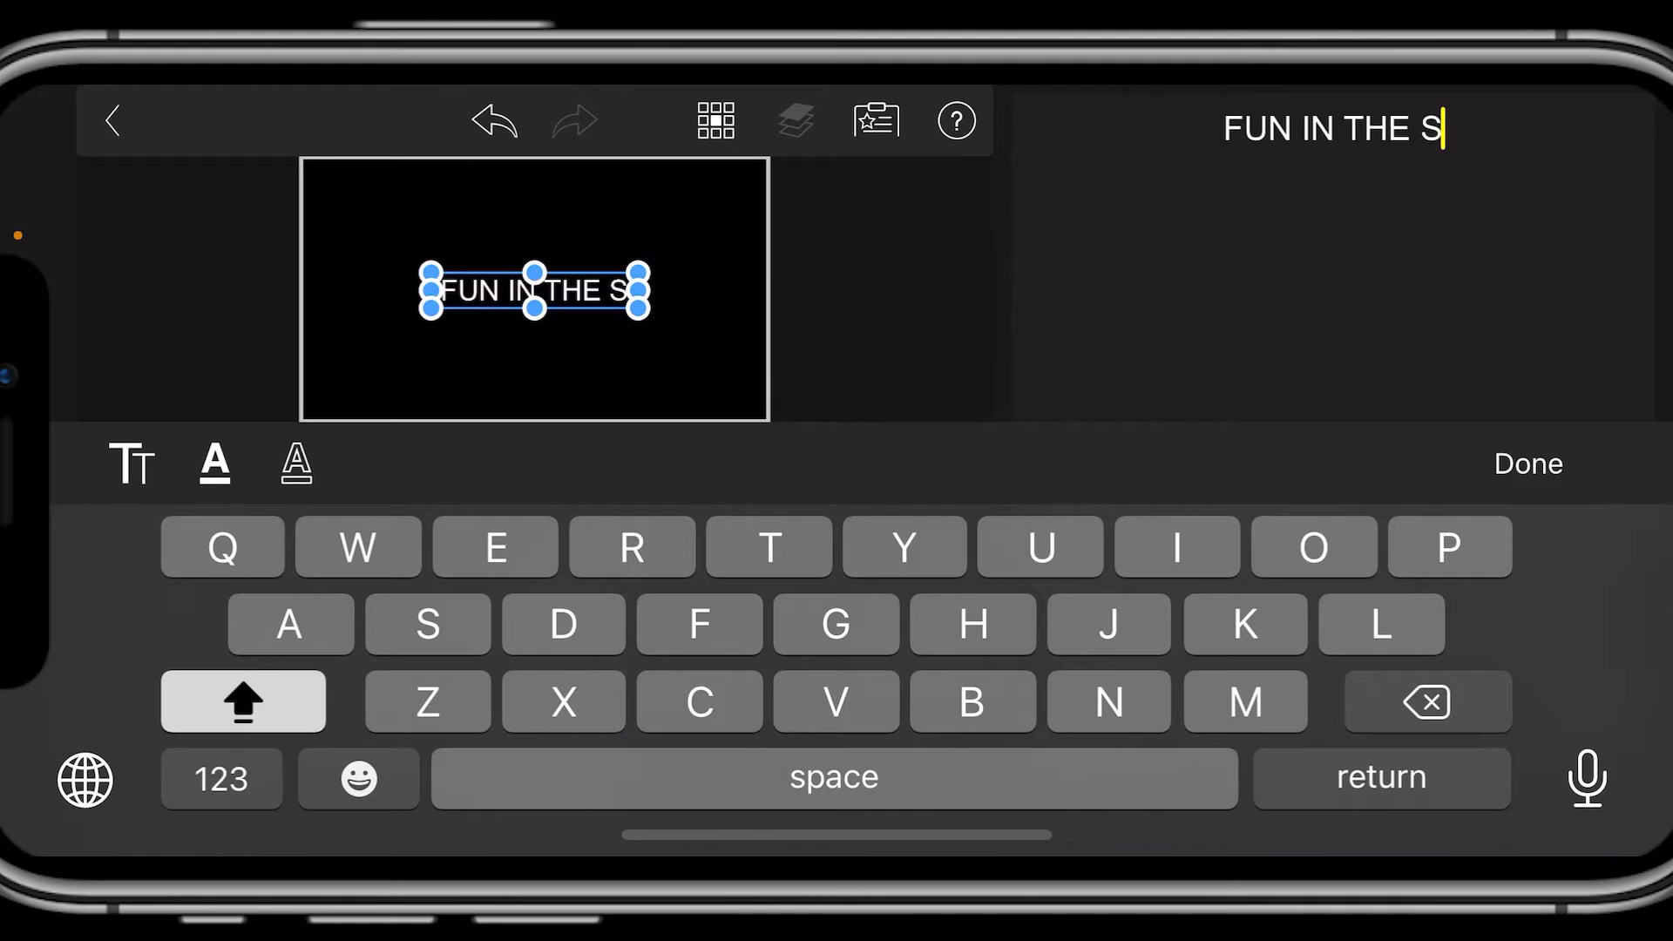
{"action": "type", "text": "UN"}
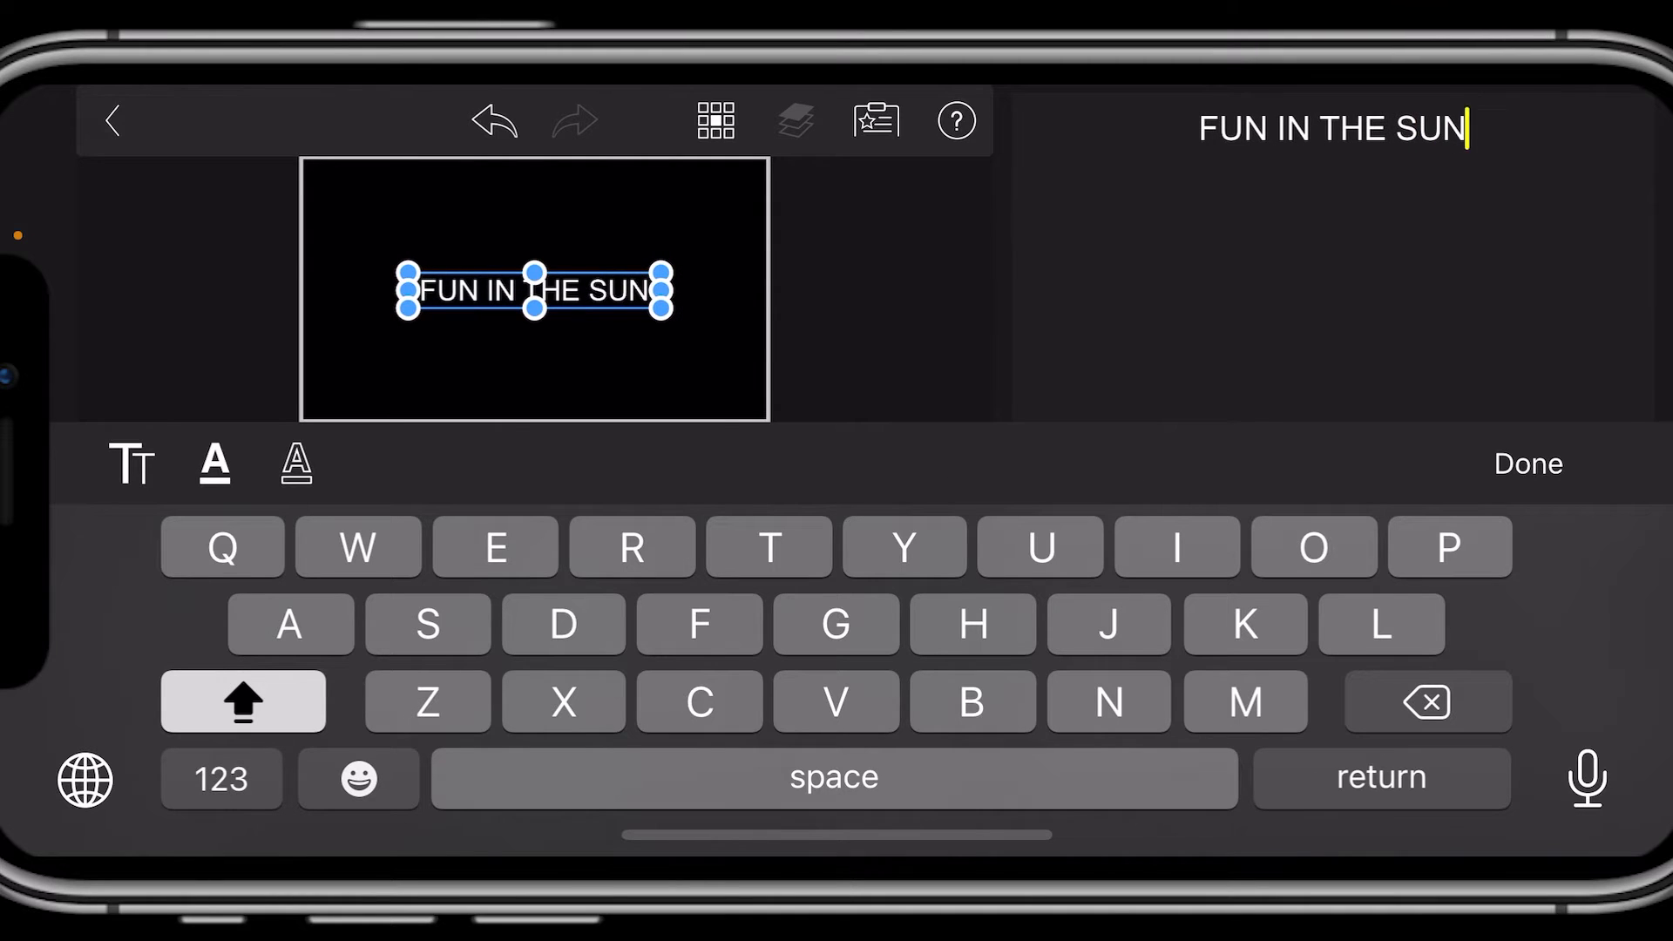
{"action": "left_click", "coordinate": [1526, 464]}
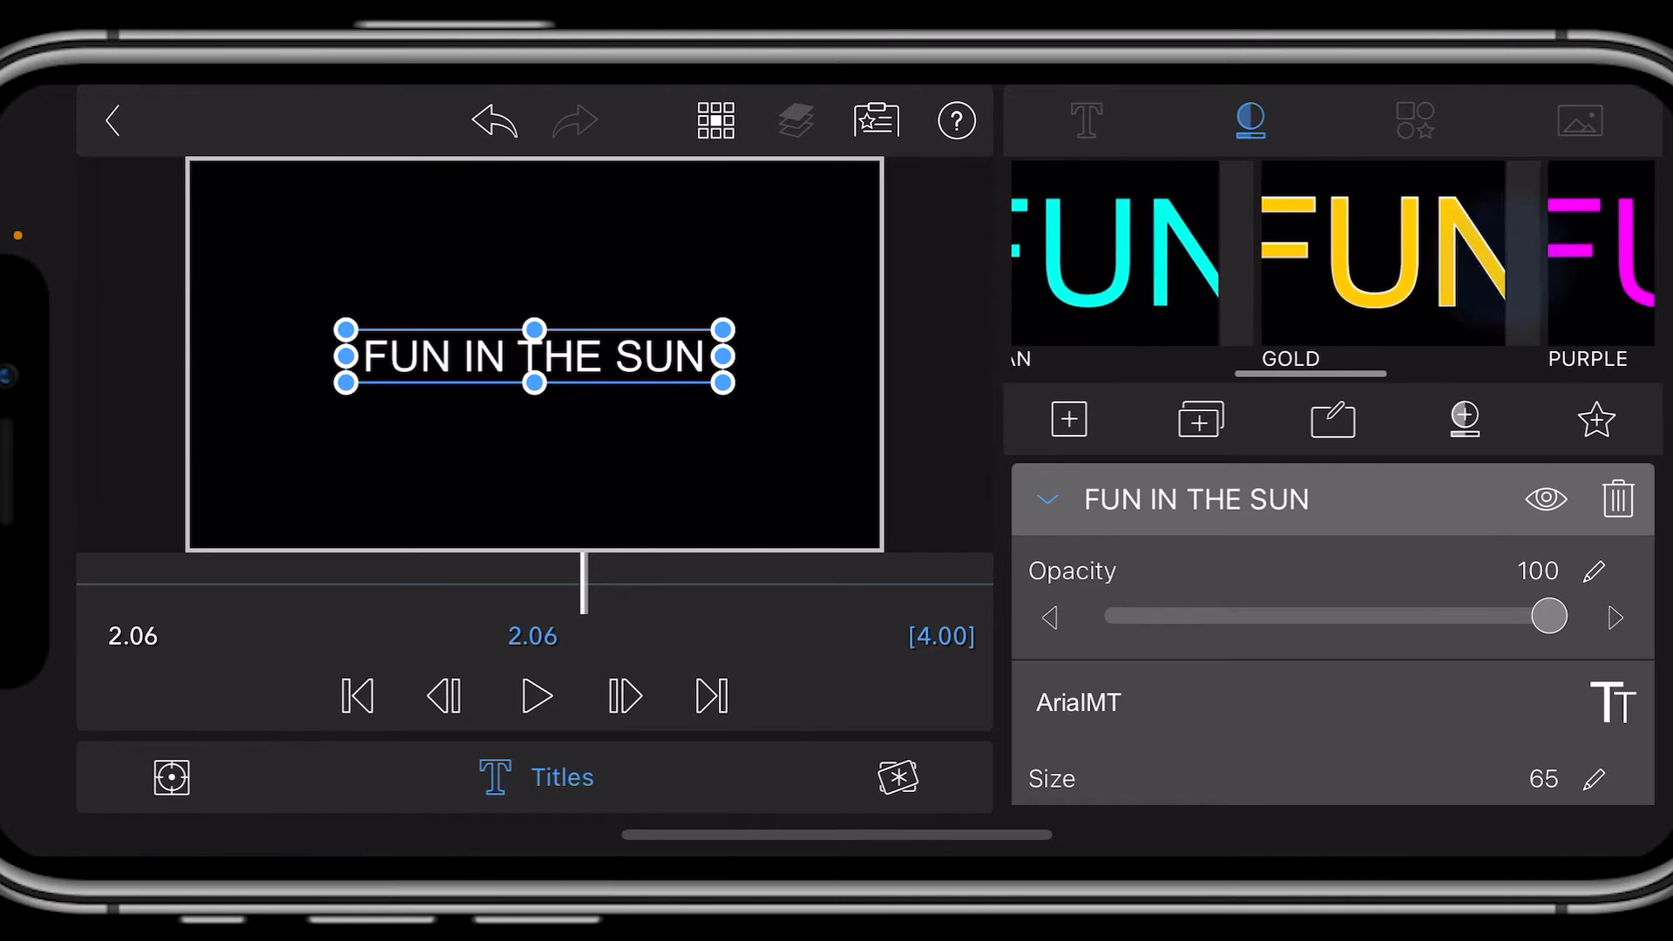
Choose Bradley Hand from the font list for the title, keeping it bold at size 96.
{"action": "scroll", "scroll_direction": "left", "scroll_amount": 3}
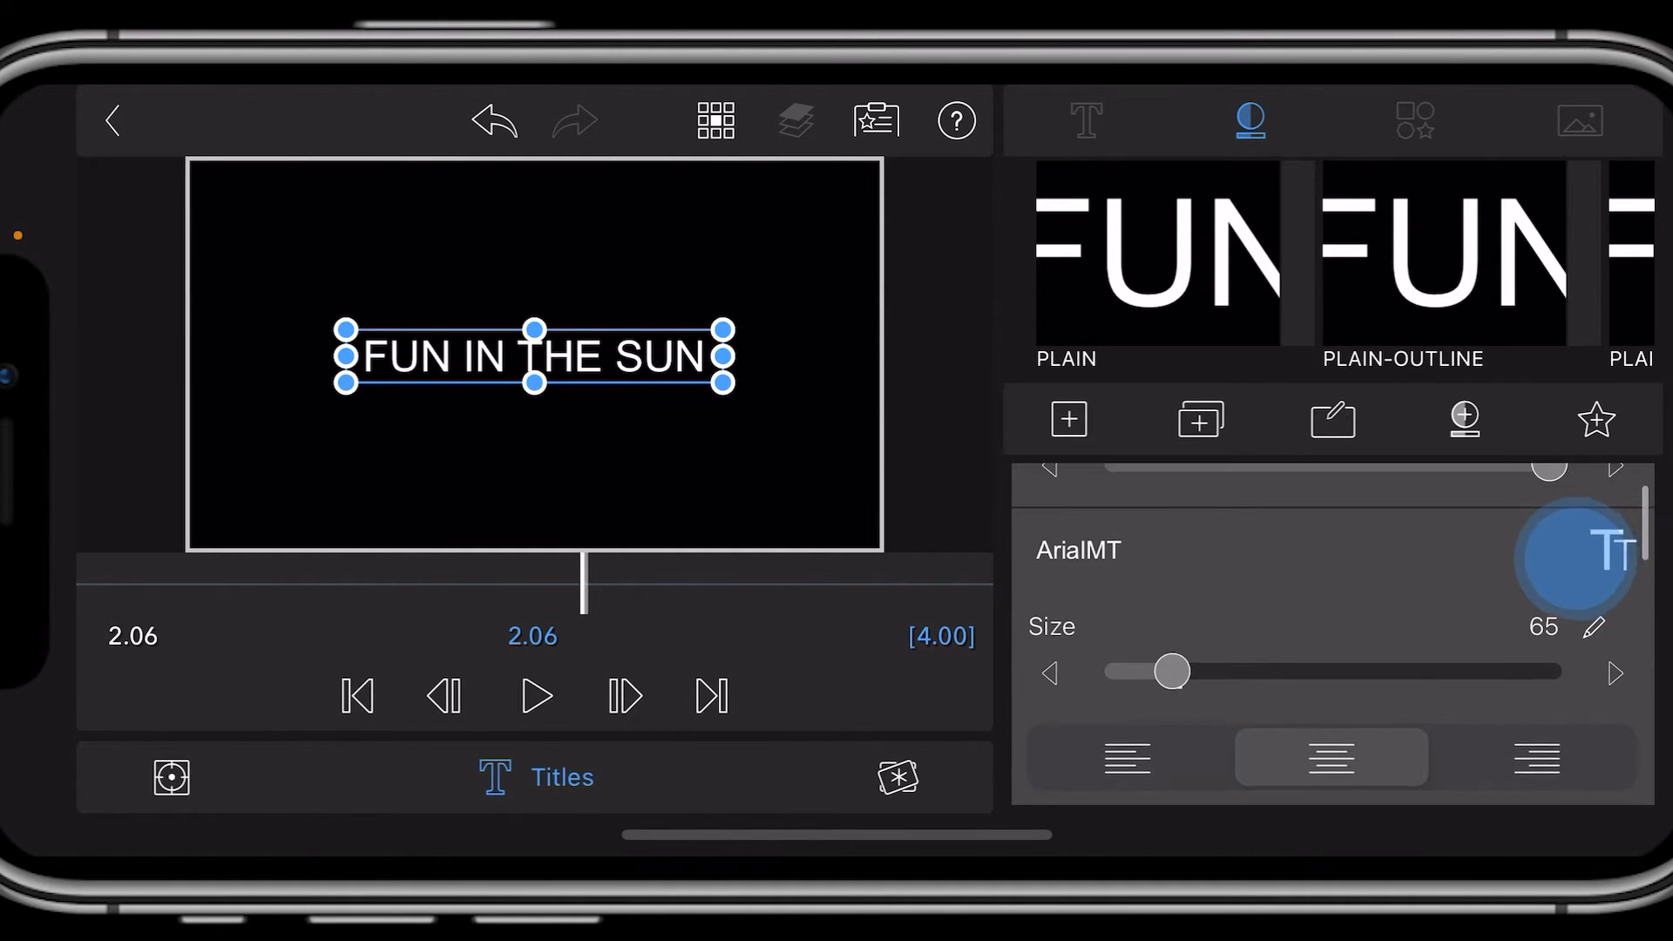
{"action": "left_click", "coordinate": [1077, 551]}
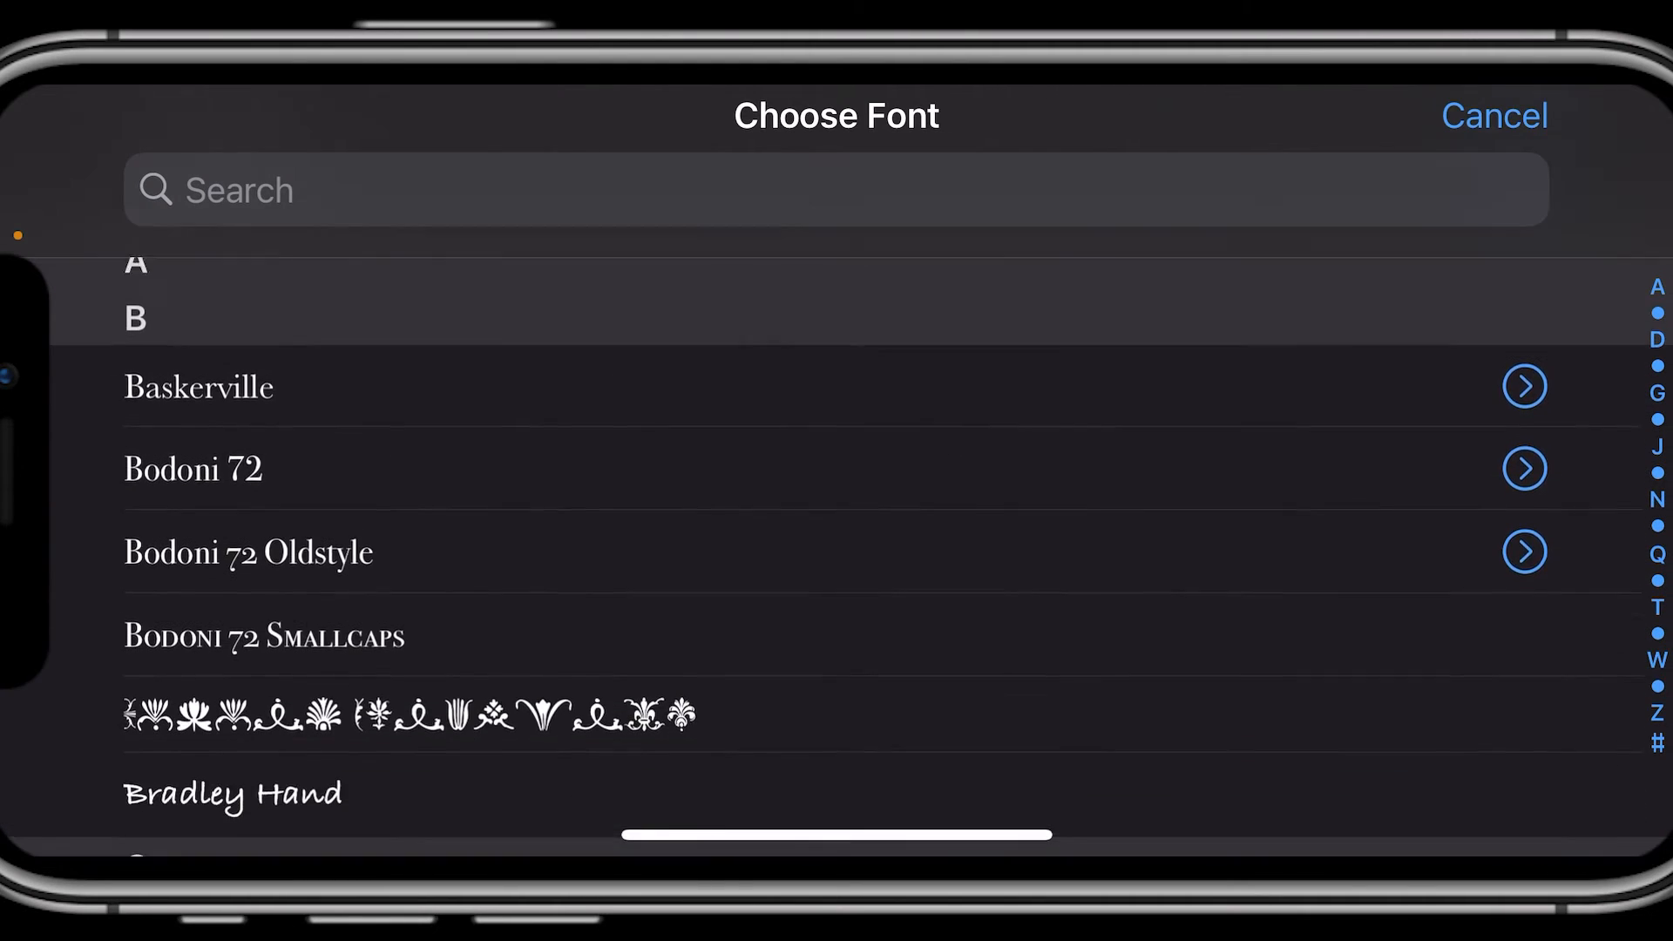
{"action": "scroll", "scroll_direction": "up", "scroll_amount": 3}
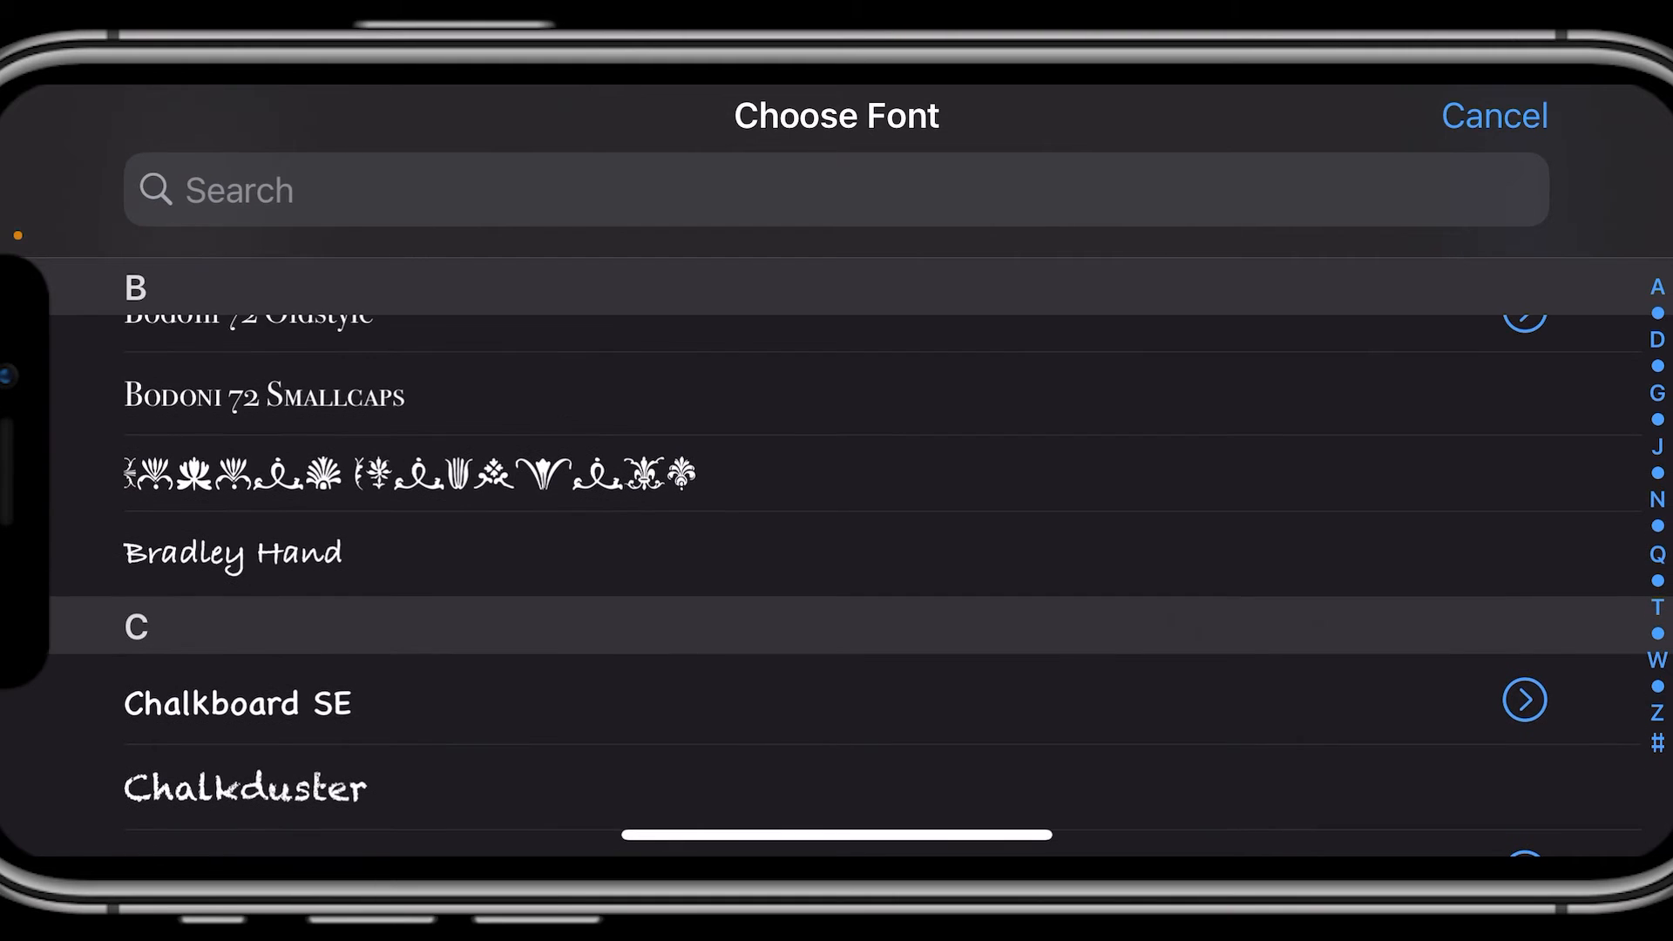
{"action": "left_click", "coordinate": [232, 552]}
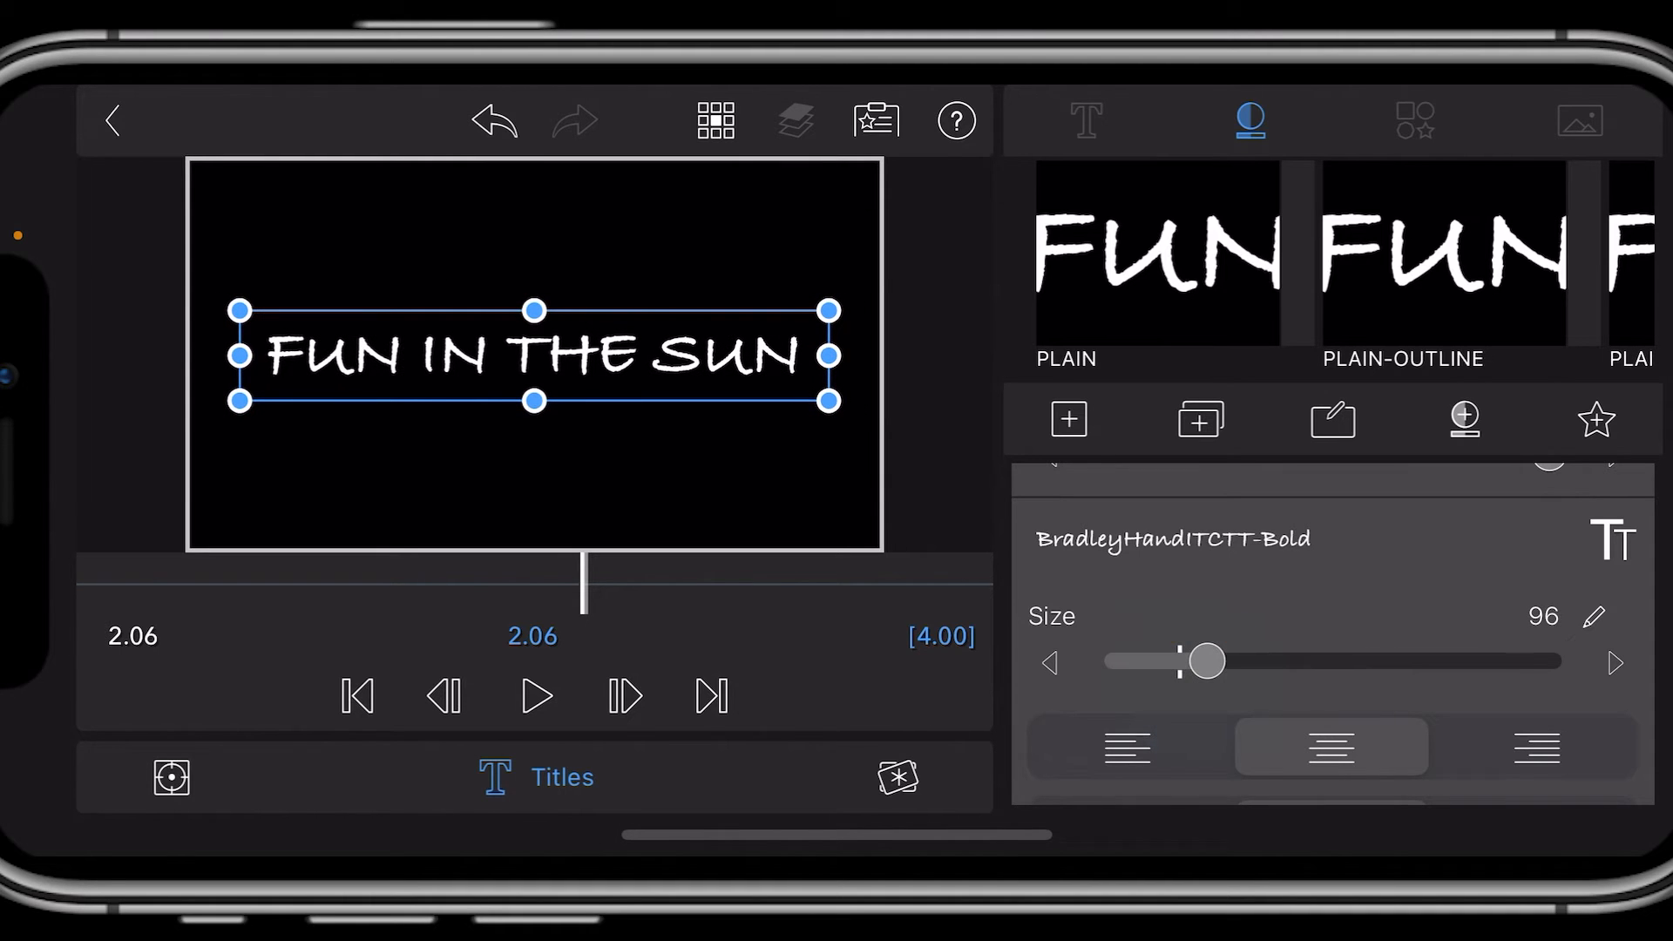
{"action": "left_click", "coordinate": [1464, 417]}
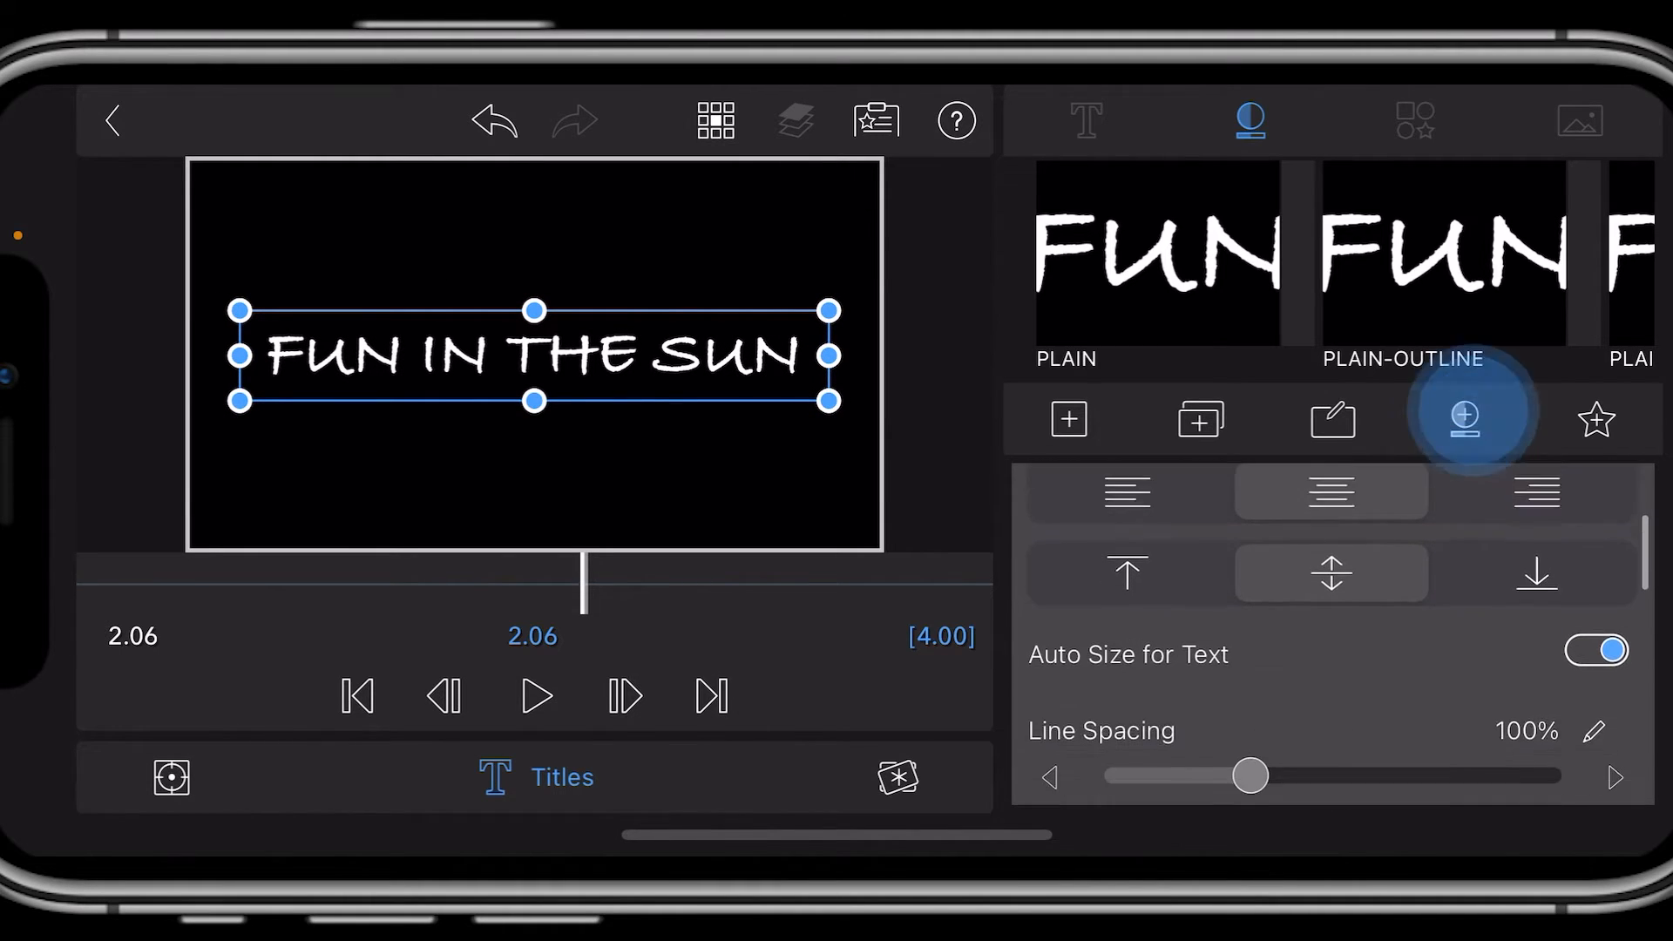
{"action": "scroll", "scroll_direction": "down", "scroll_amount": 3}
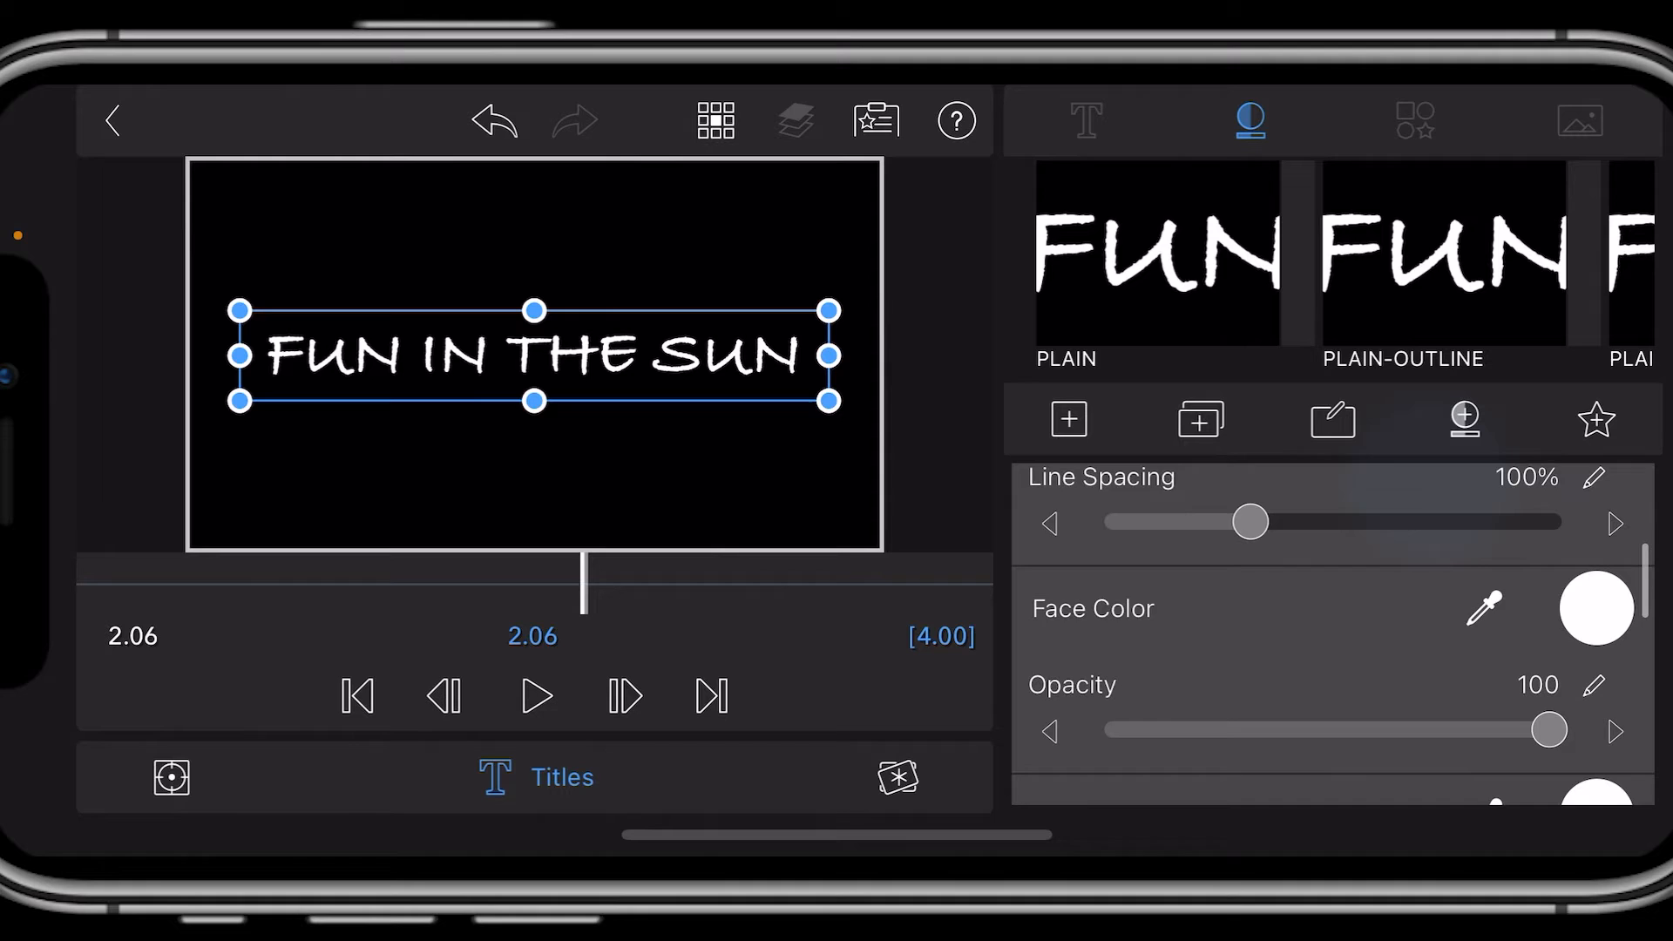
{"action": "scroll", "scroll_direction": "down", "scroll_amount": 3}
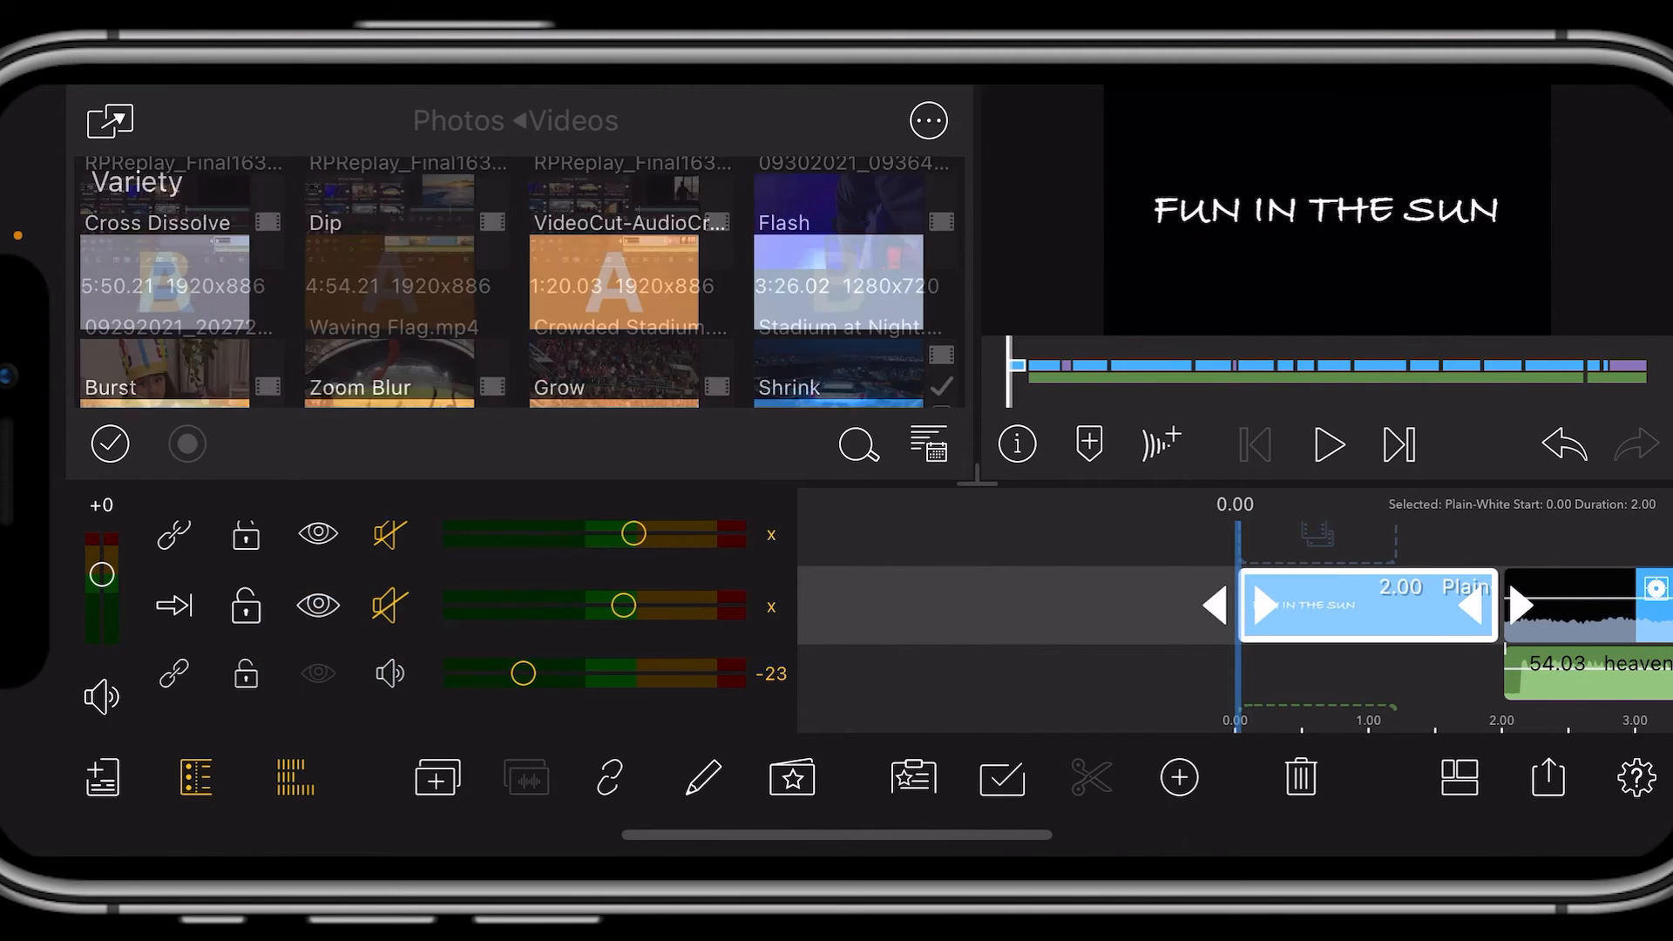
Place a one-second Dip transition on the cut after the title clip.
{"action": "left_click", "coordinate": [406, 282]}
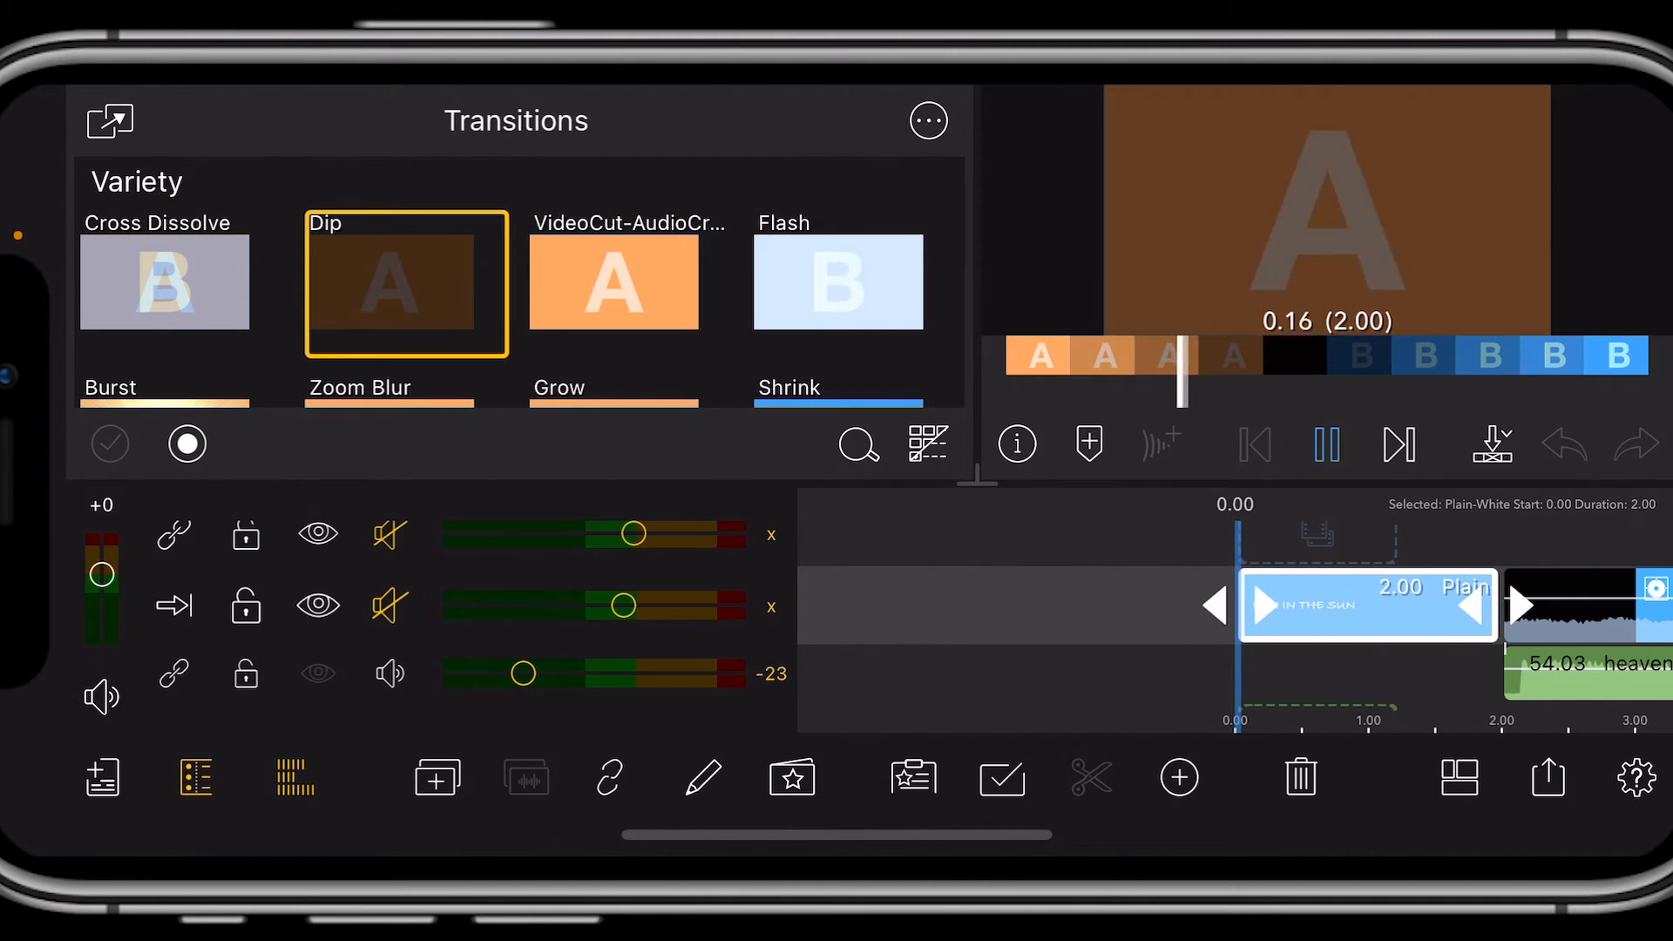
{"action": "left_click", "coordinate": [1326, 444]}
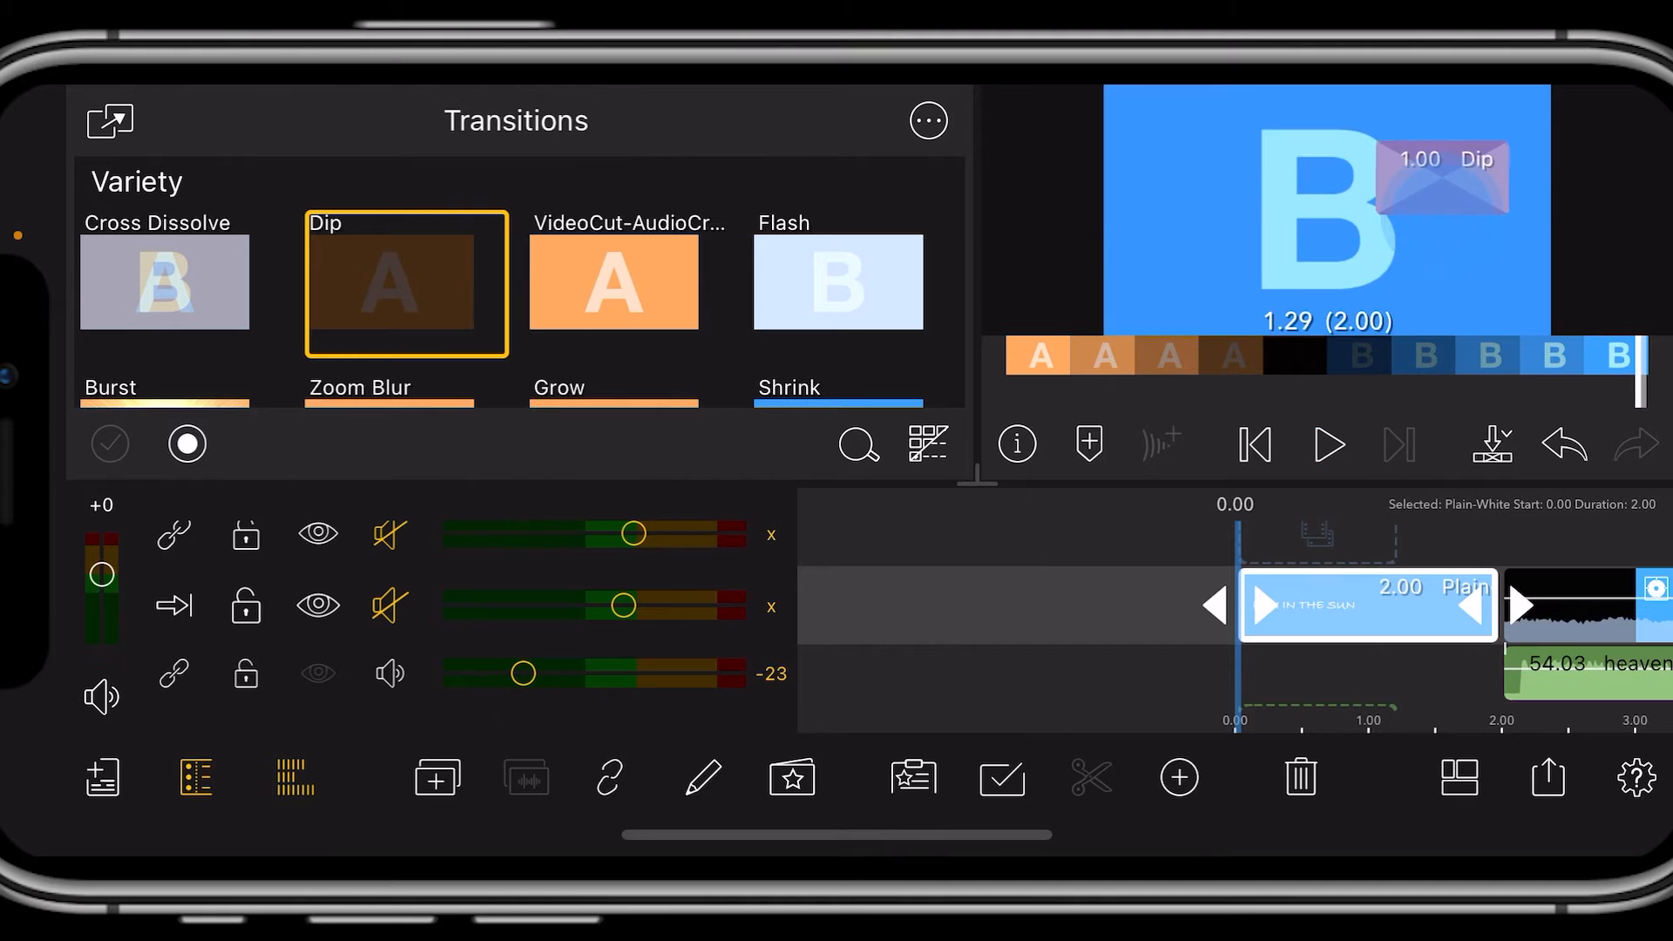
{"action": "left_click", "coordinate": [407, 283]}
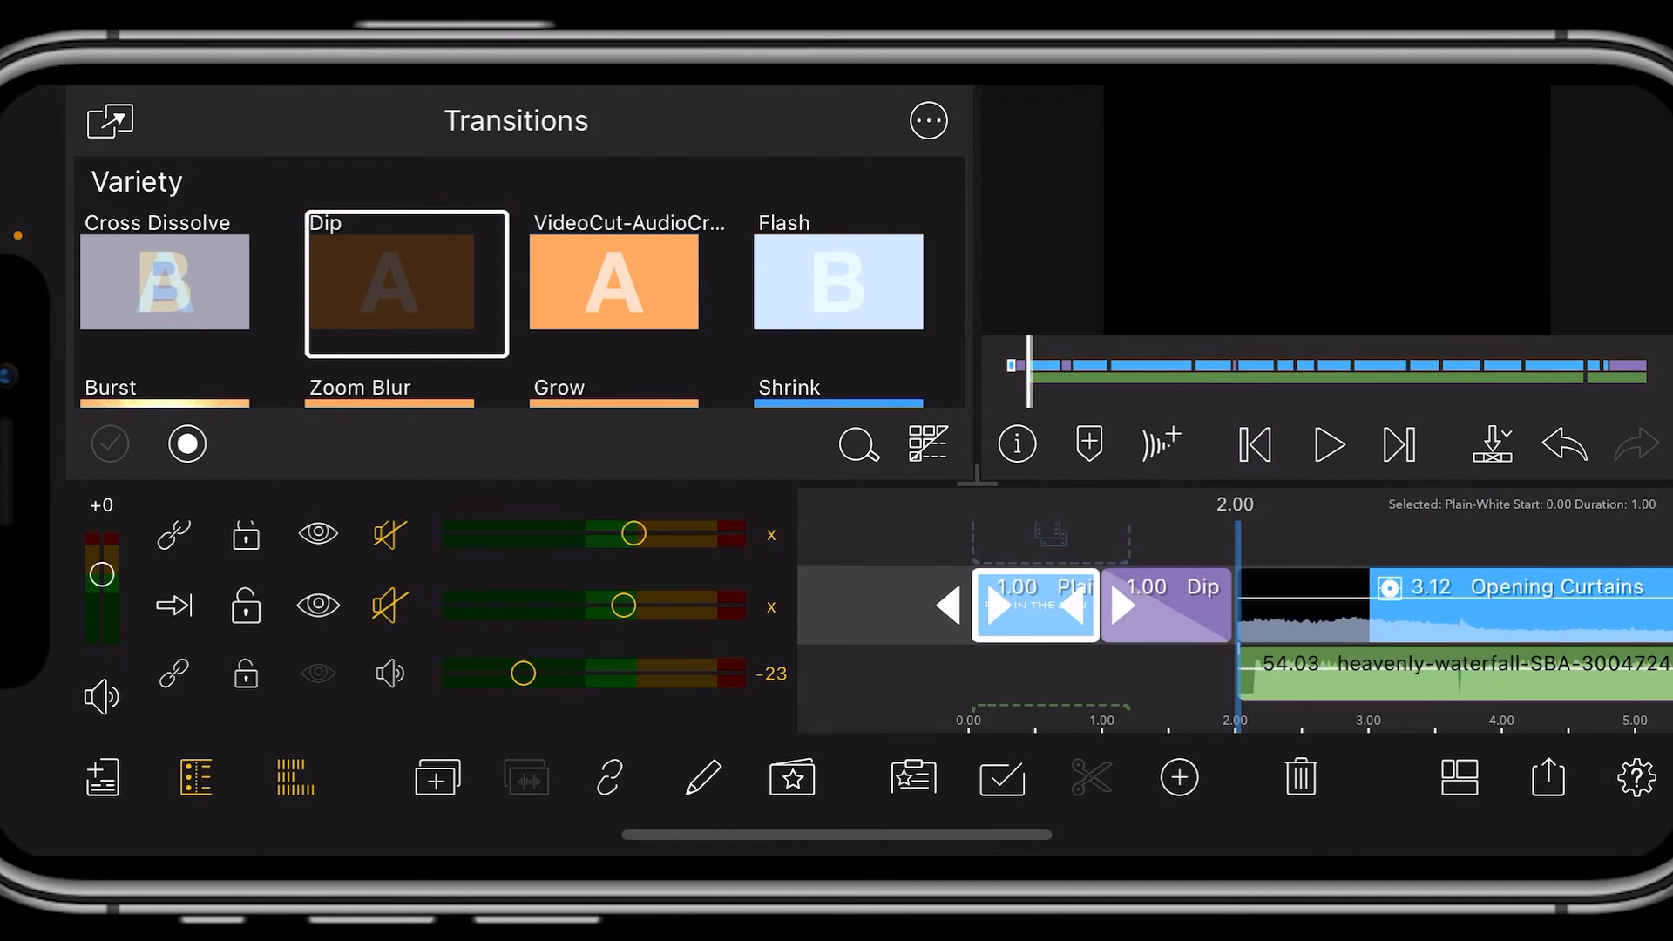
Play the edit from the start to check the Dip transition, then pause.
{"action": "left_click", "coordinate": [1255, 444]}
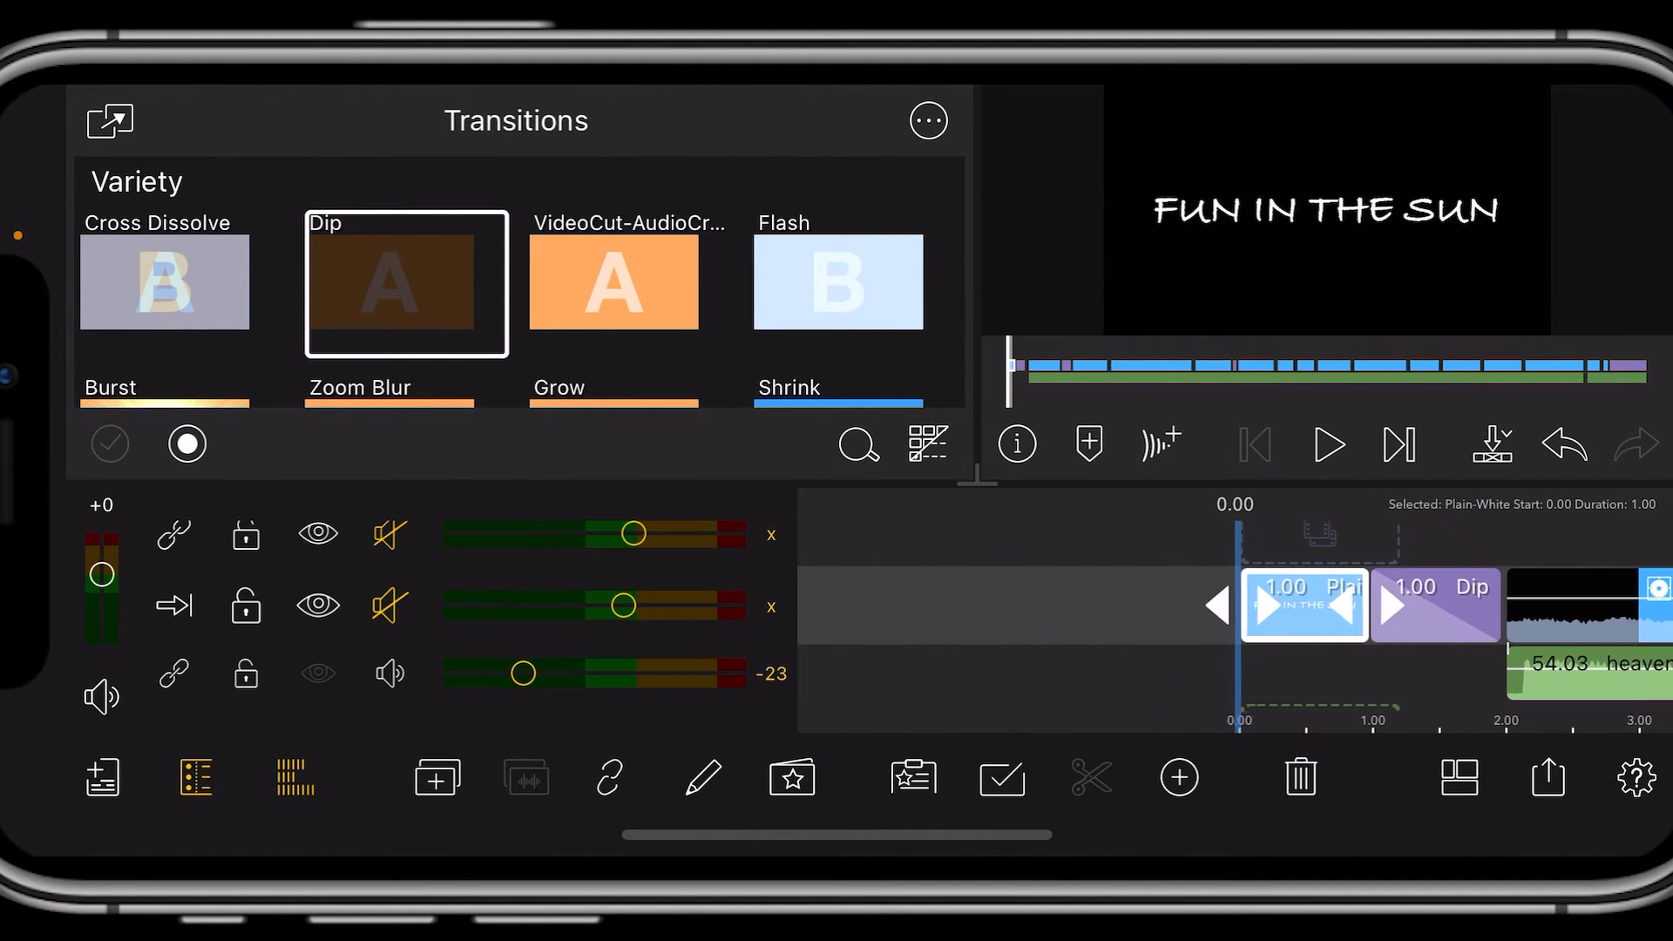
{"action": "left_click", "coordinate": [1326, 444]}
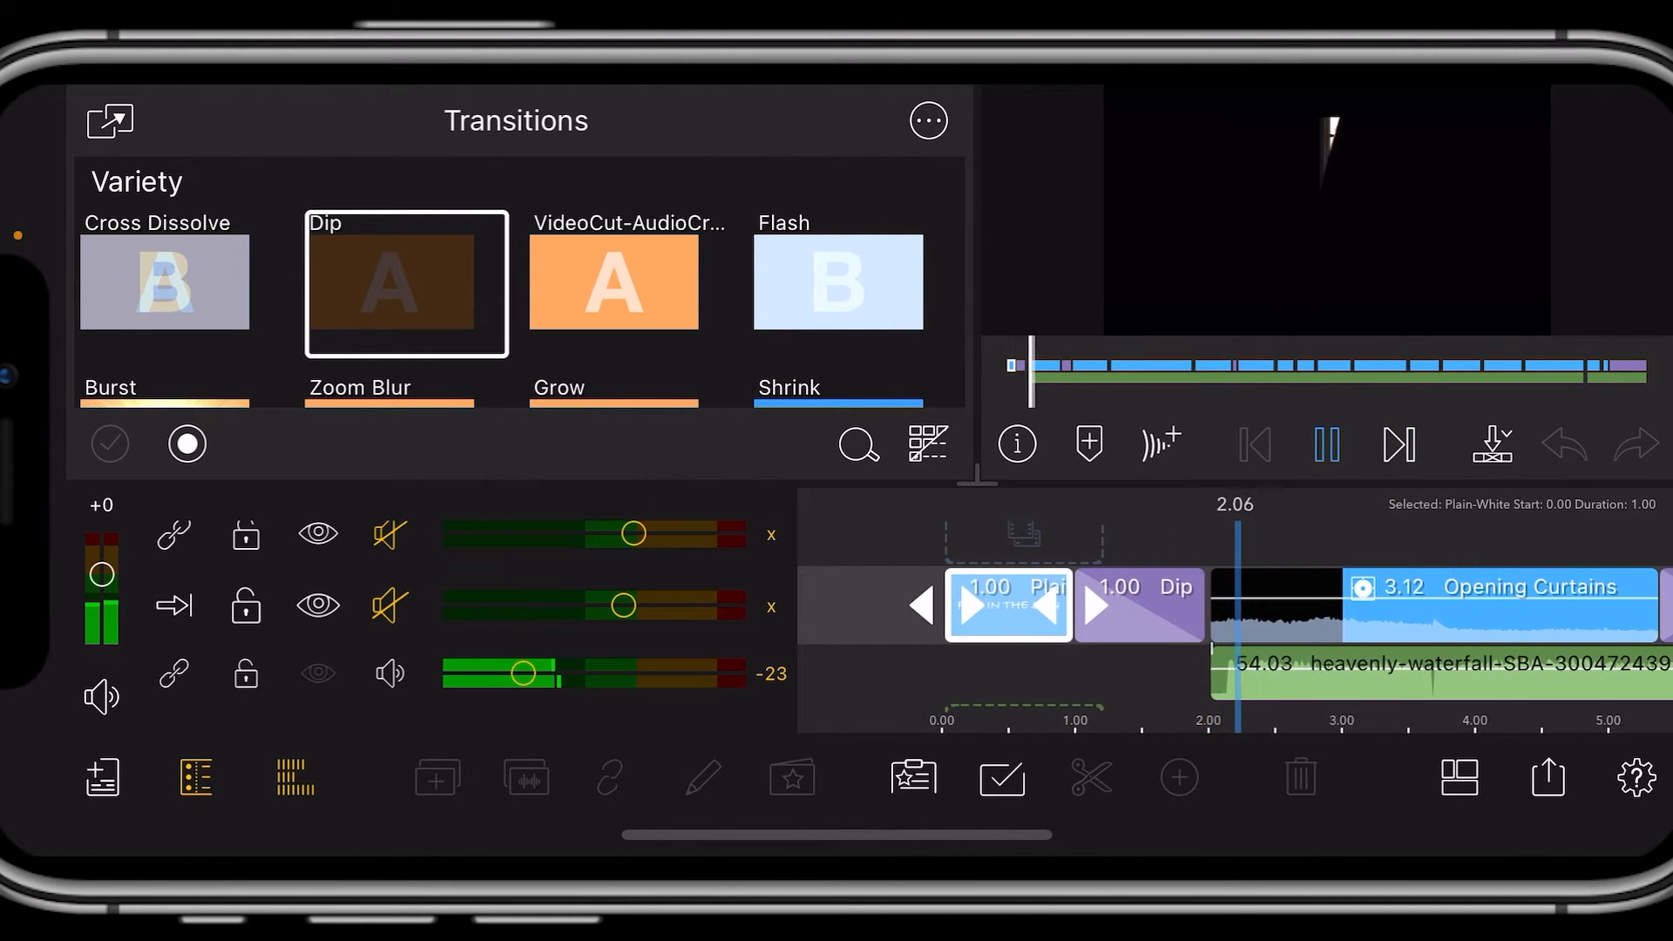
{"action": "left_click", "coordinate": [1326, 444]}
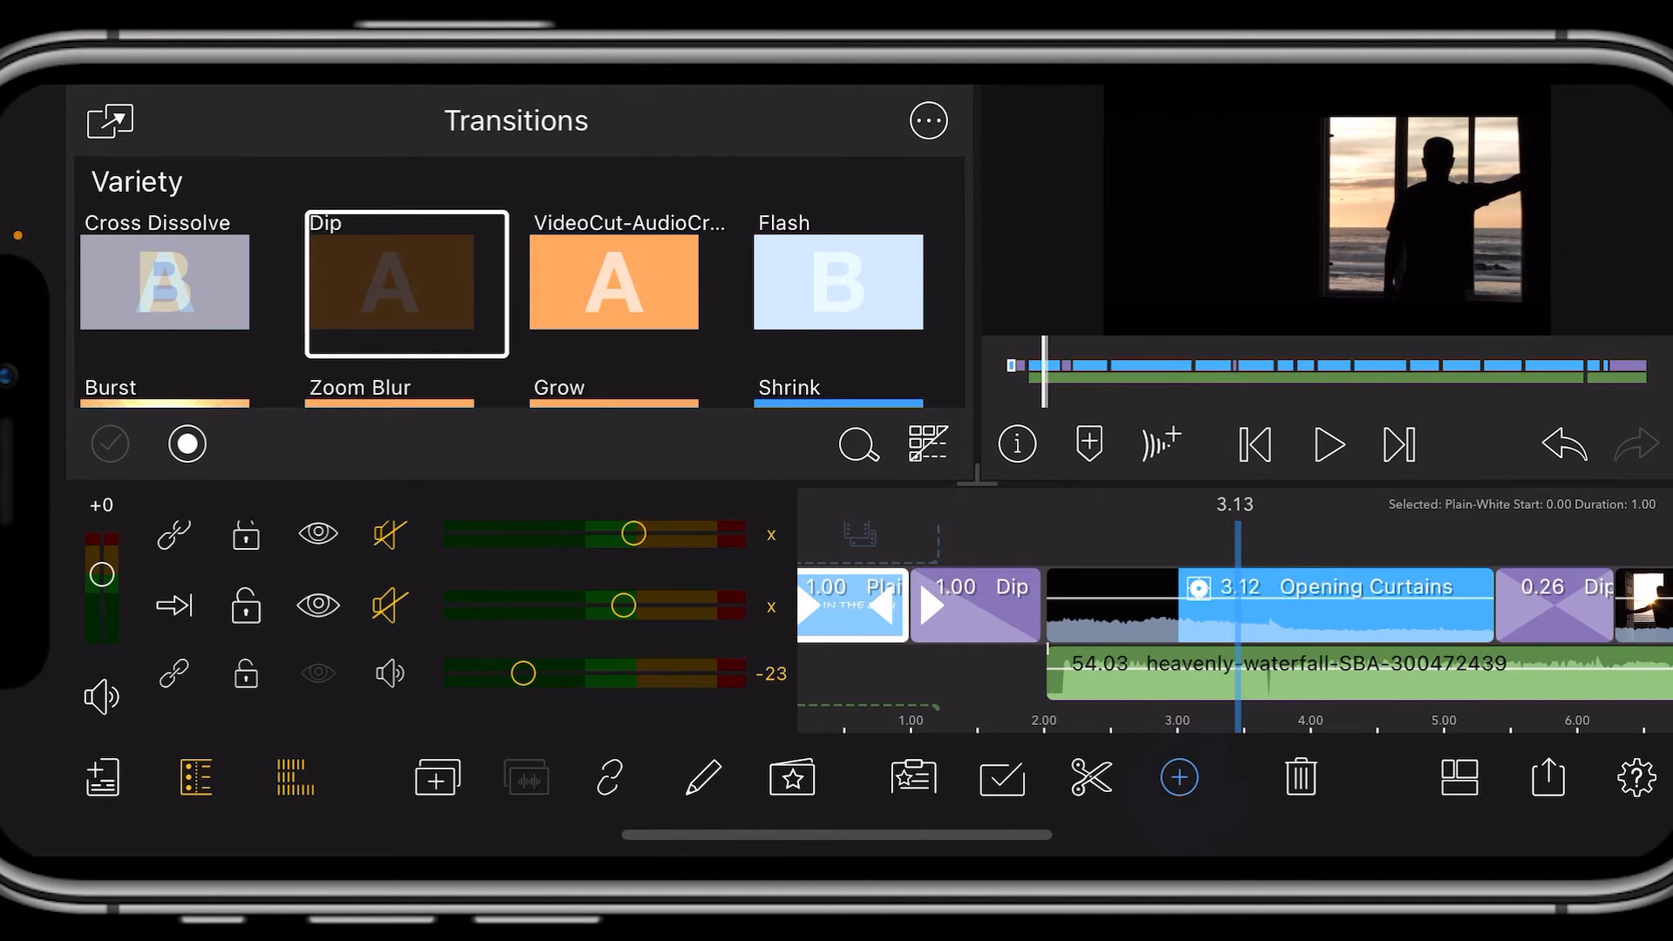
{"action": "left_click", "coordinate": [1178, 777]}
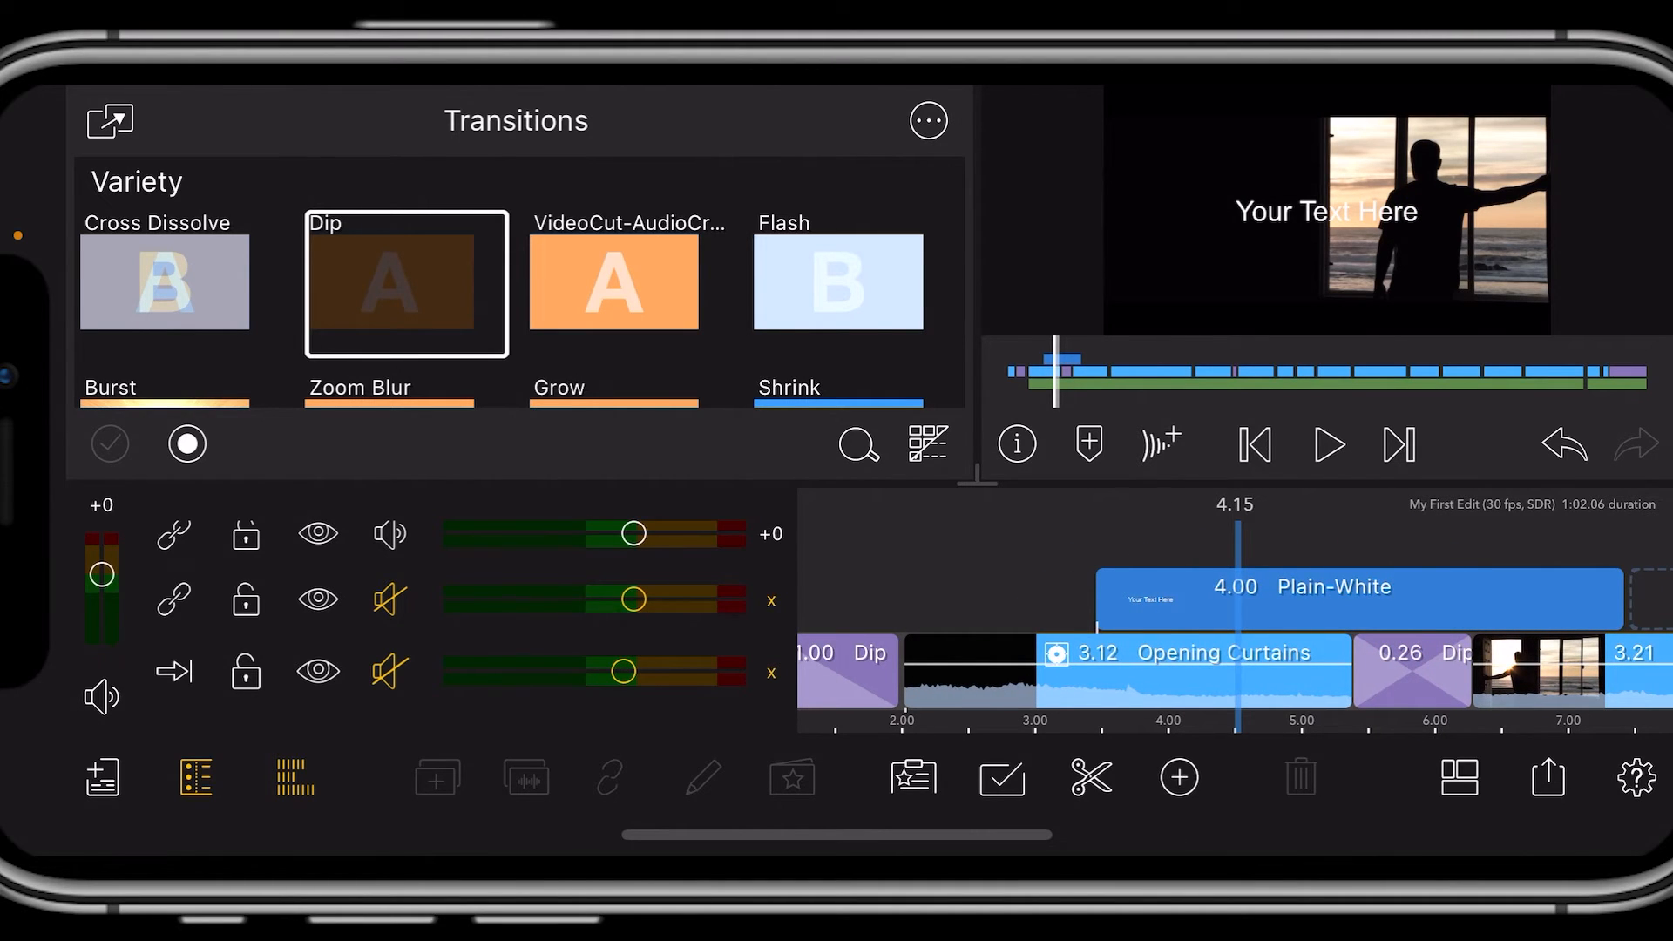
{"action": "left_click", "coordinate": [1360, 598]}
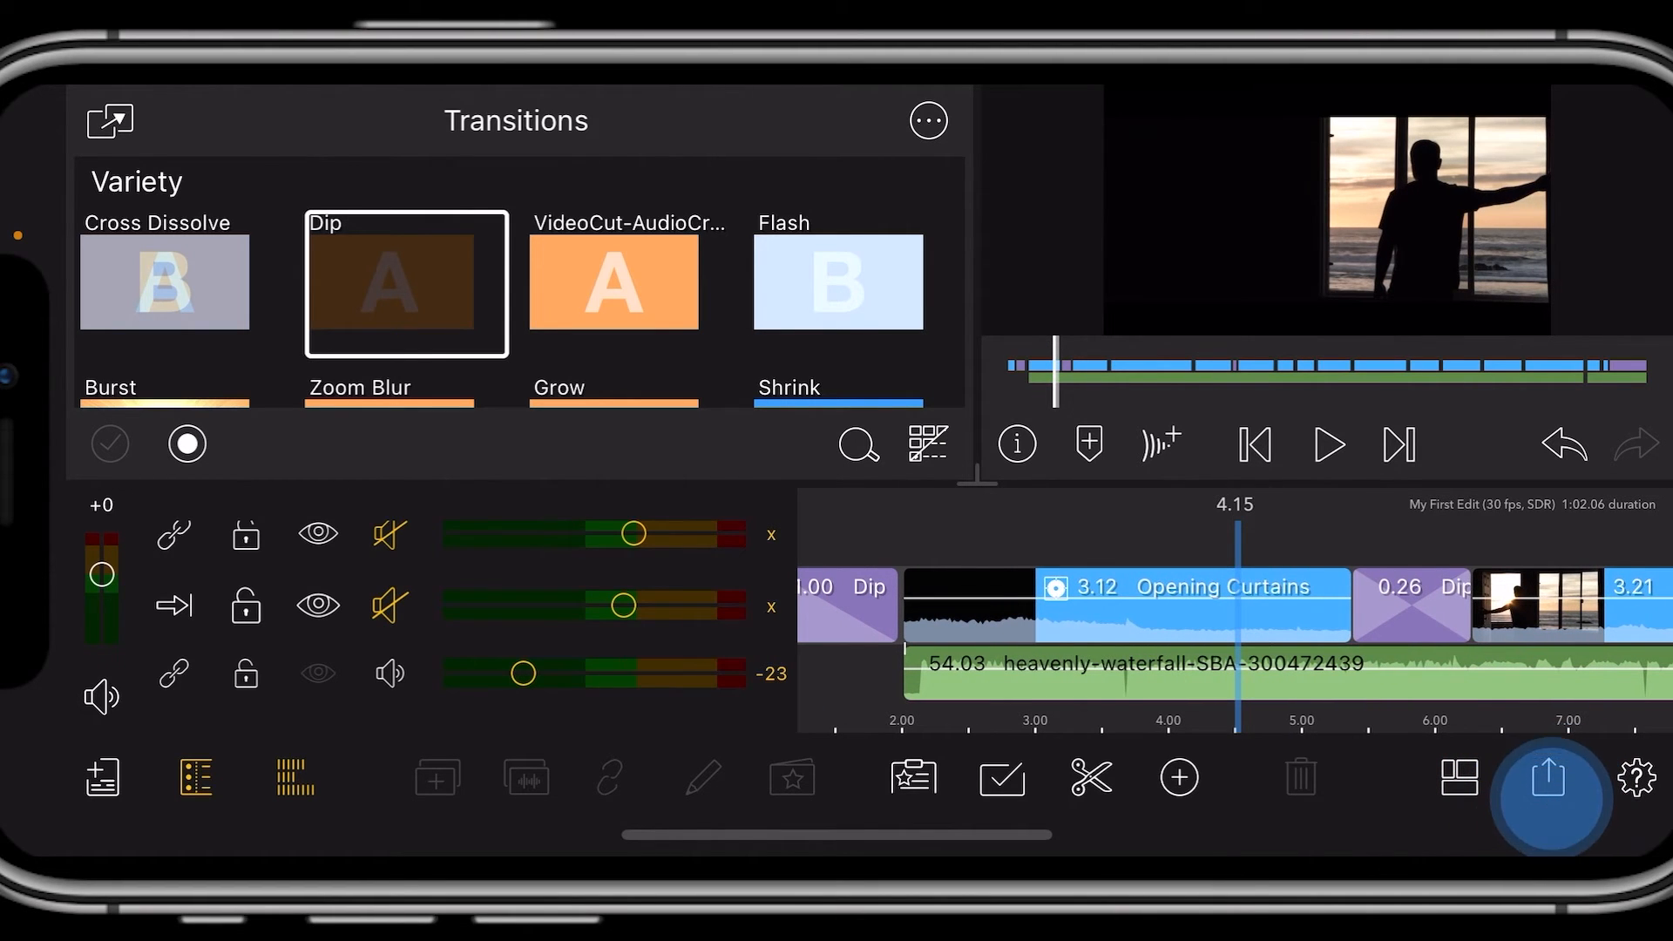
Start a Movie export from Share/Export and show the Edit Destinations list.
{"action": "left_click", "coordinate": [1551, 798]}
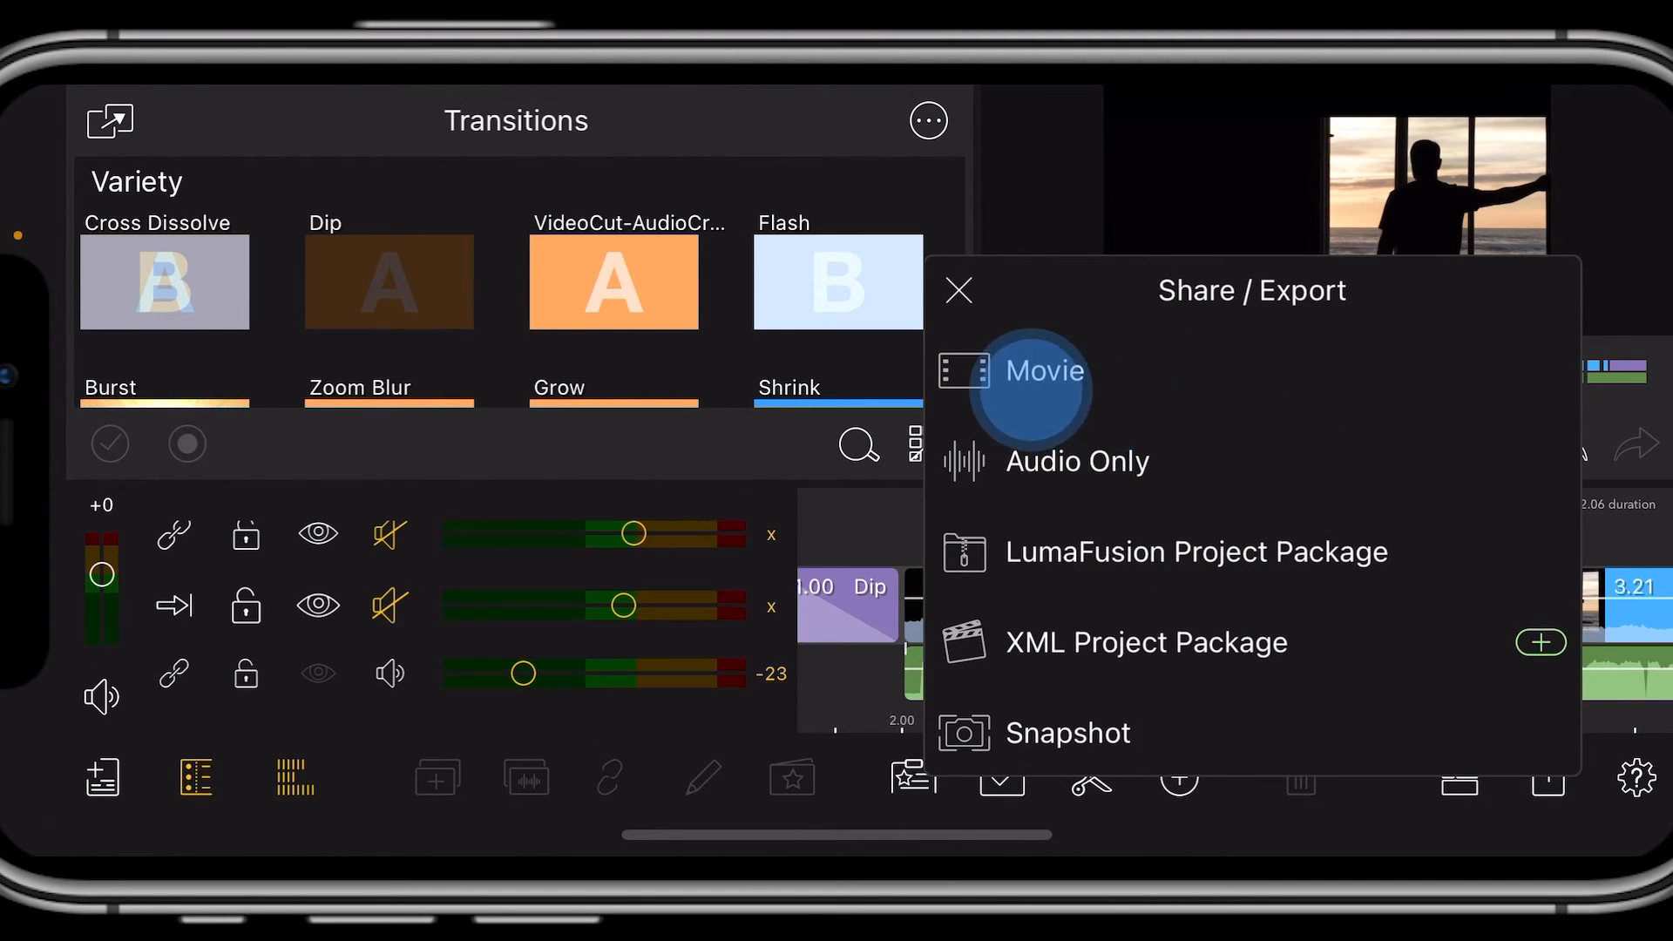
{"action": "left_click", "coordinate": [1043, 371]}
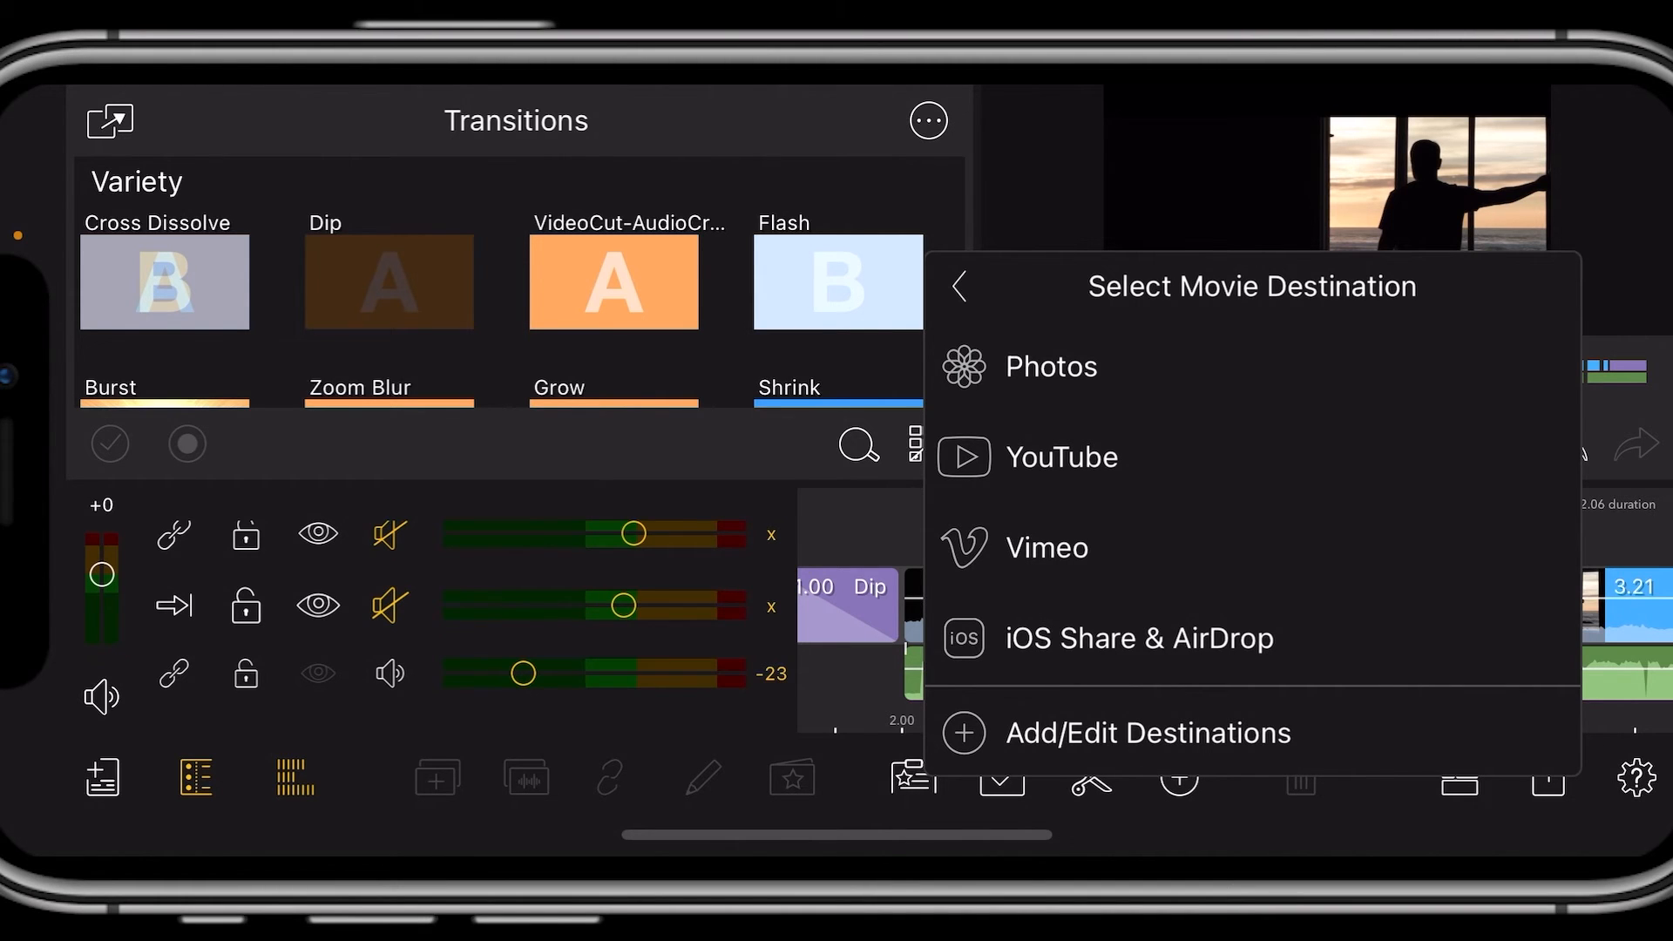
{"action": "left_click", "coordinate": [1145, 732]}
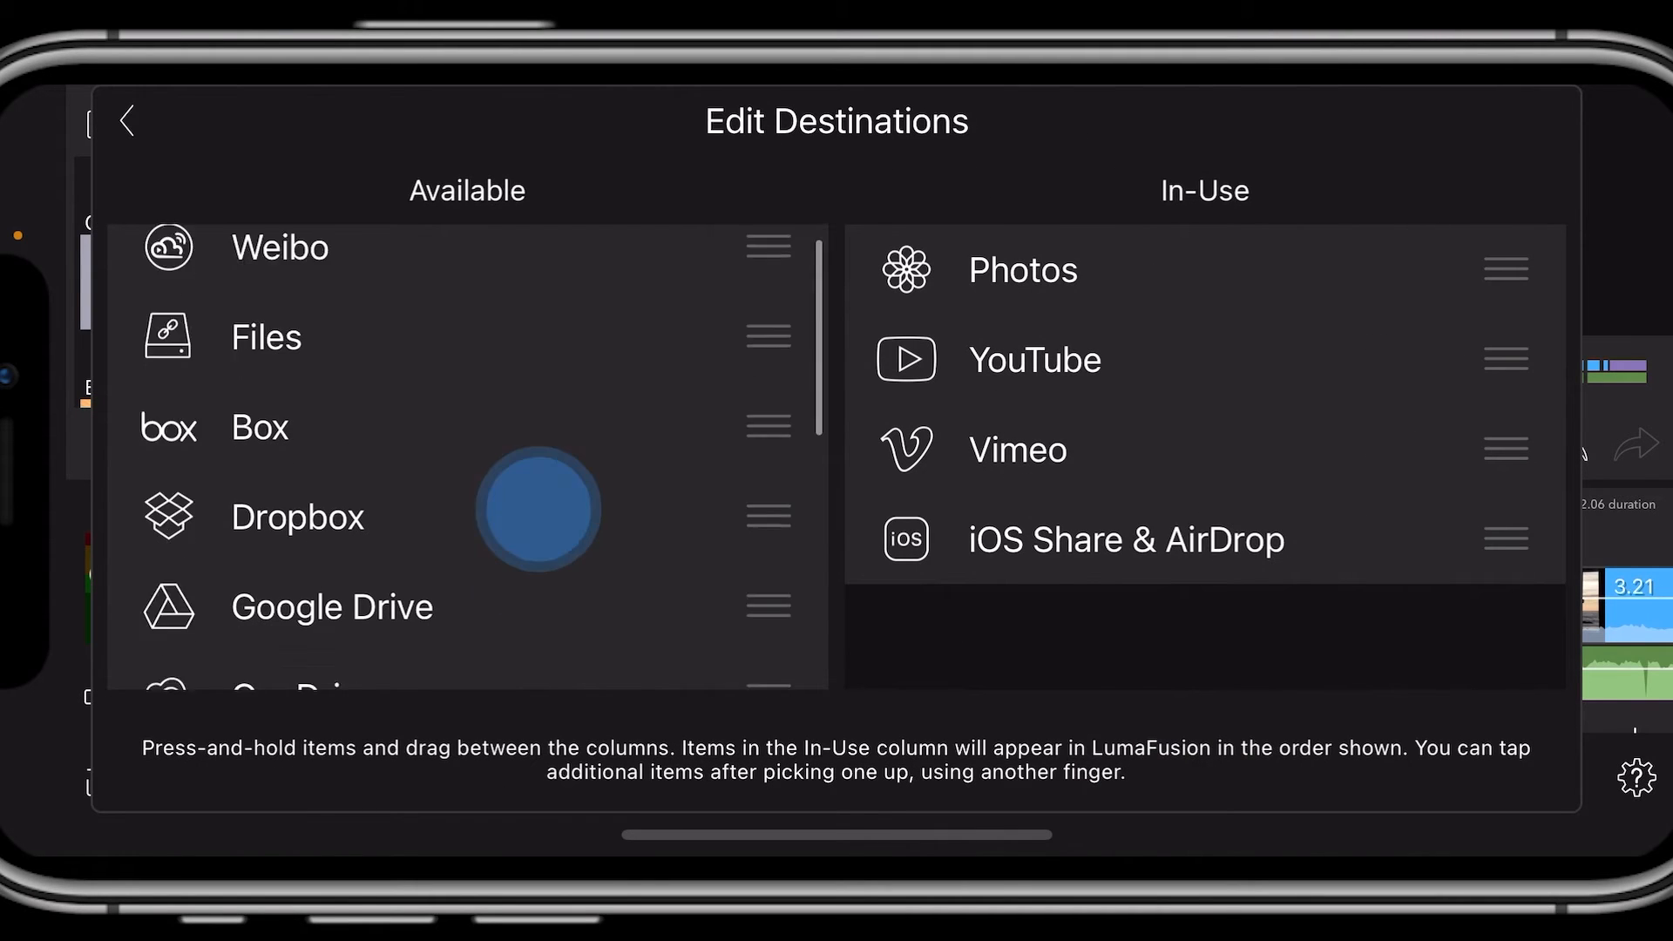
Add Dropbox to the in-use movie destinations and return to the destination list.
{"action": "scroll", "scroll_direction": "down", "scroll_amount": 3}
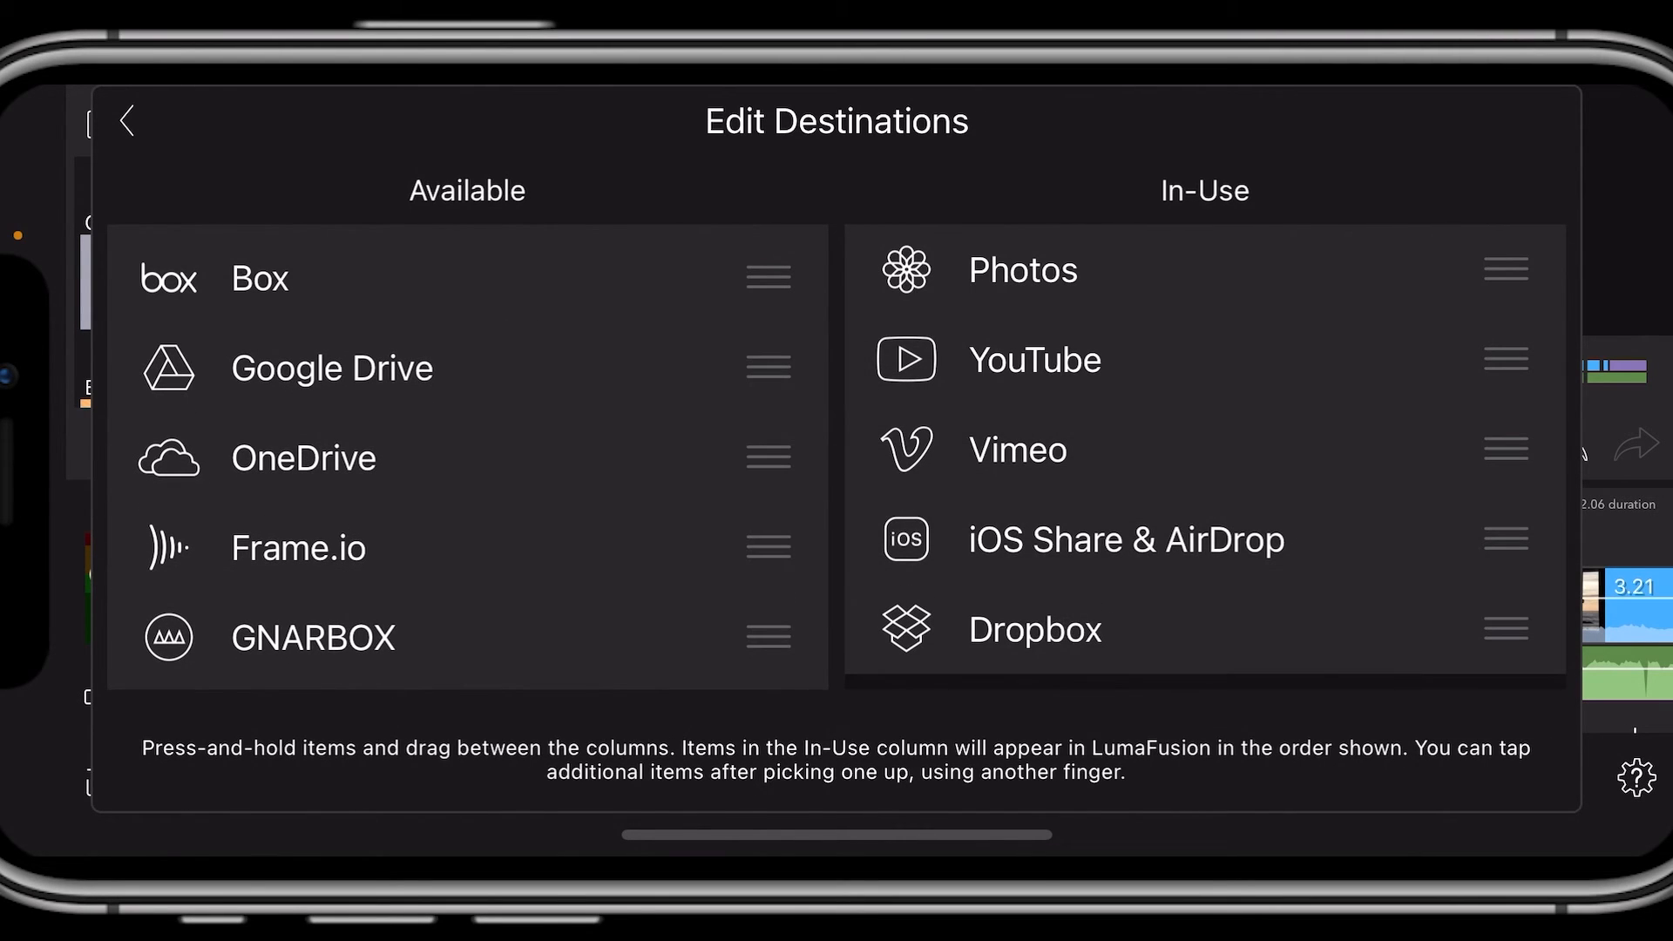
{"action": "left_click", "coordinate": [125, 121]}
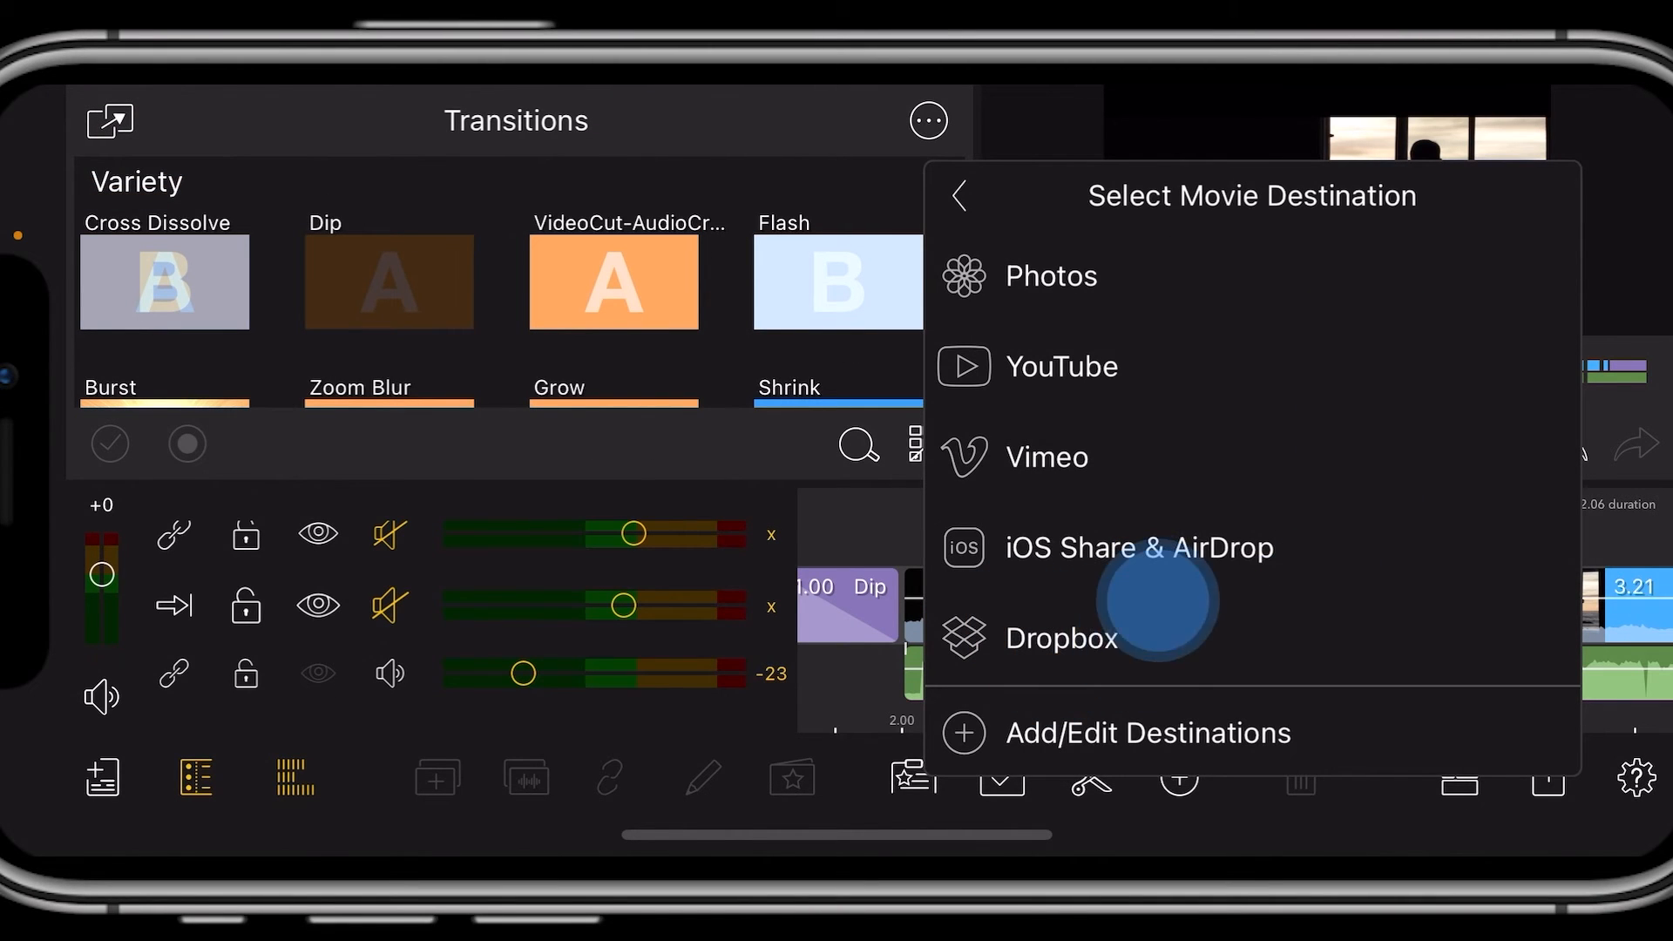
{"action": "mouse_move", "coordinate": [1066, 273]}
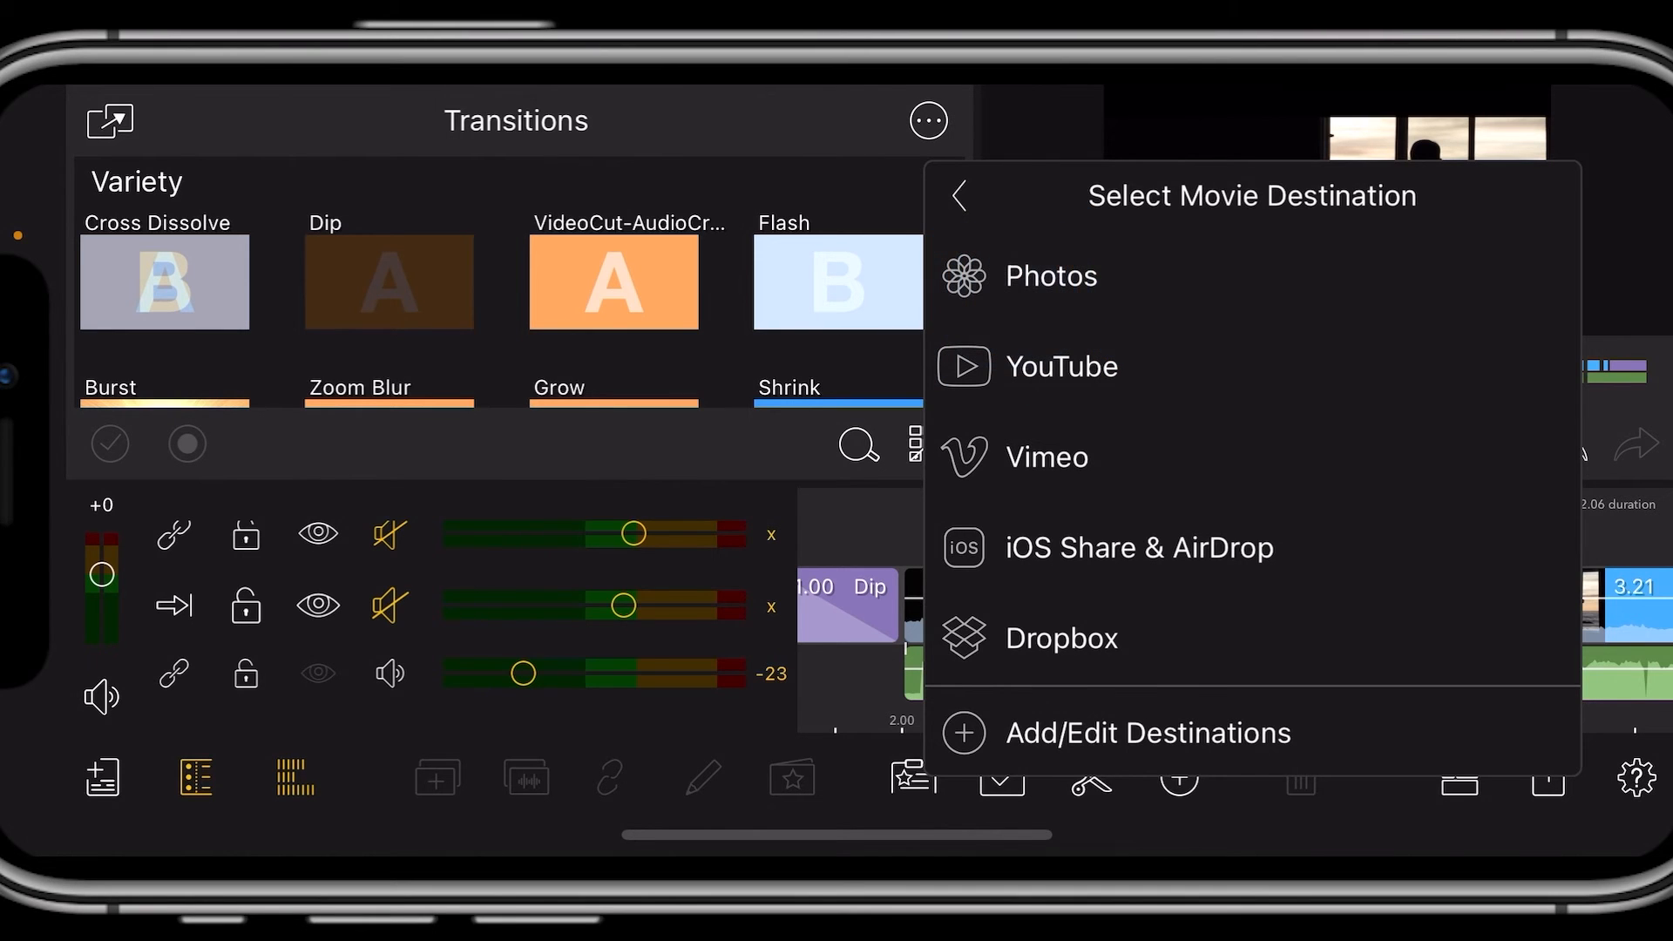
Select Photos as the destination and review its settings: 1920x1080, 30 fps, Standard 20Mbps, 44.1kHz.
{"action": "left_click", "coordinate": [1051, 275]}
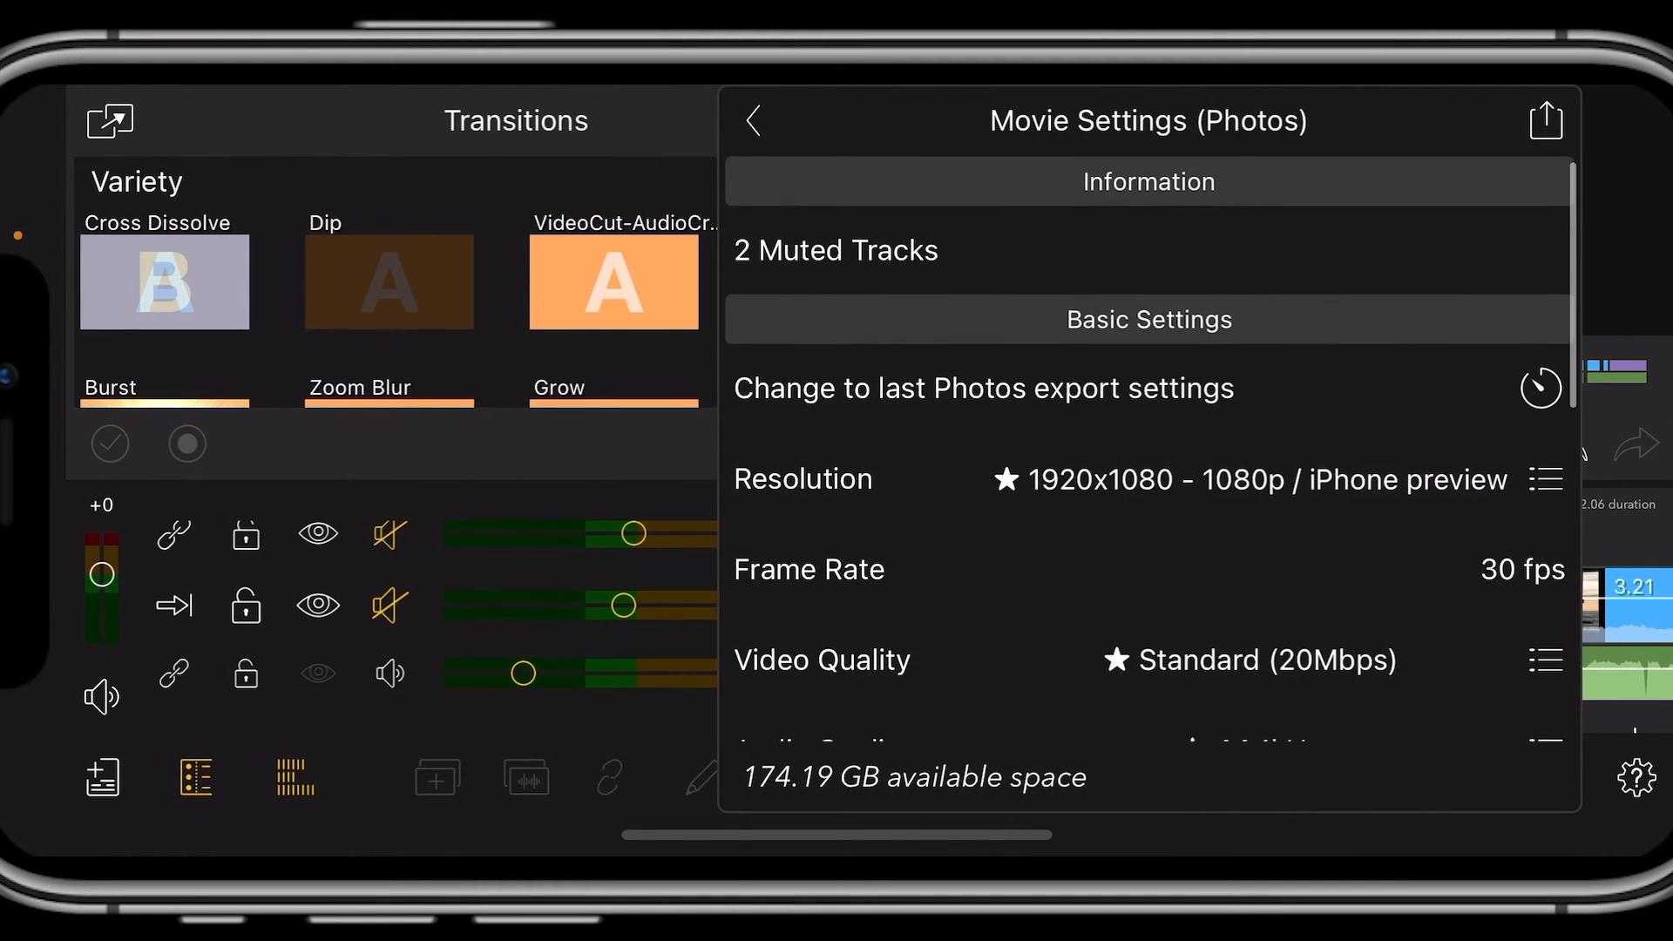
{"action": "left_click", "coordinate": [810, 249]}
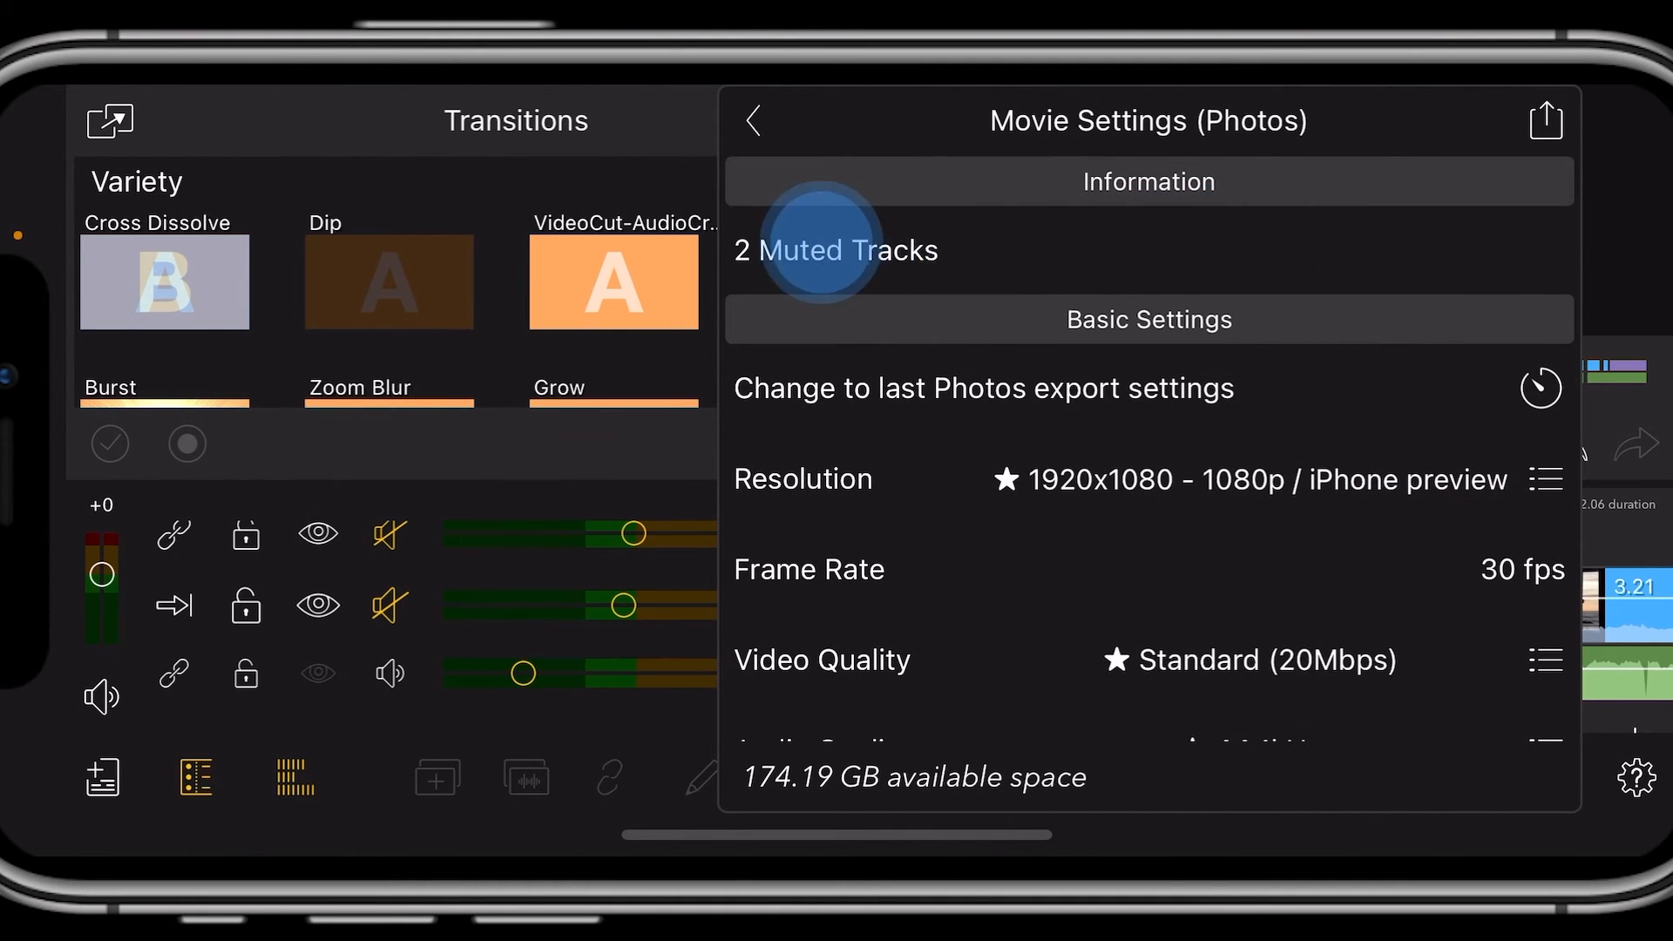
{"action": "scroll", "scroll_direction": "up", "scroll_amount": 3}
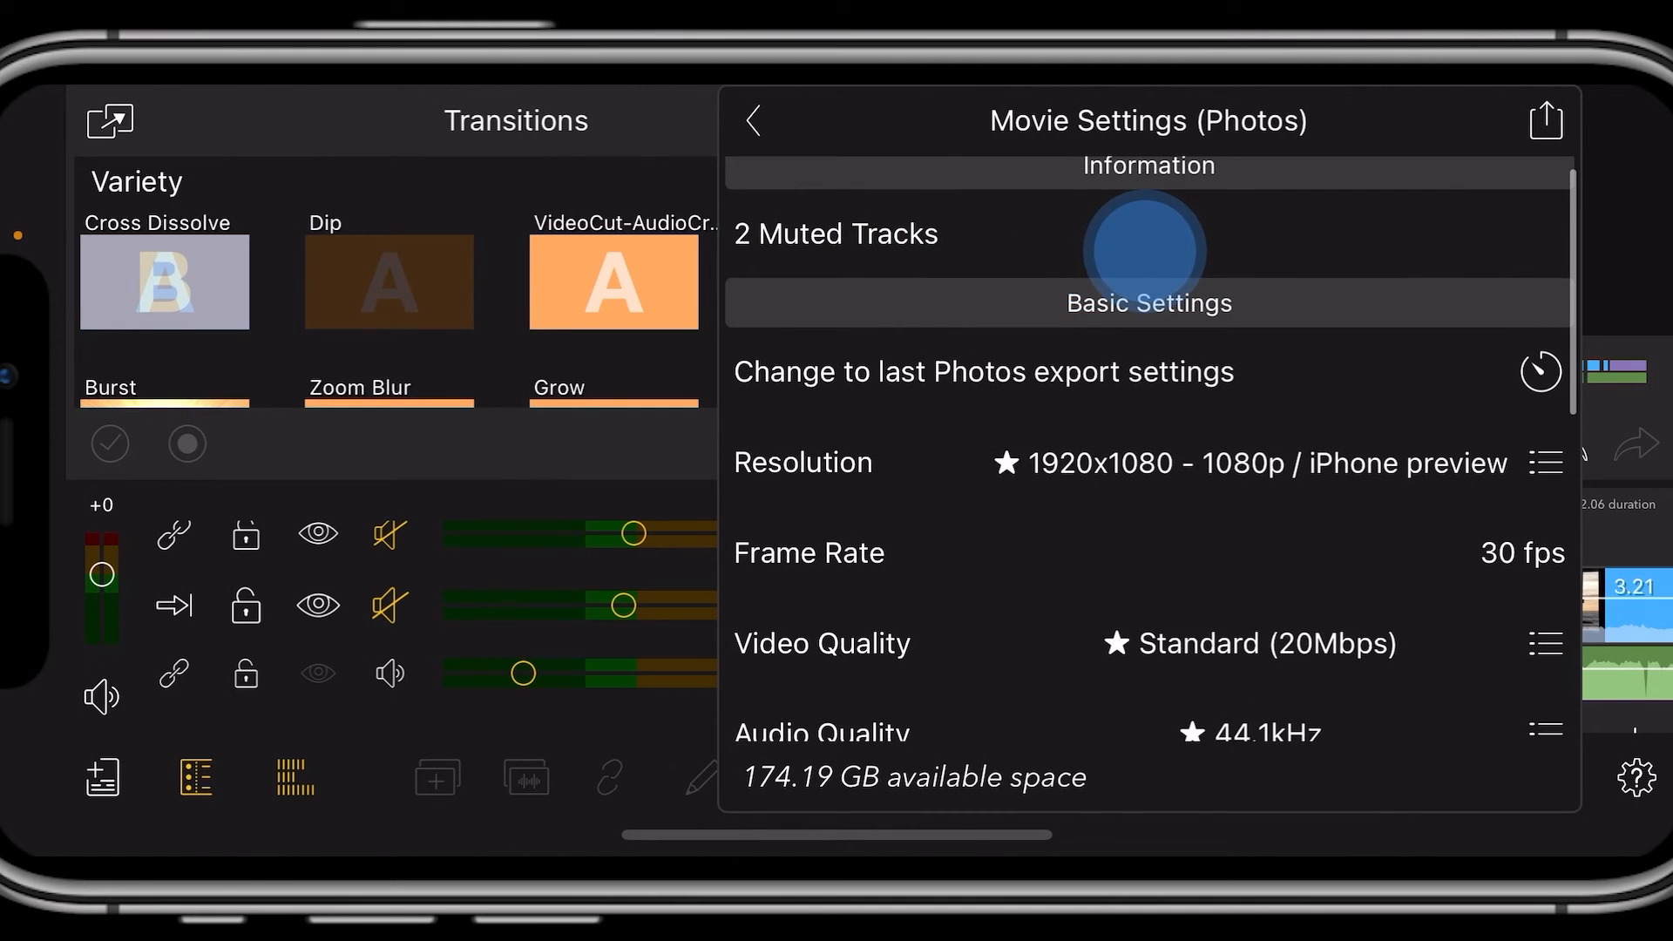
{"action": "scroll", "scroll_direction": "up", "scroll_amount": 3}
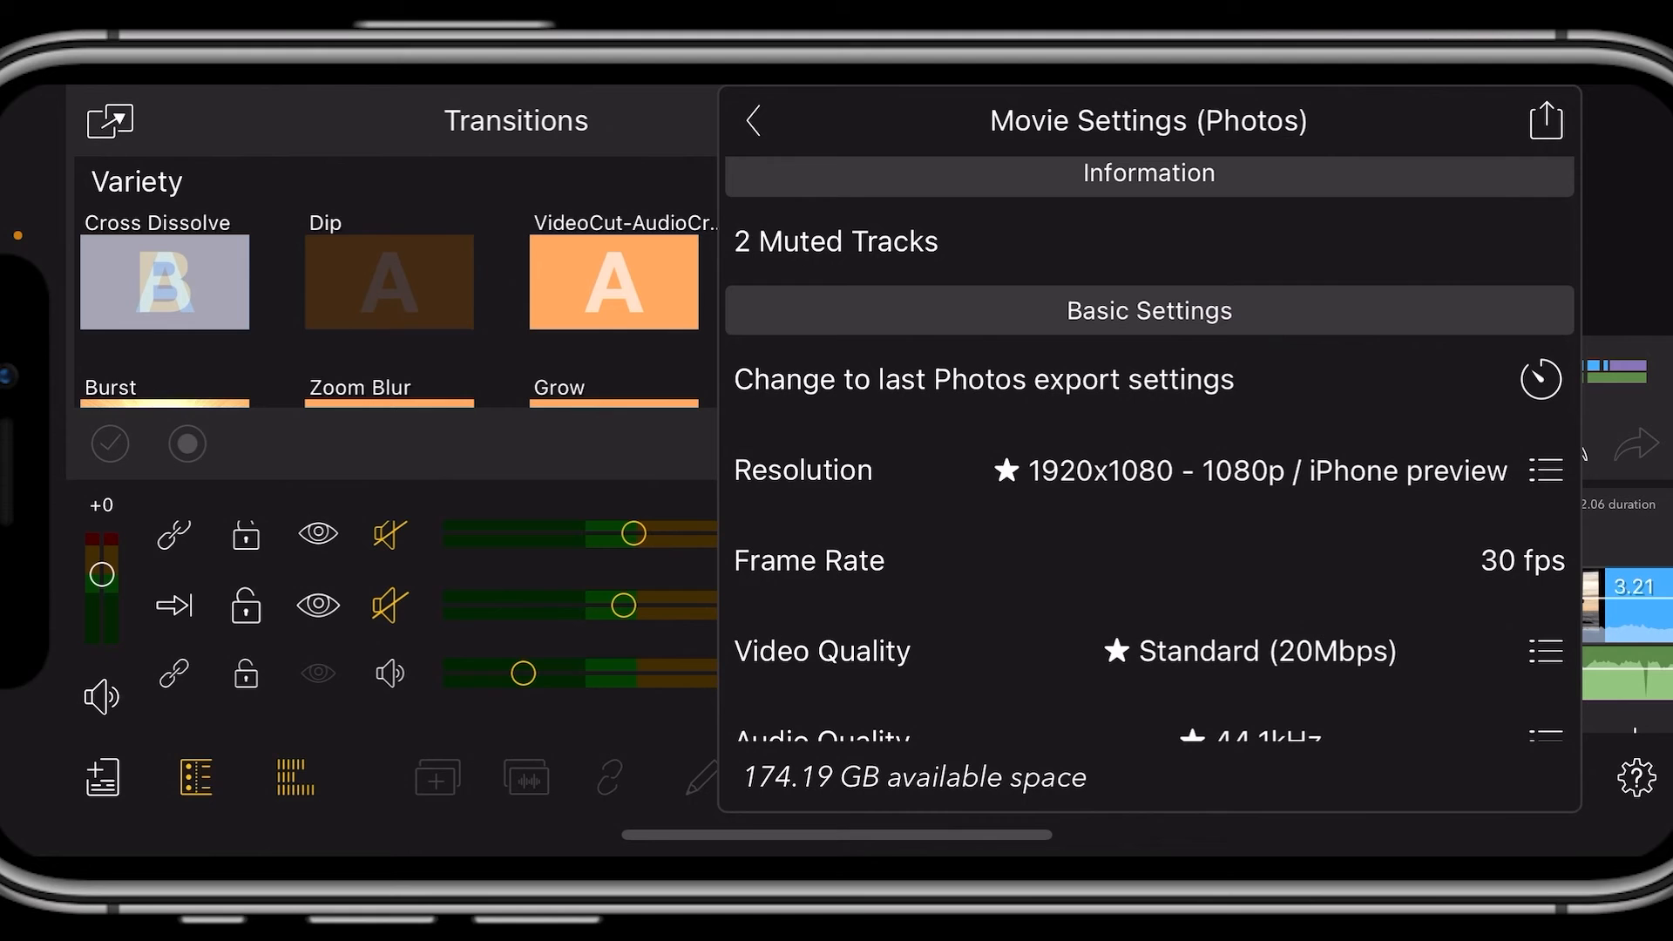
{"action": "scroll", "scroll_direction": "up", "scroll_amount": 3}
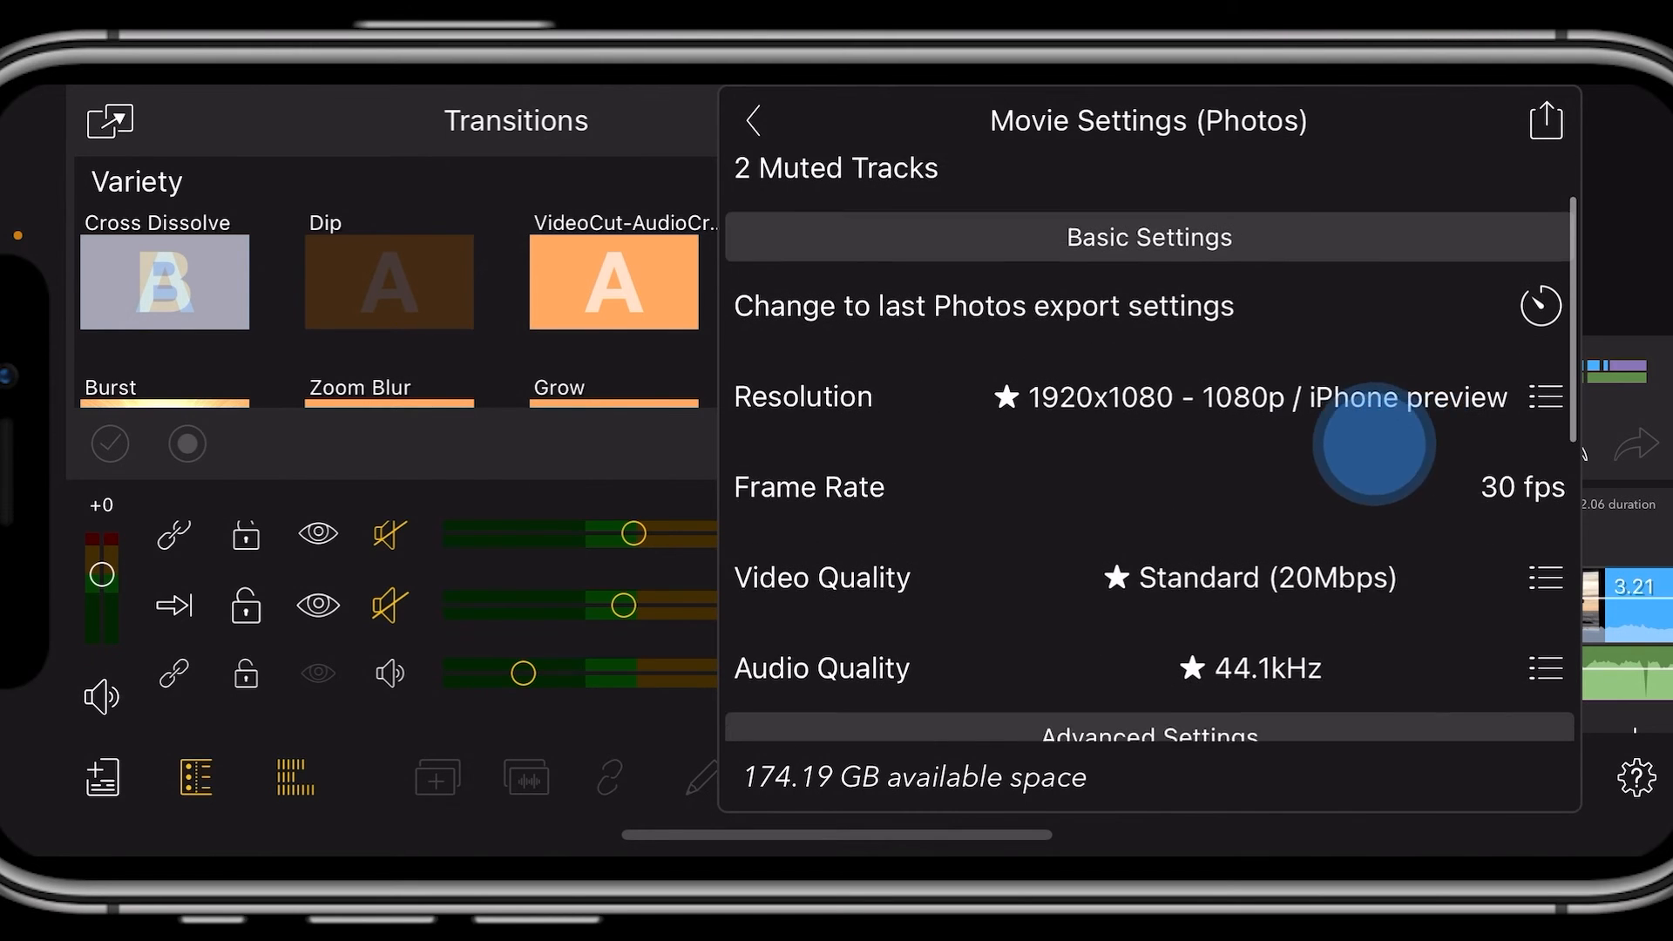
{"action": "scroll", "scroll_direction": "up", "scroll_amount": 3}
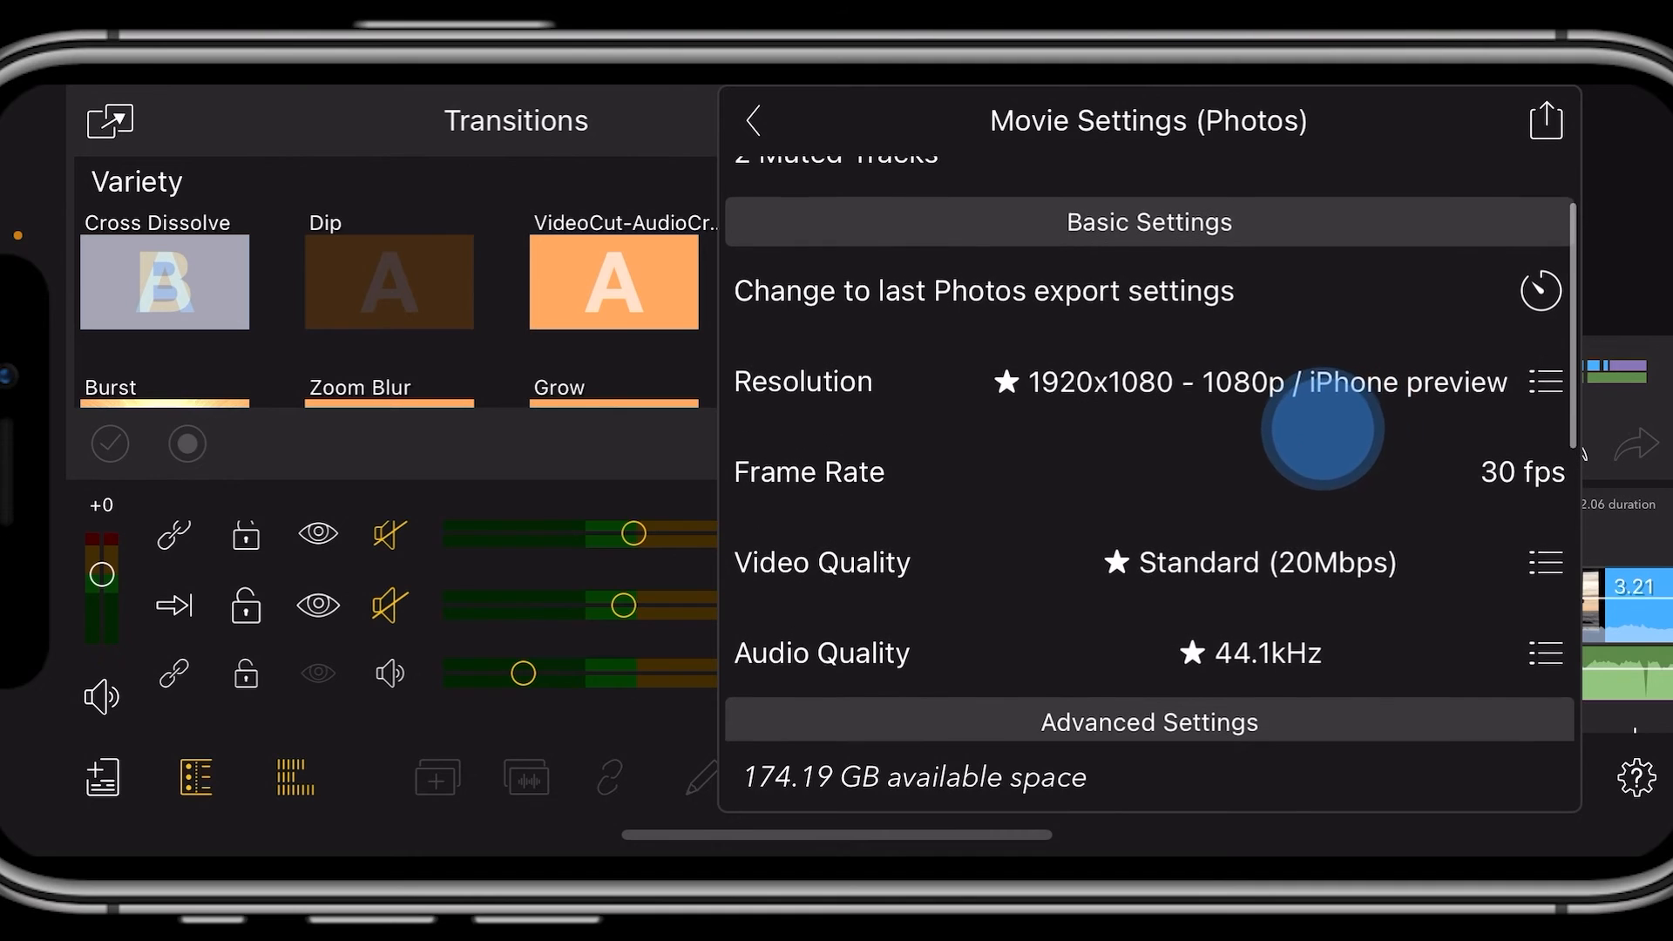
{"action": "scroll", "scroll_direction": "up", "scroll_amount": 3}
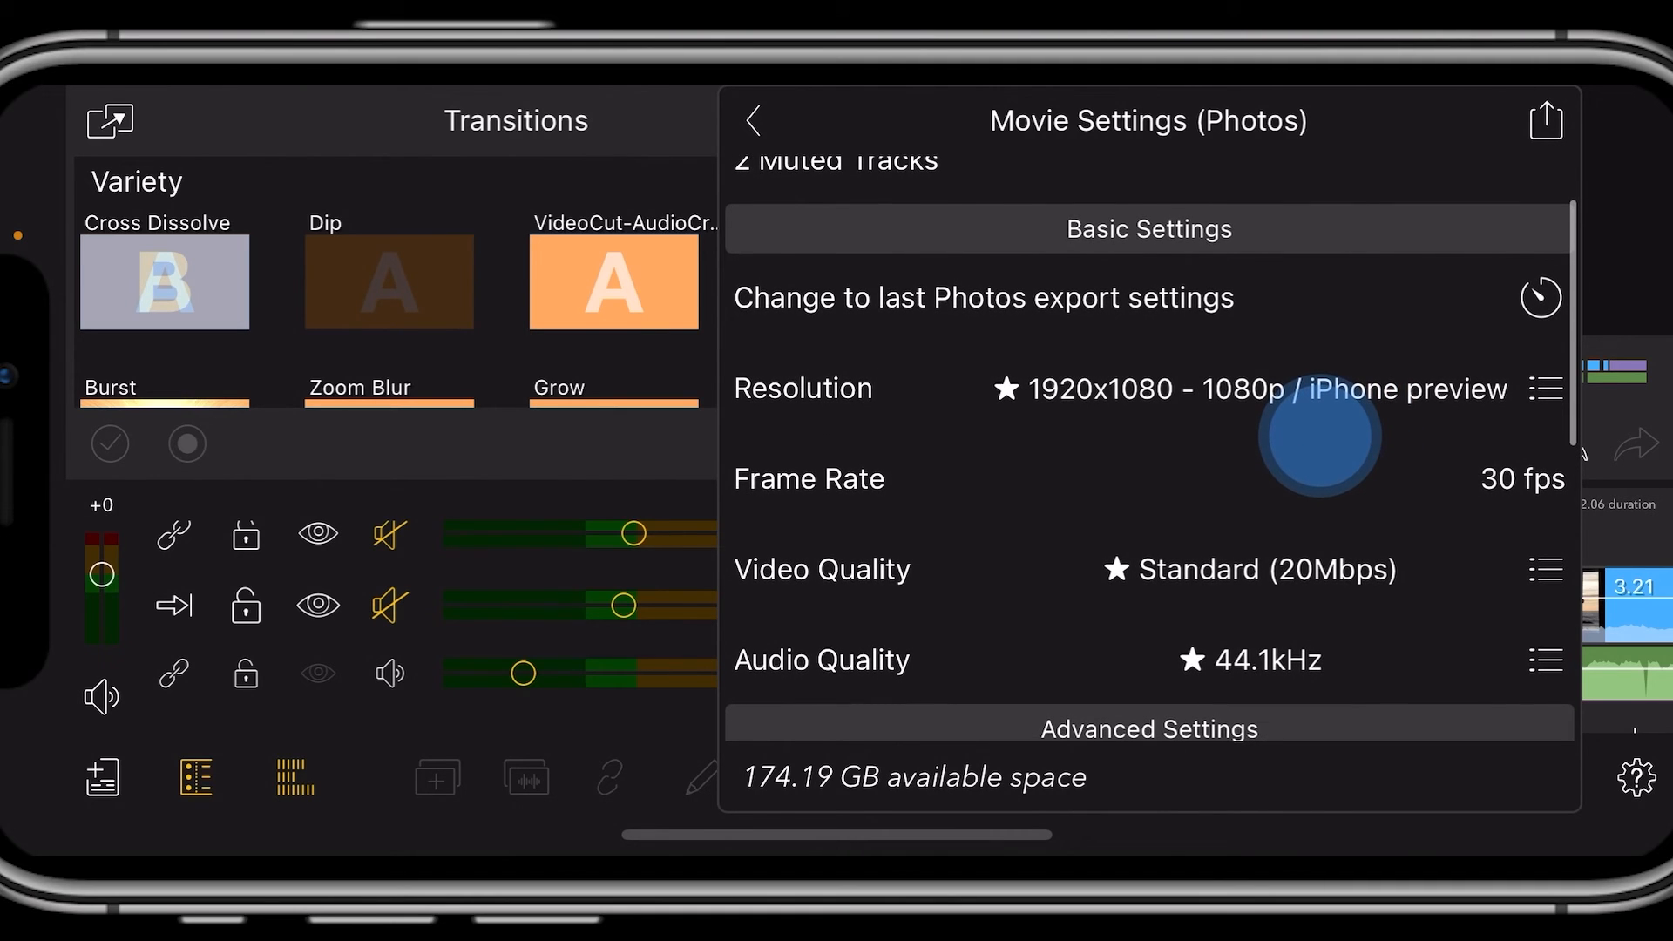
{"action": "scroll", "scroll_direction": "up", "scroll_amount": 3}
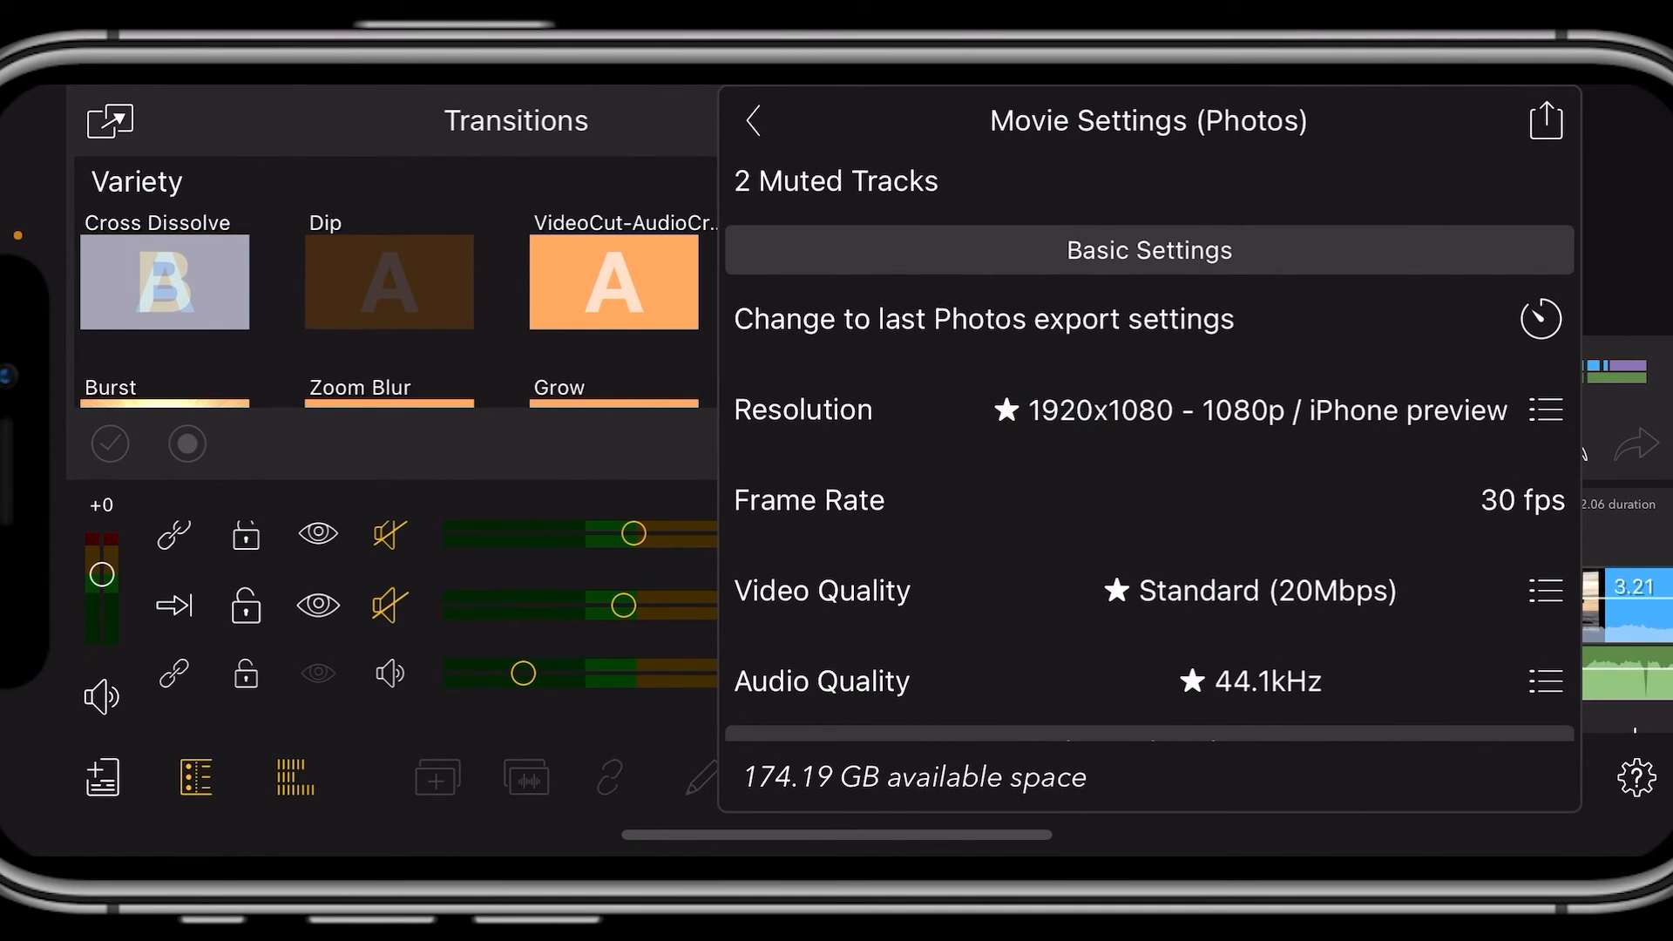
{"action": "left_click", "coordinate": [1540, 409]}
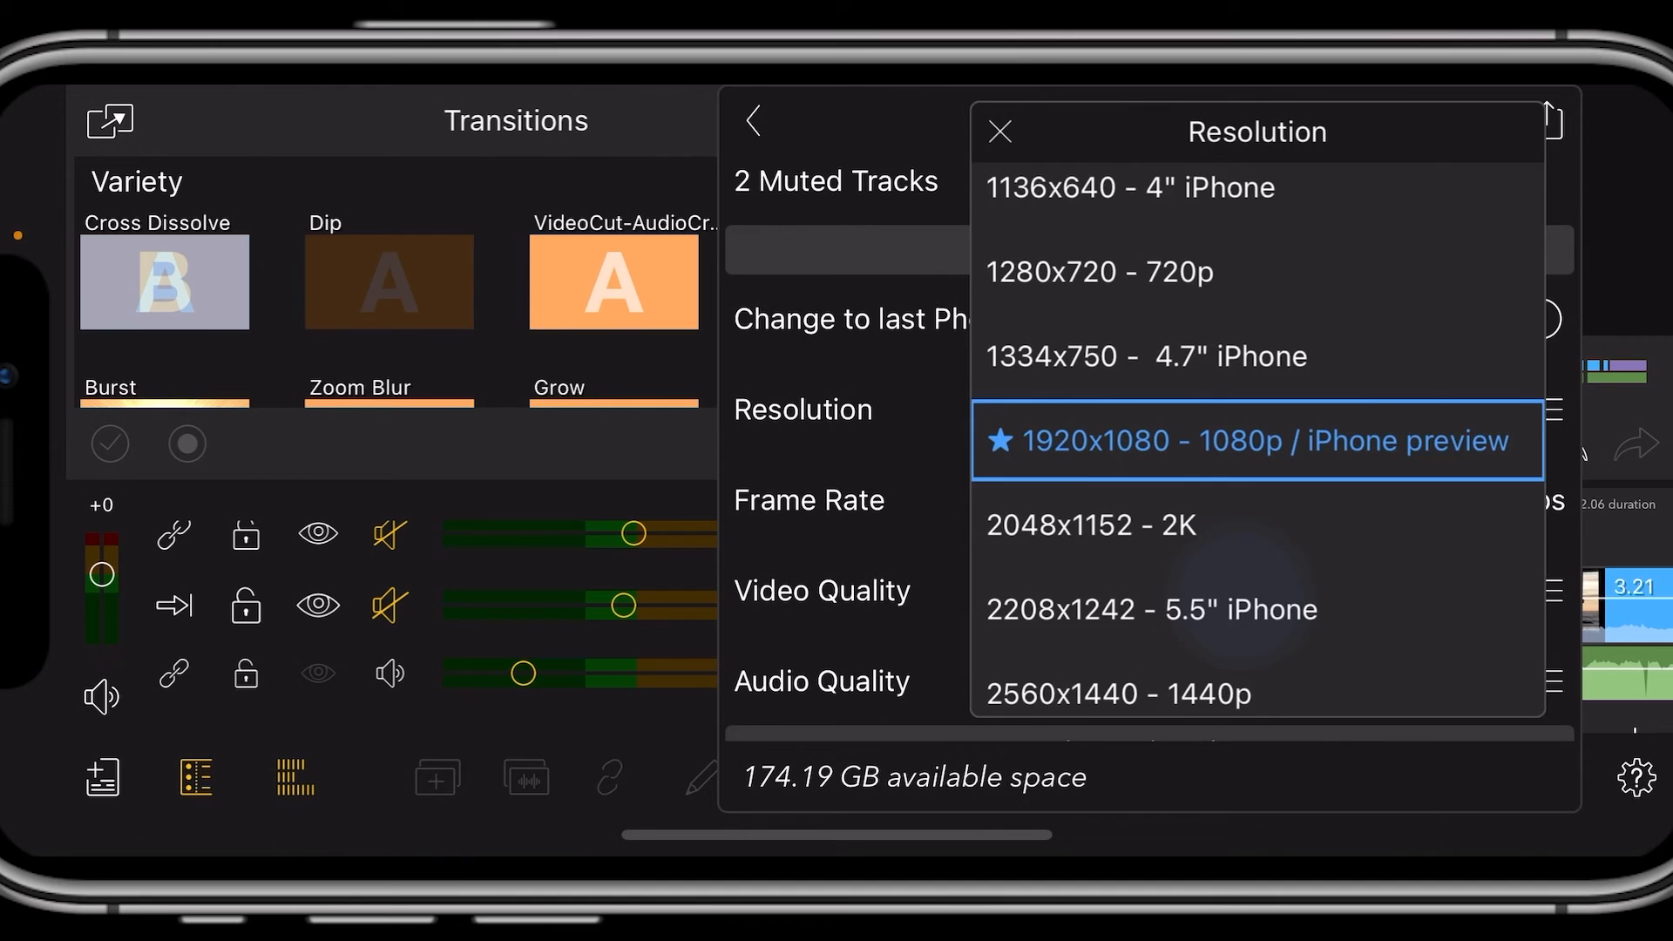
{"action": "scroll", "scroll_direction": "down", "scroll_amount": 3}
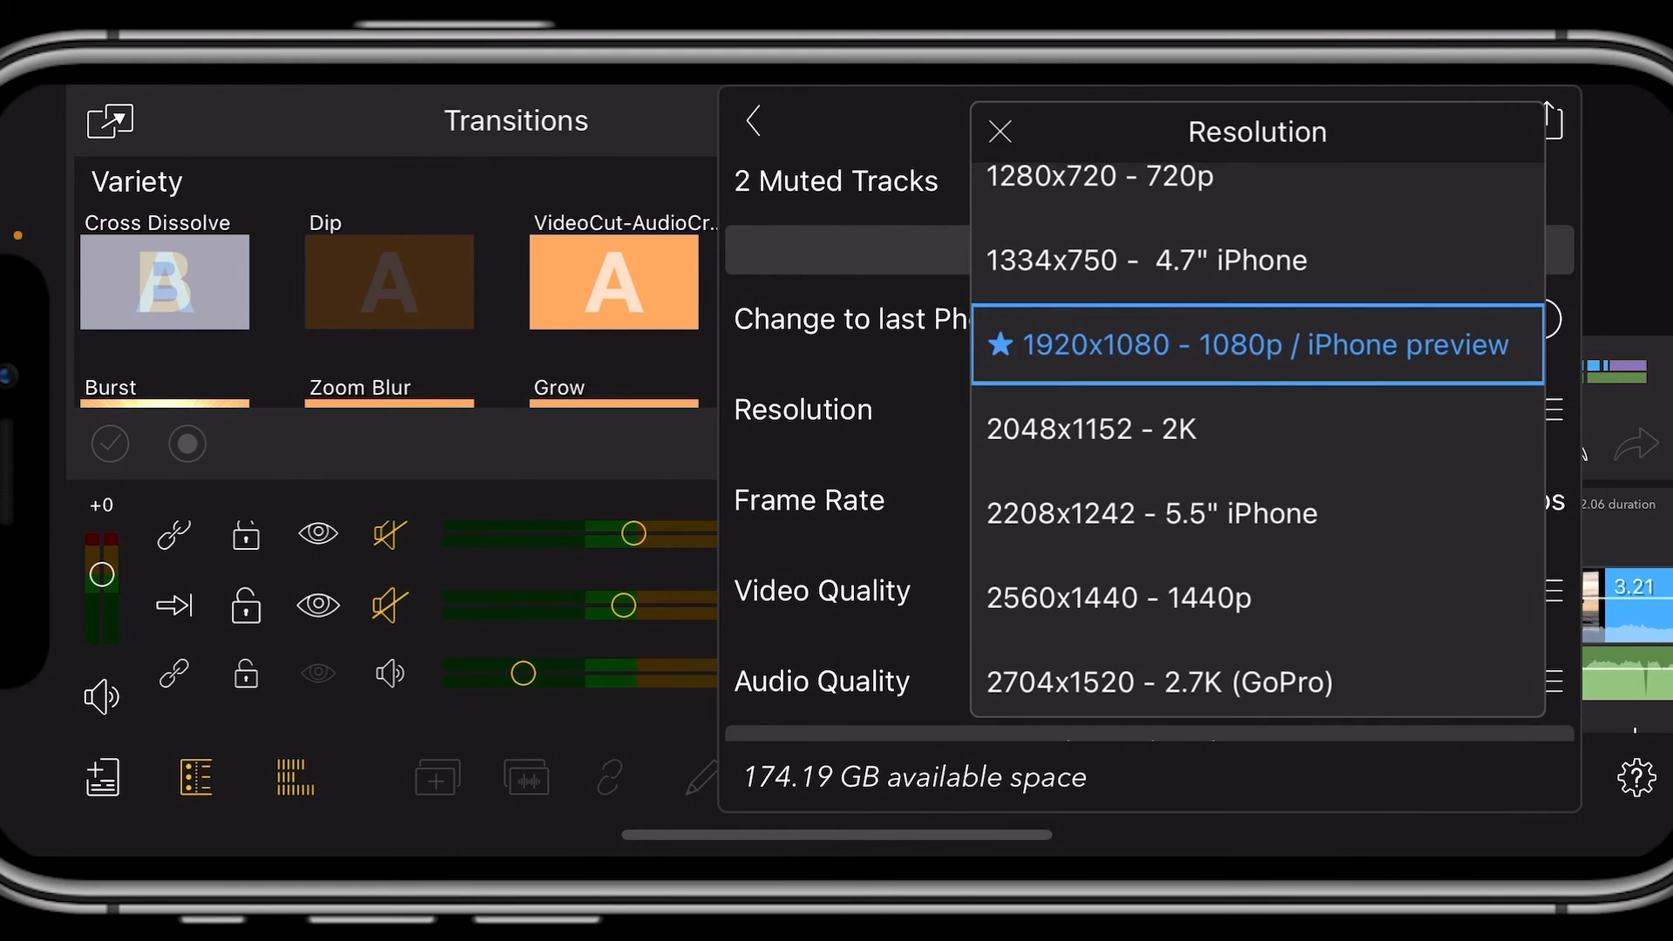
{"action": "left_click", "coordinate": [1257, 344]}
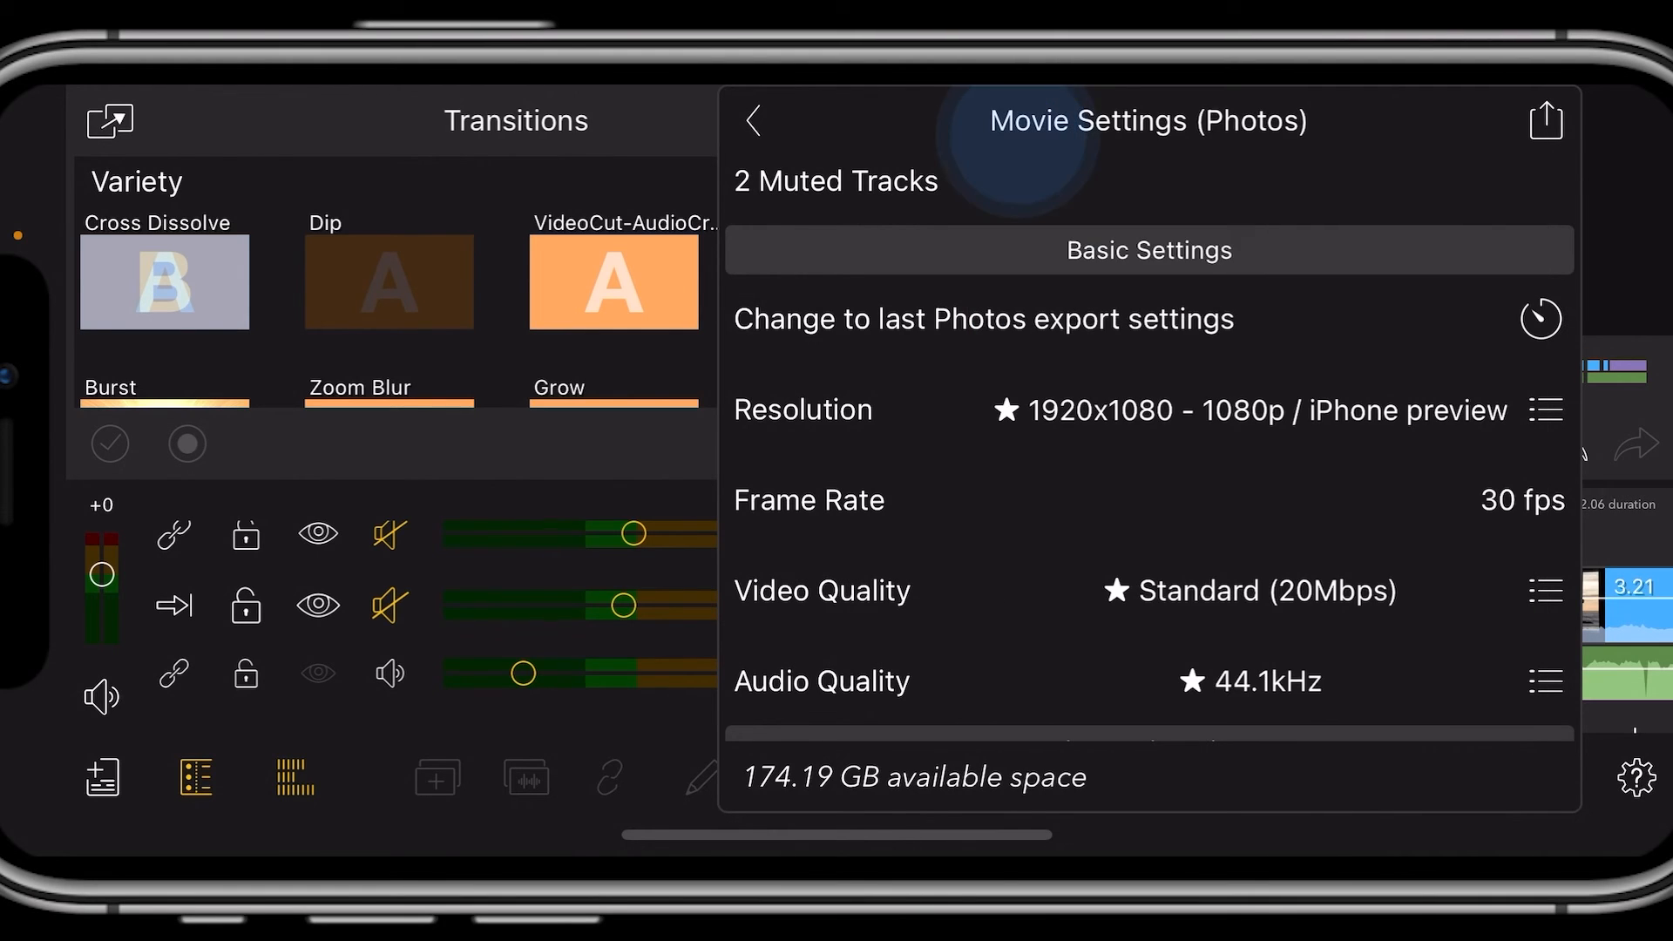
{"action": "scroll", "scroll_direction": "down", "scroll_amount": 3}
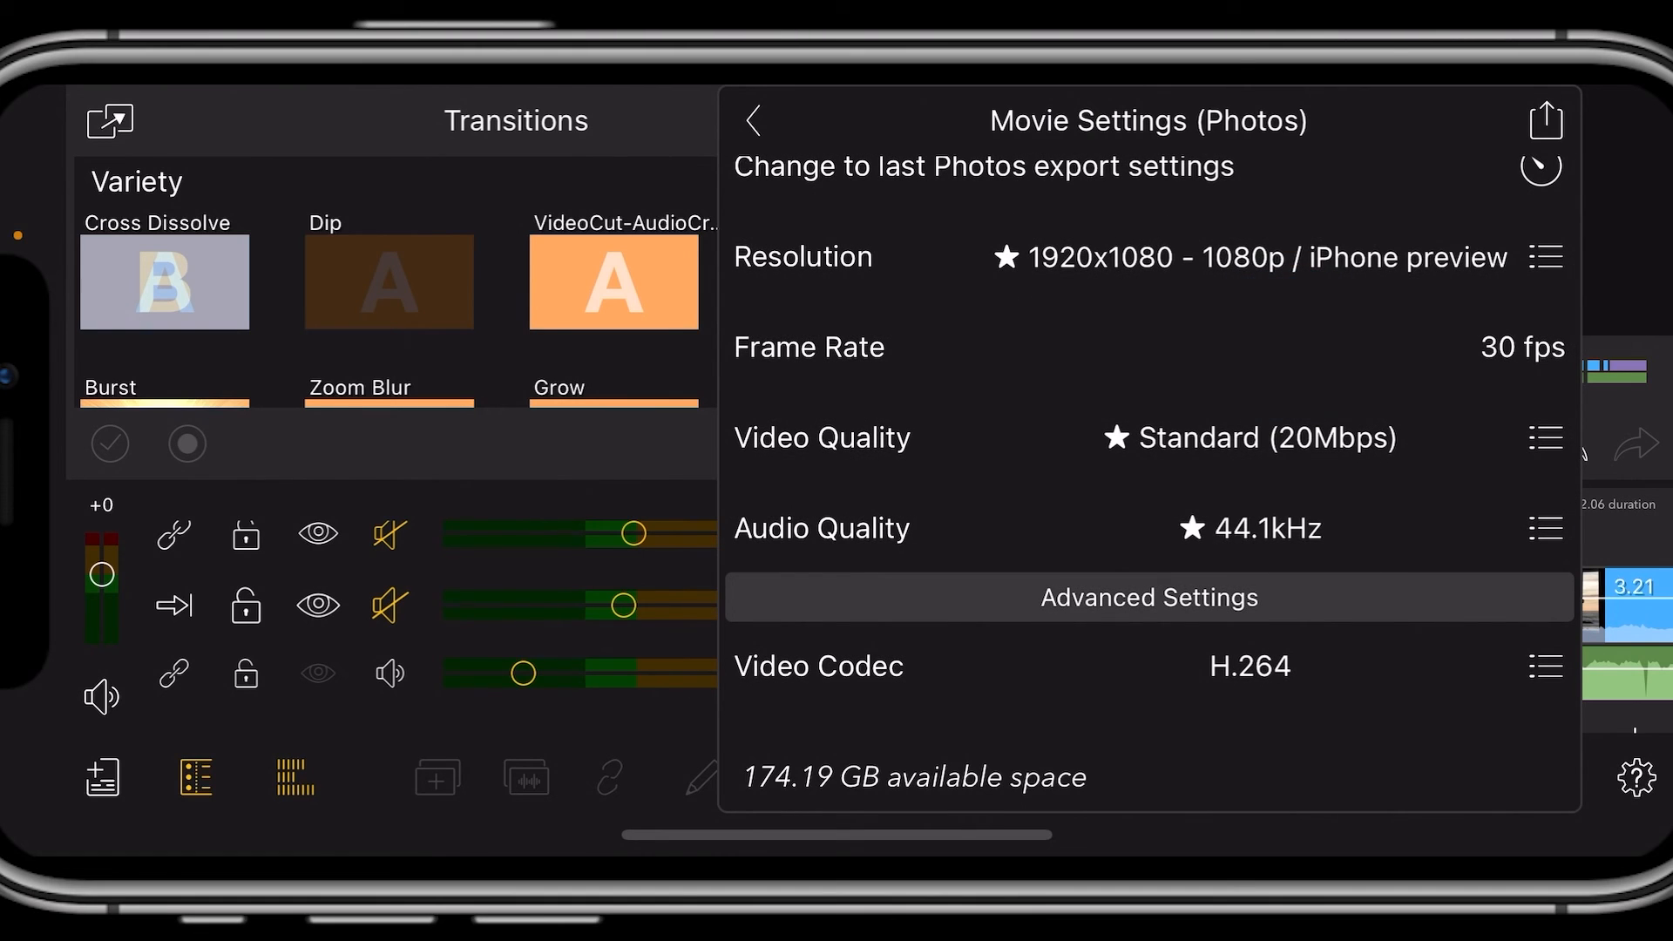
Keep video quality at Standard (20Mbps) and set audio quality to 48.0kHz.
{"action": "left_click", "coordinate": [1544, 438]}
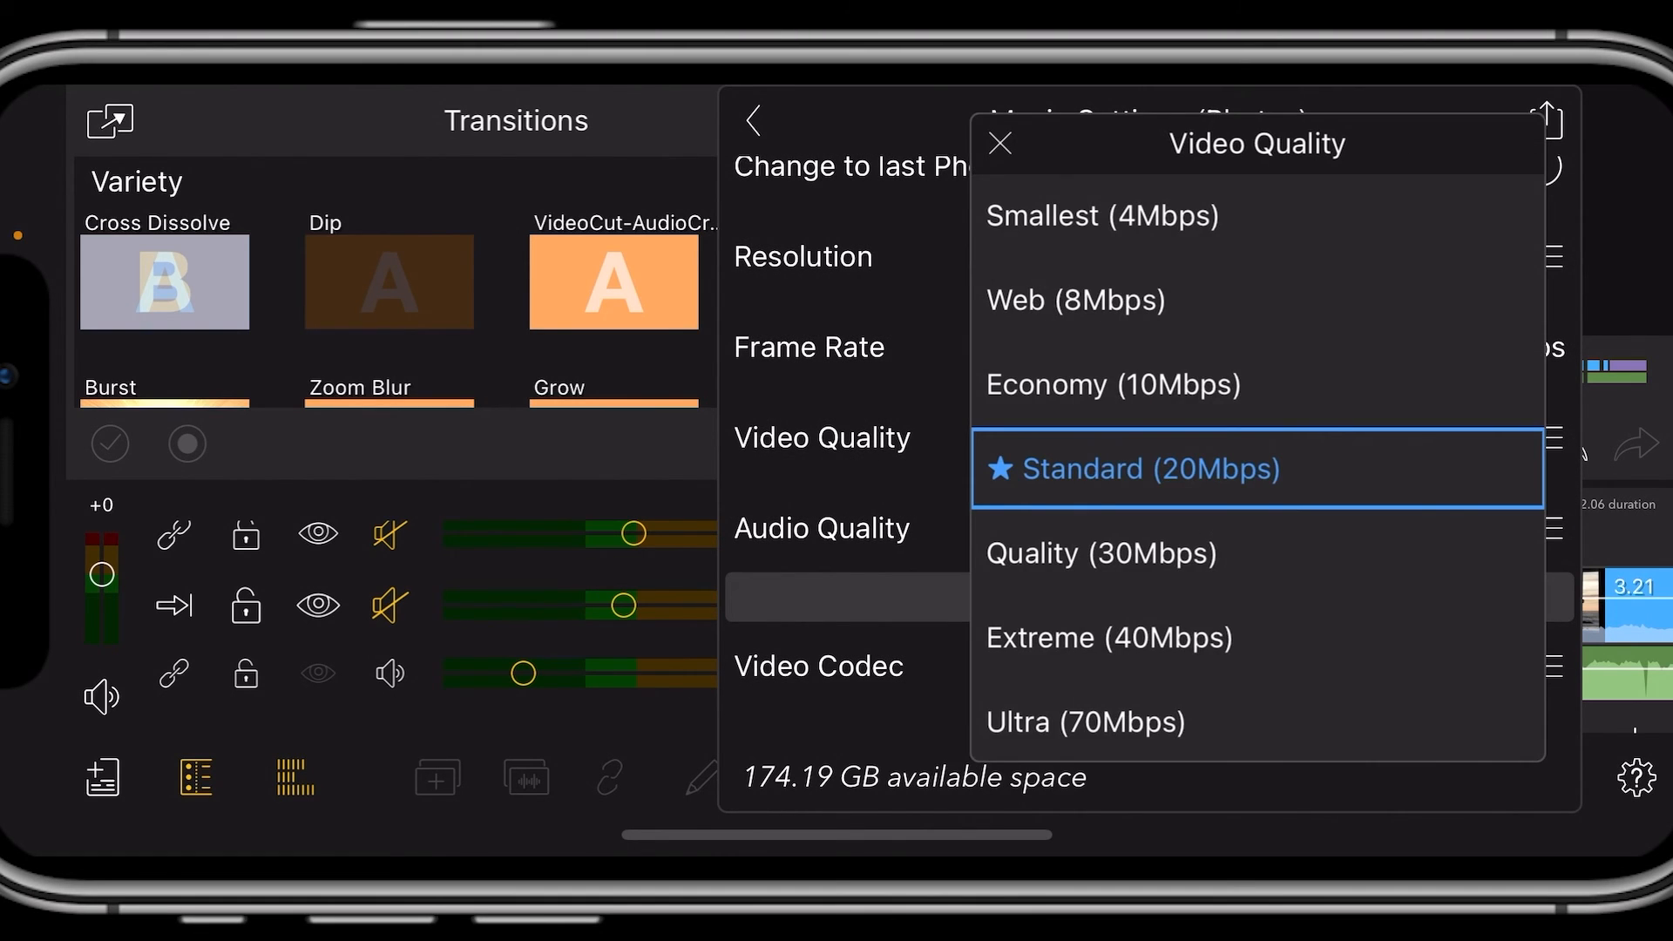
{"action": "left_click", "coordinate": [1141, 568]}
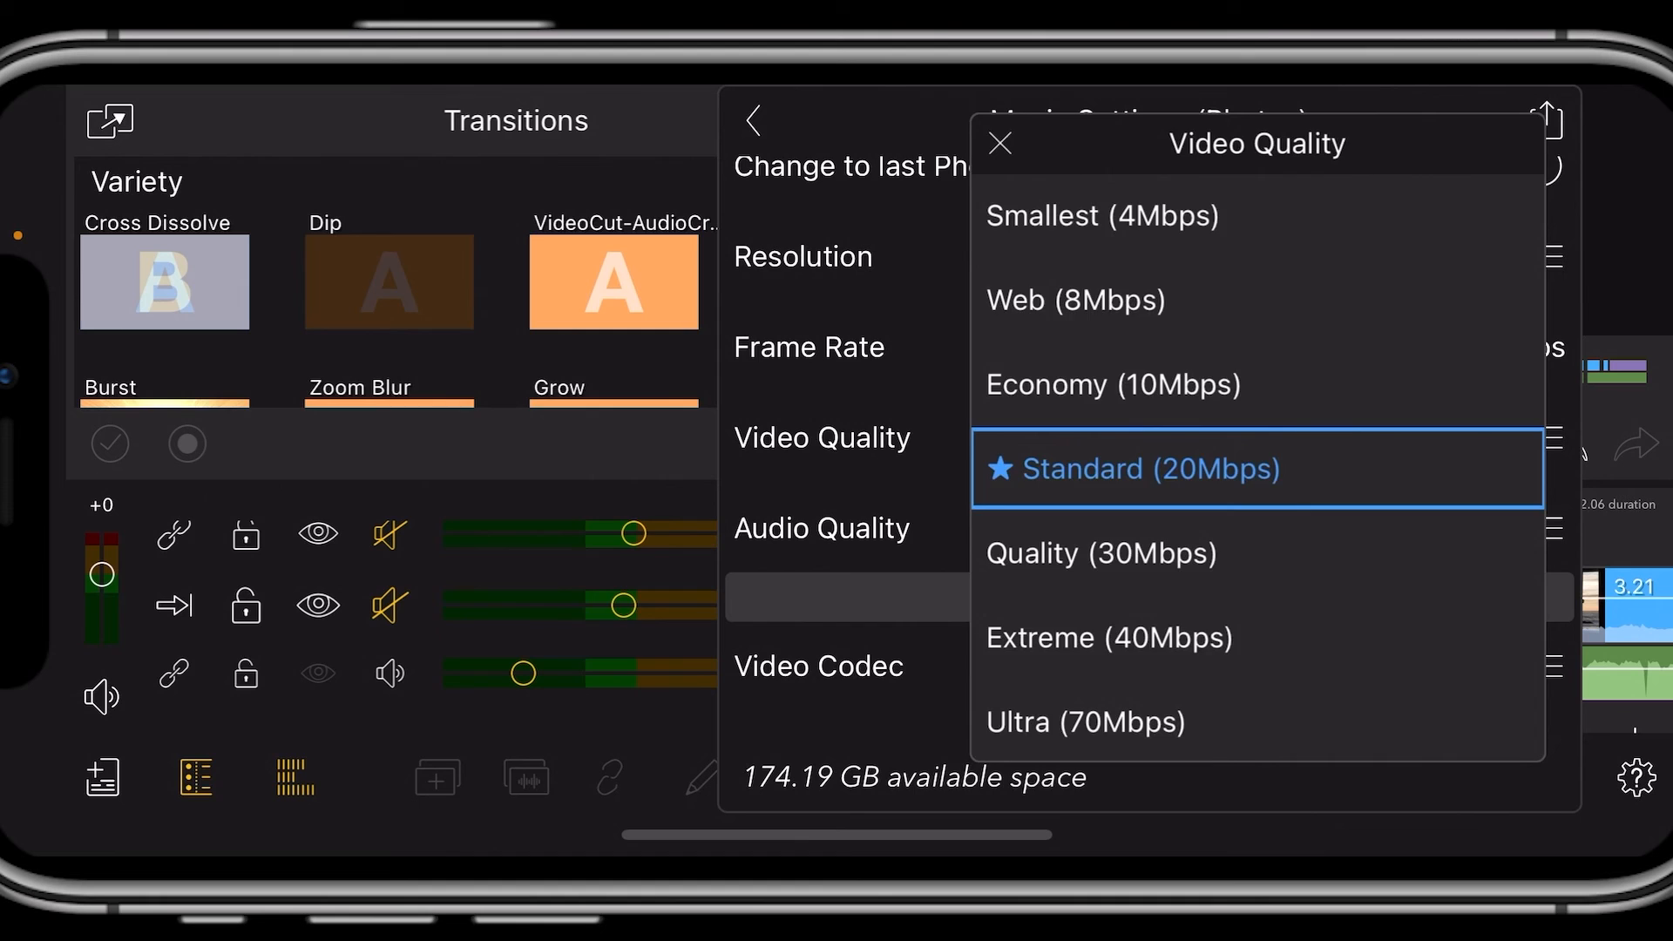
{"action": "left_click", "coordinate": [821, 526]}
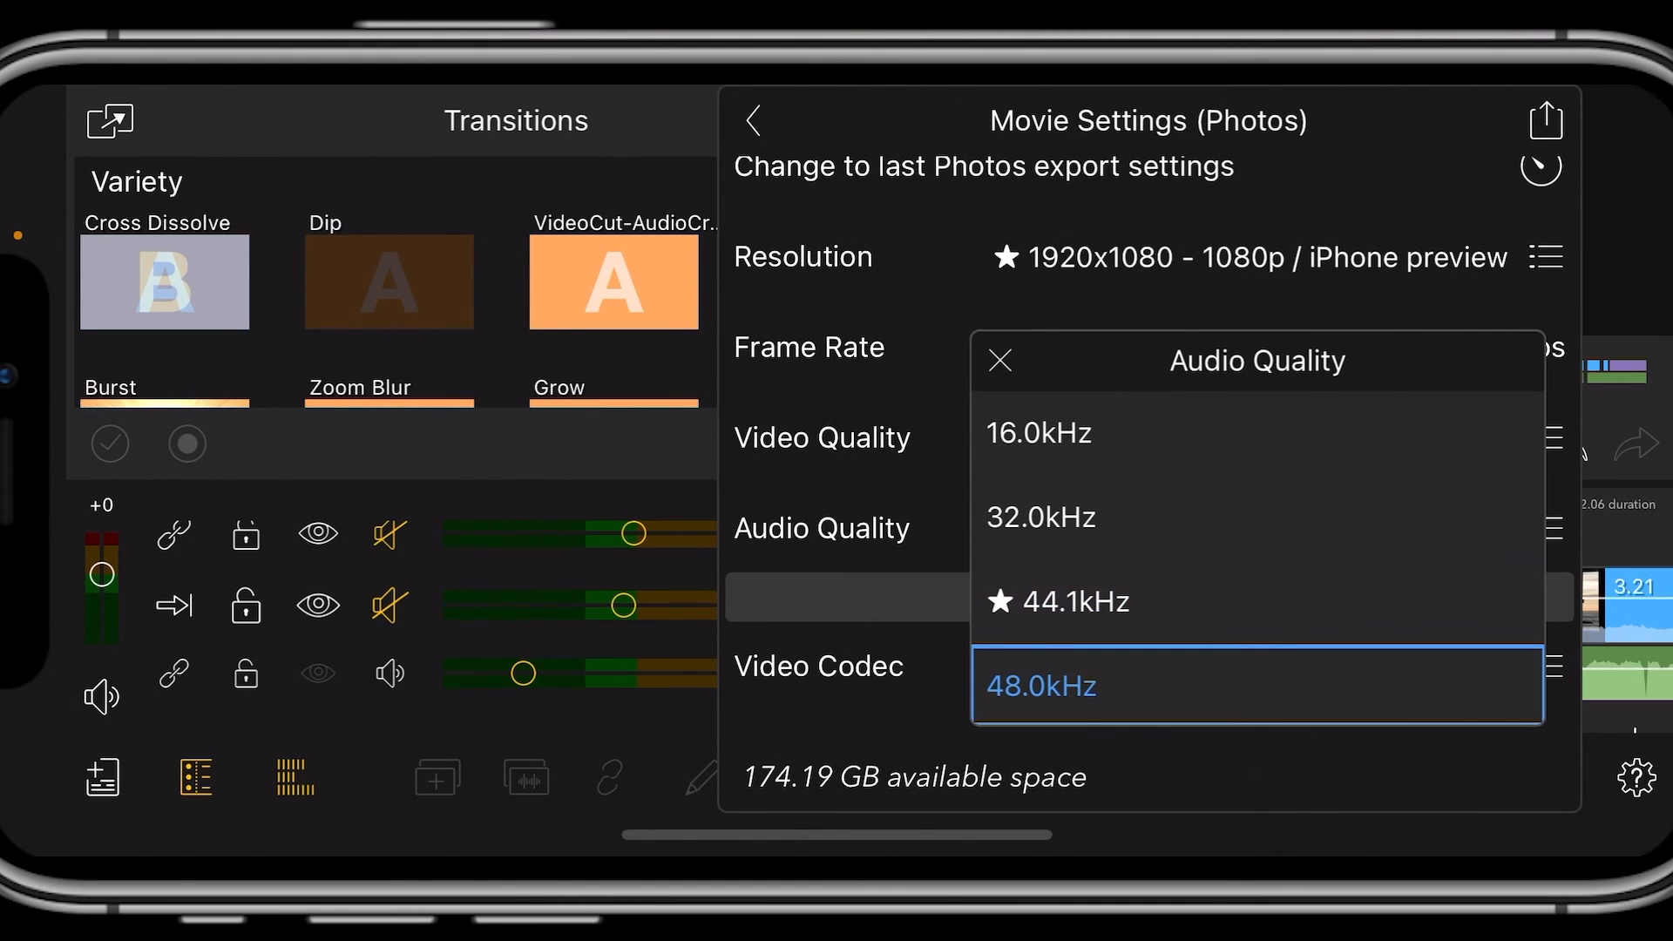
{"action": "left_click", "coordinate": [1040, 685]}
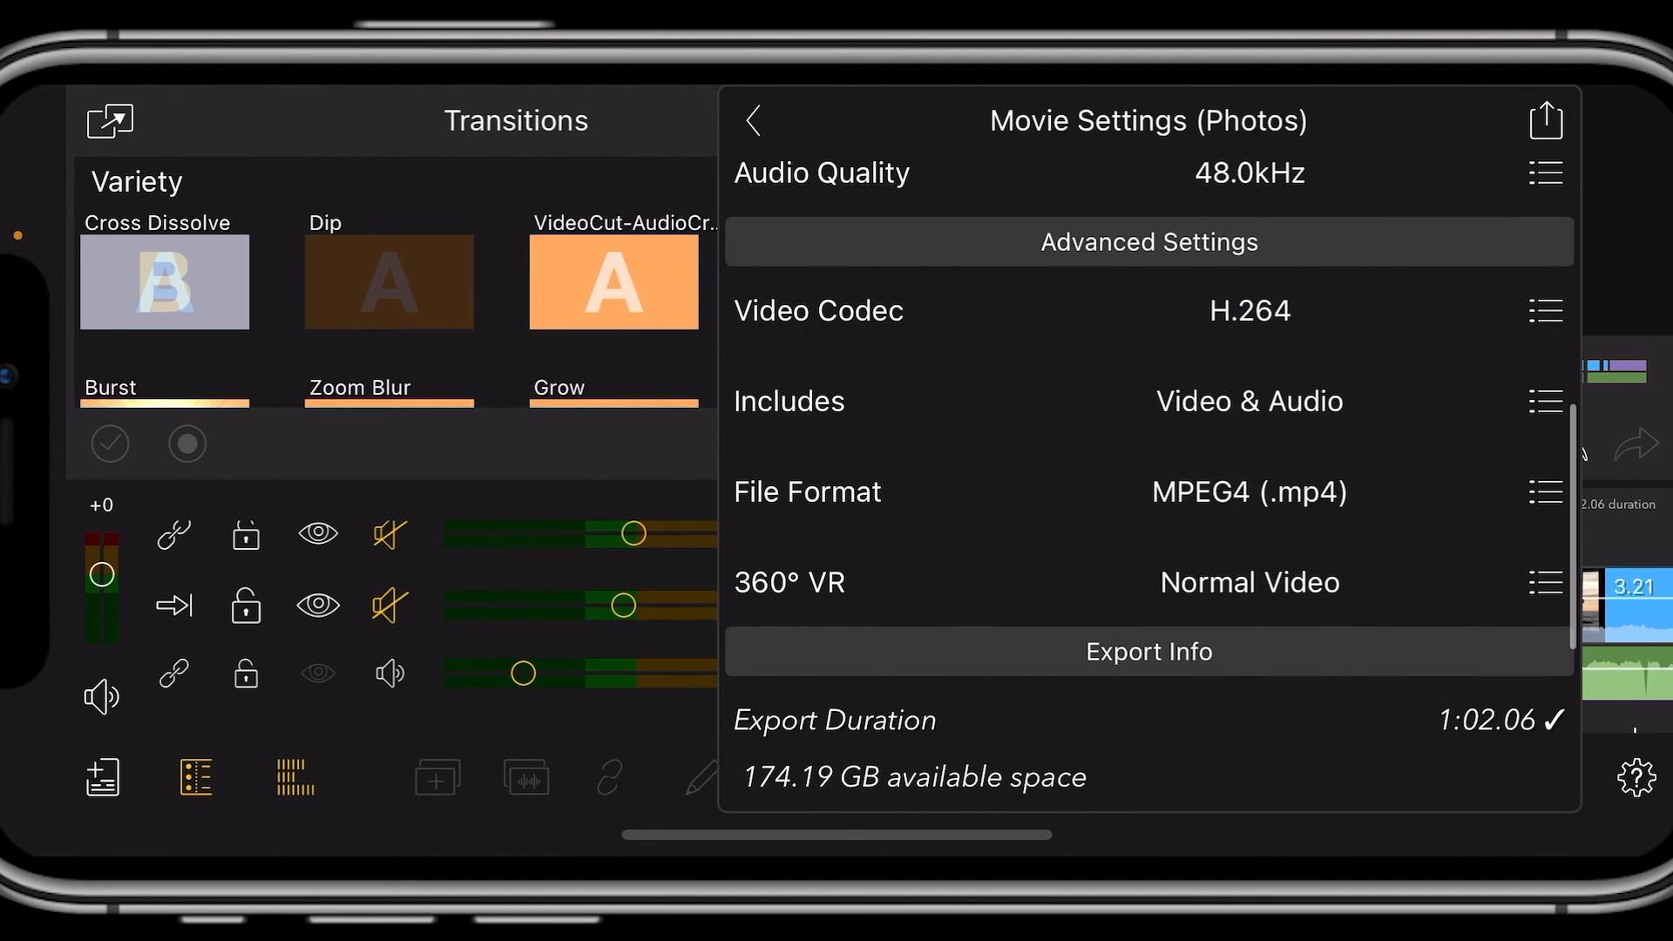
Keep MPEG4 (.mp4) file format and Normal Video, showing a 119 MB estimated size.
{"action": "left_click", "coordinate": [1544, 310]}
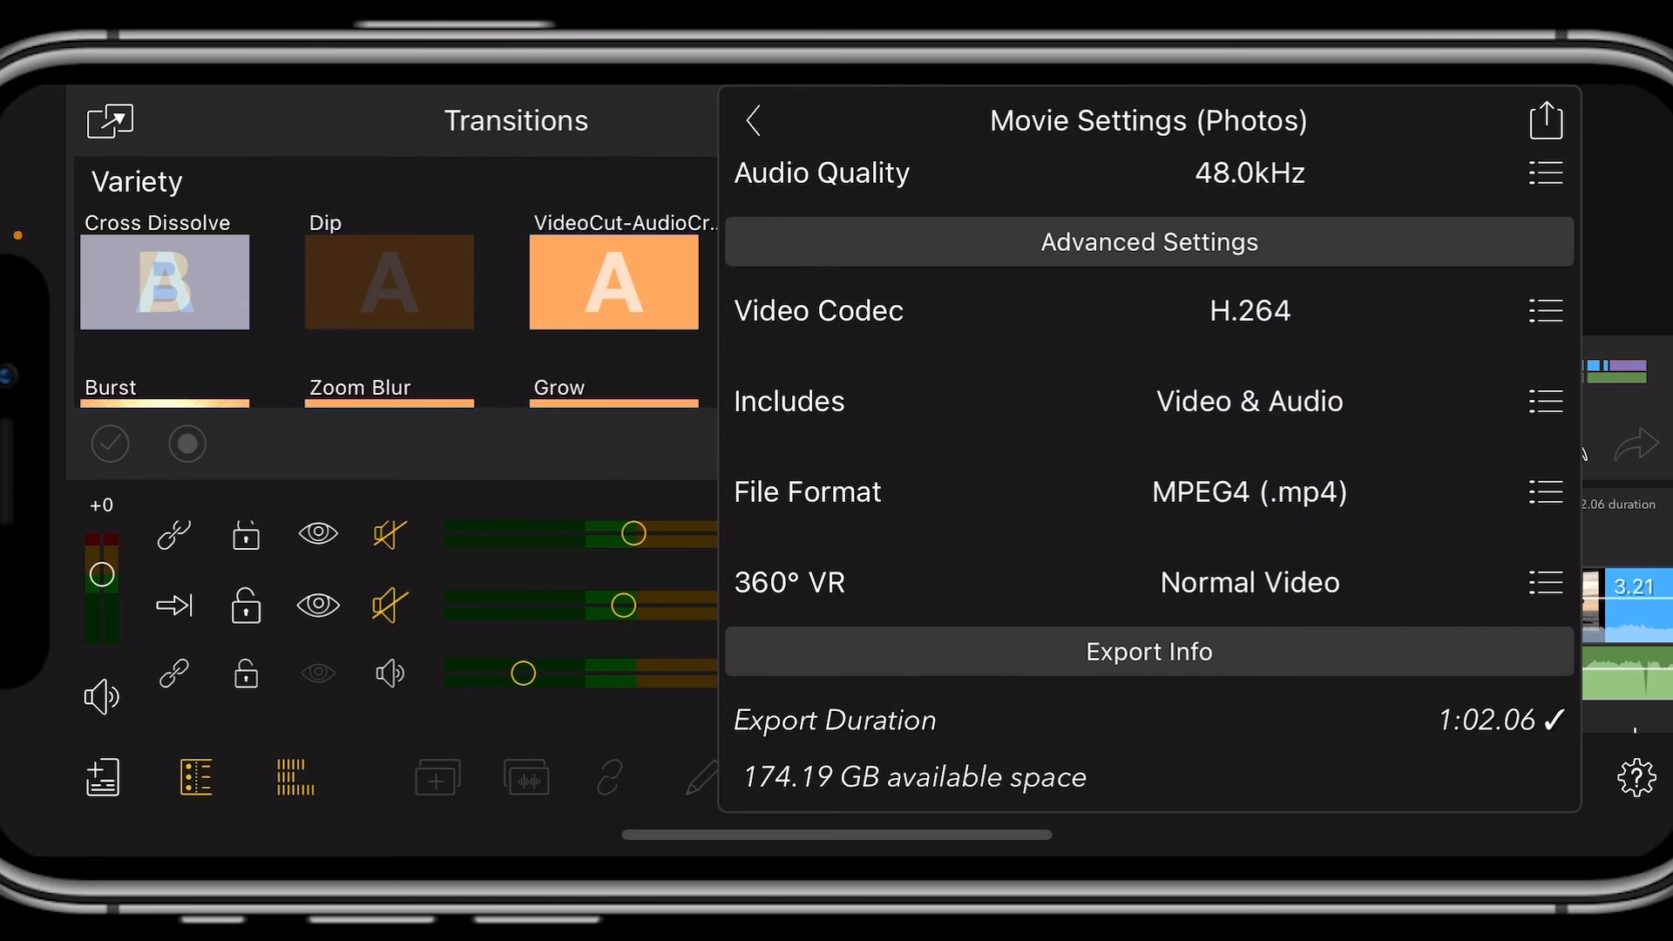
{"action": "left_click", "coordinate": [1545, 491]}
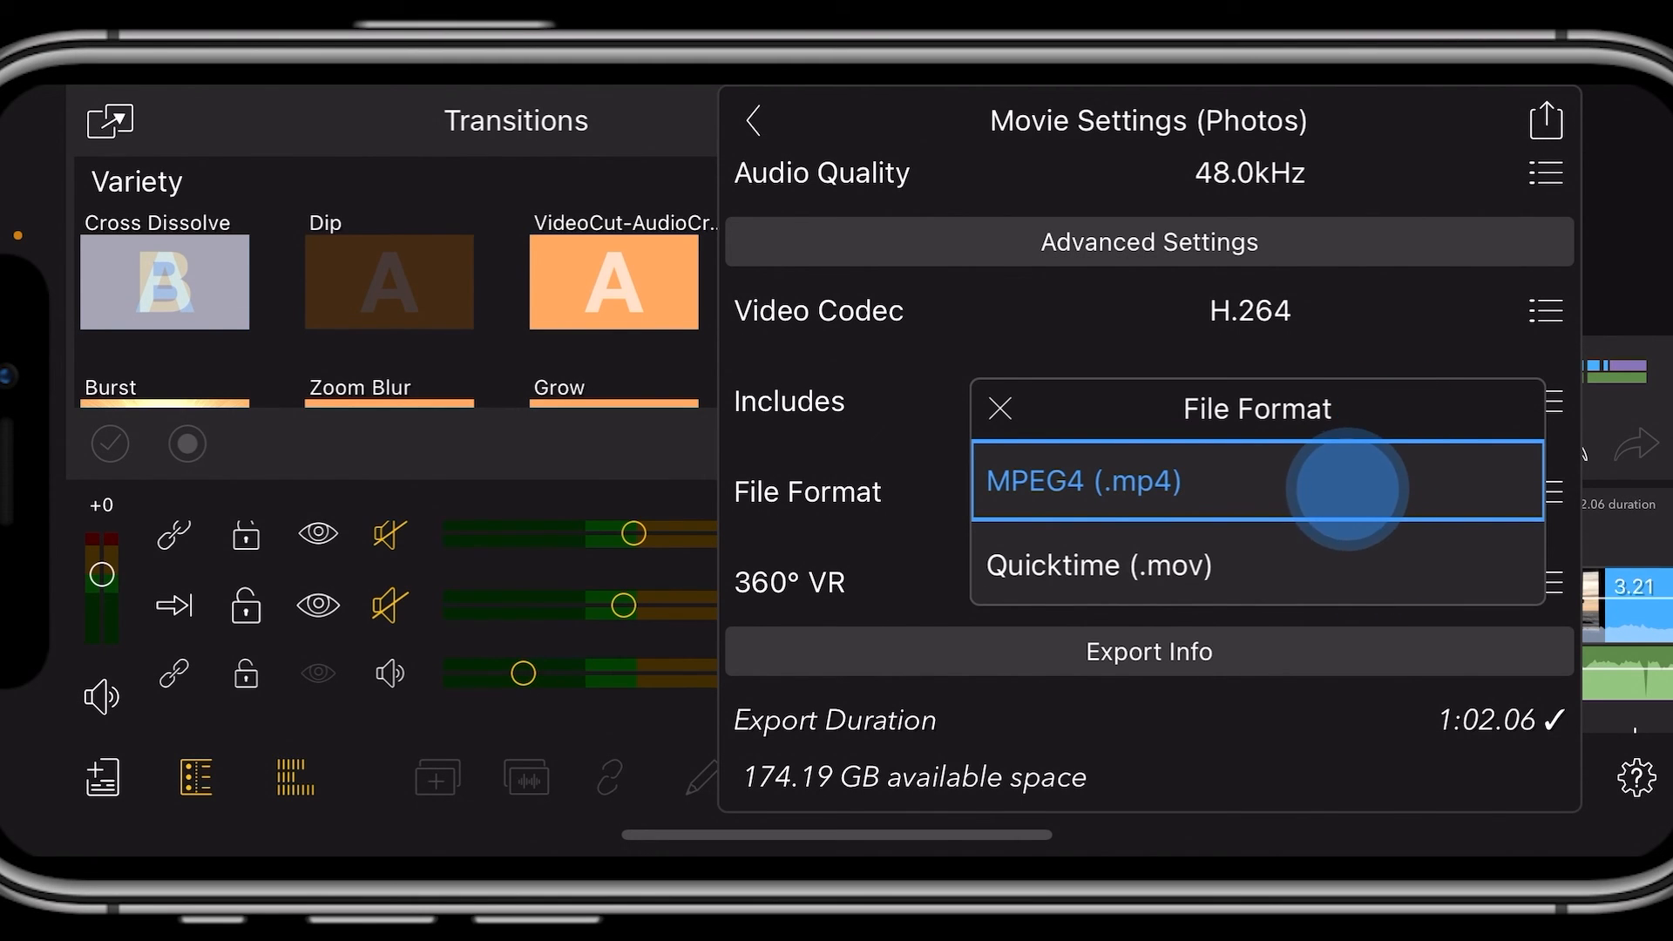
{"action": "left_click", "coordinate": [1080, 481]}
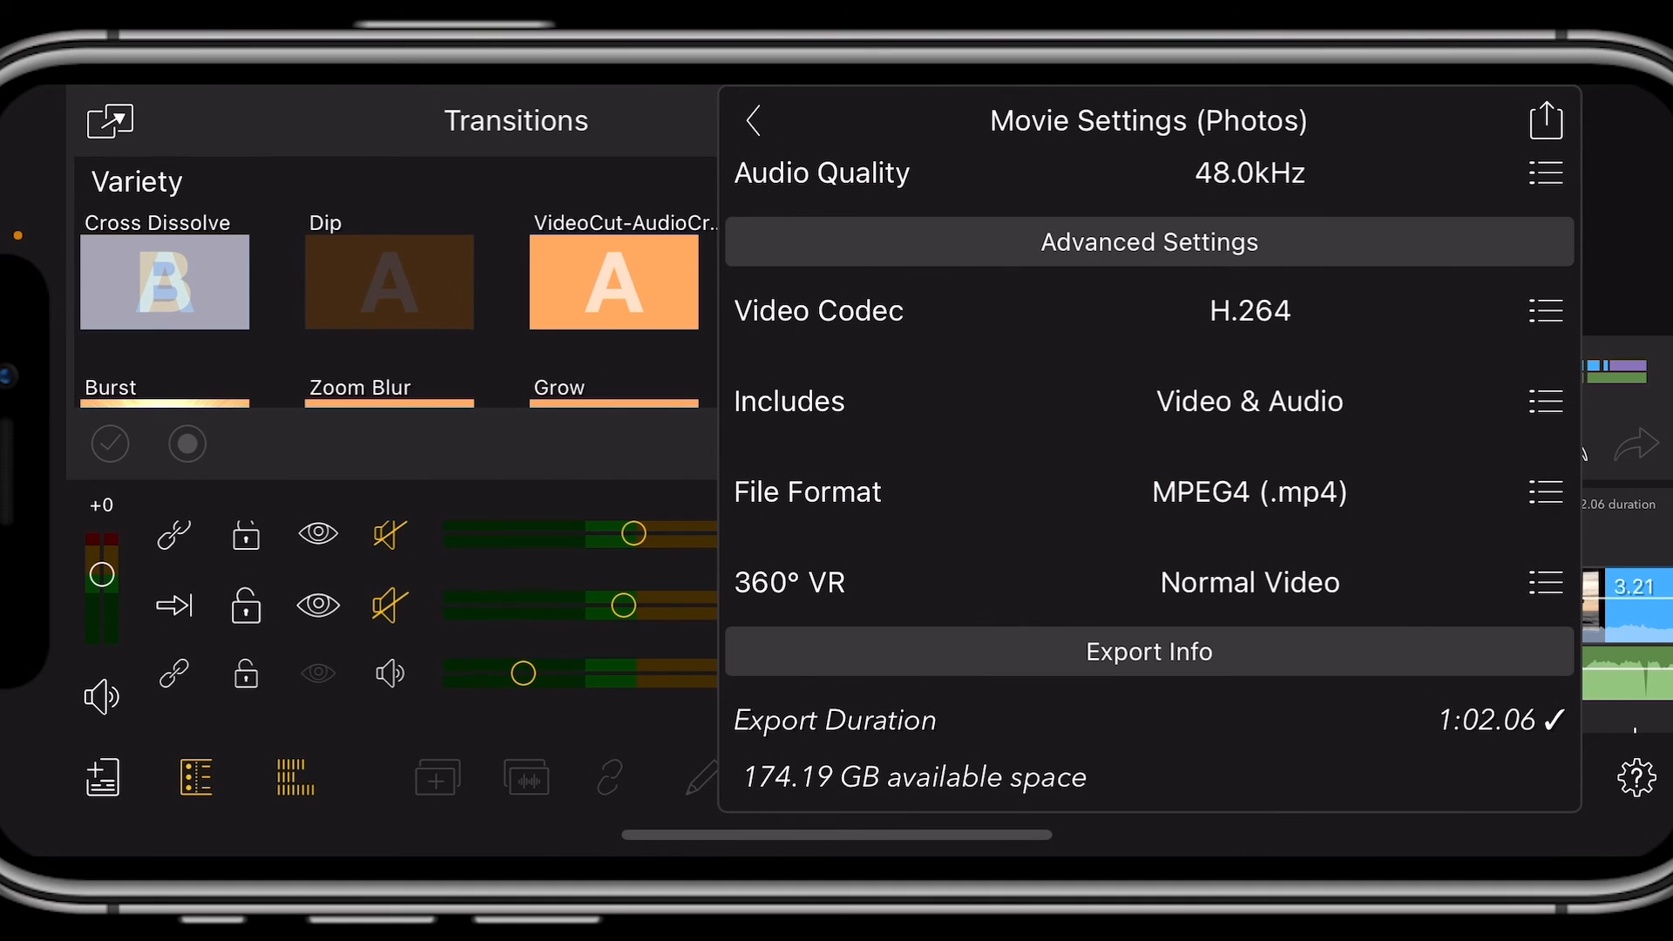
{"action": "left_click", "coordinate": [1545, 582]}
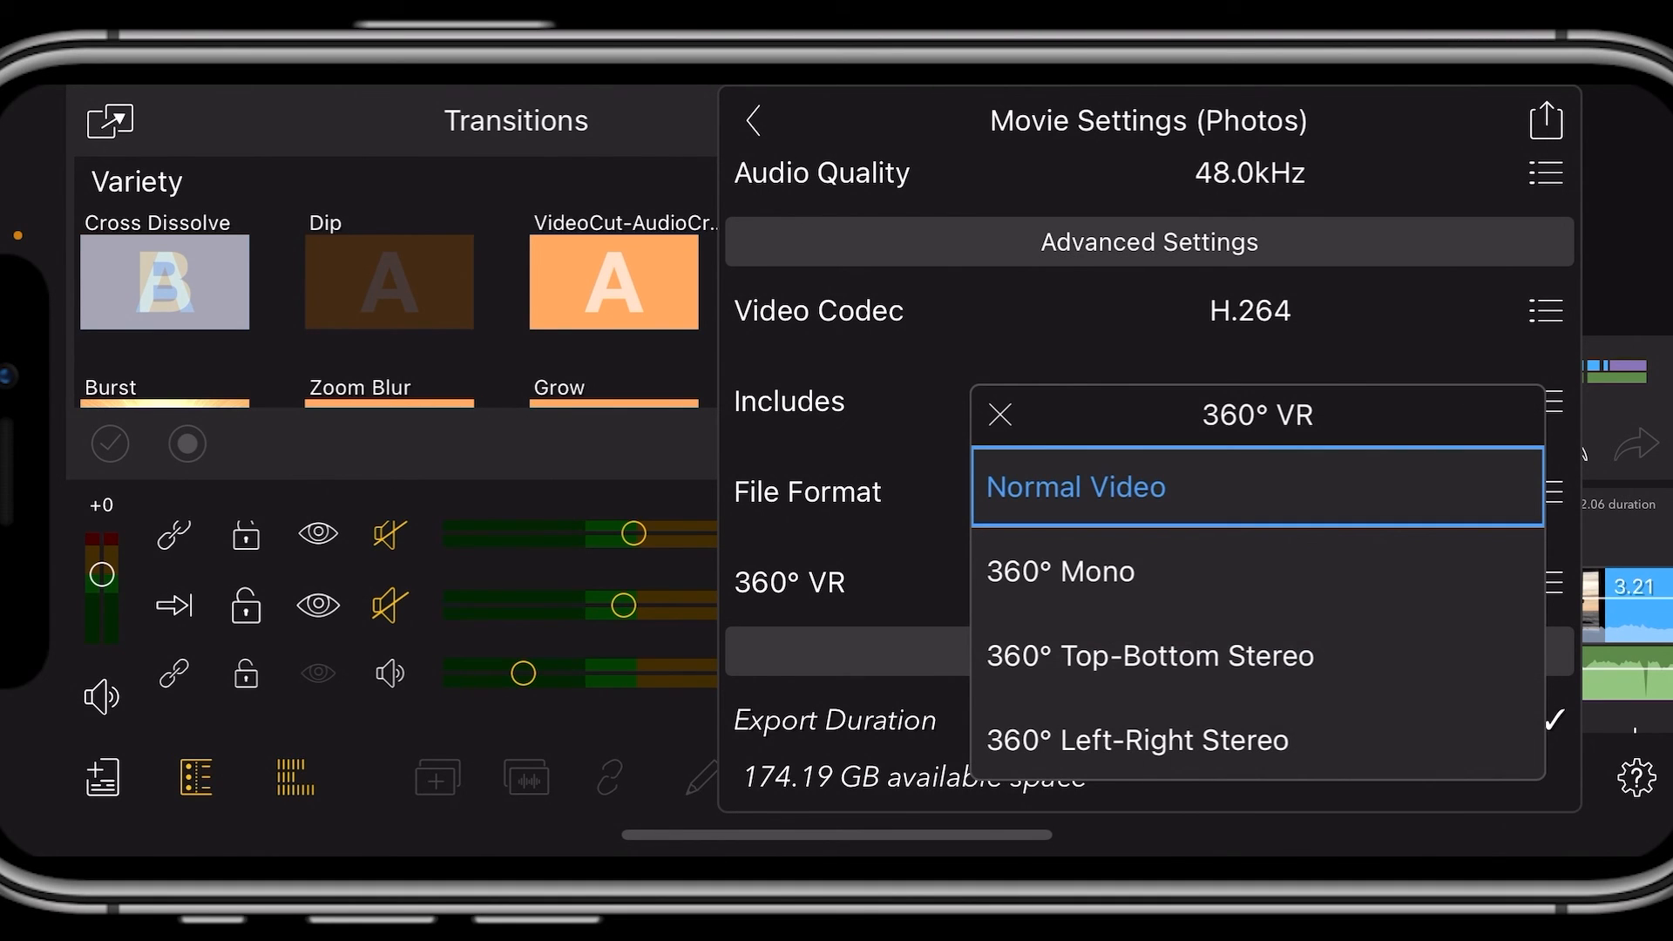
{"action": "left_click", "coordinate": [1075, 486]}
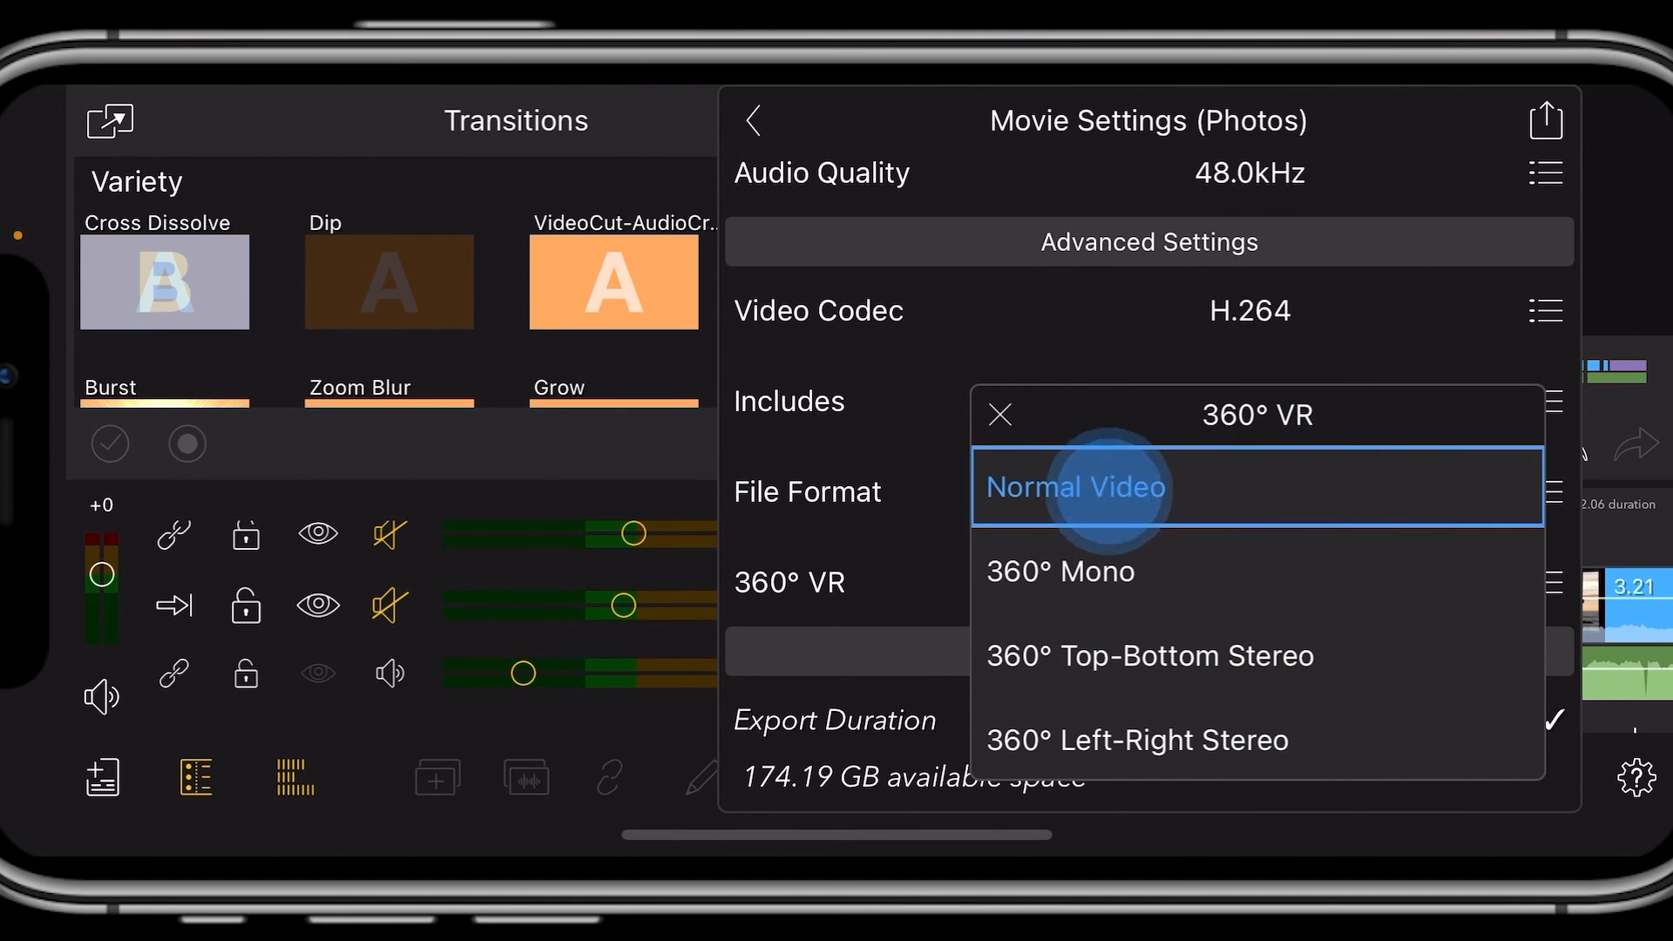
{"action": "left_click", "coordinate": [1075, 486]}
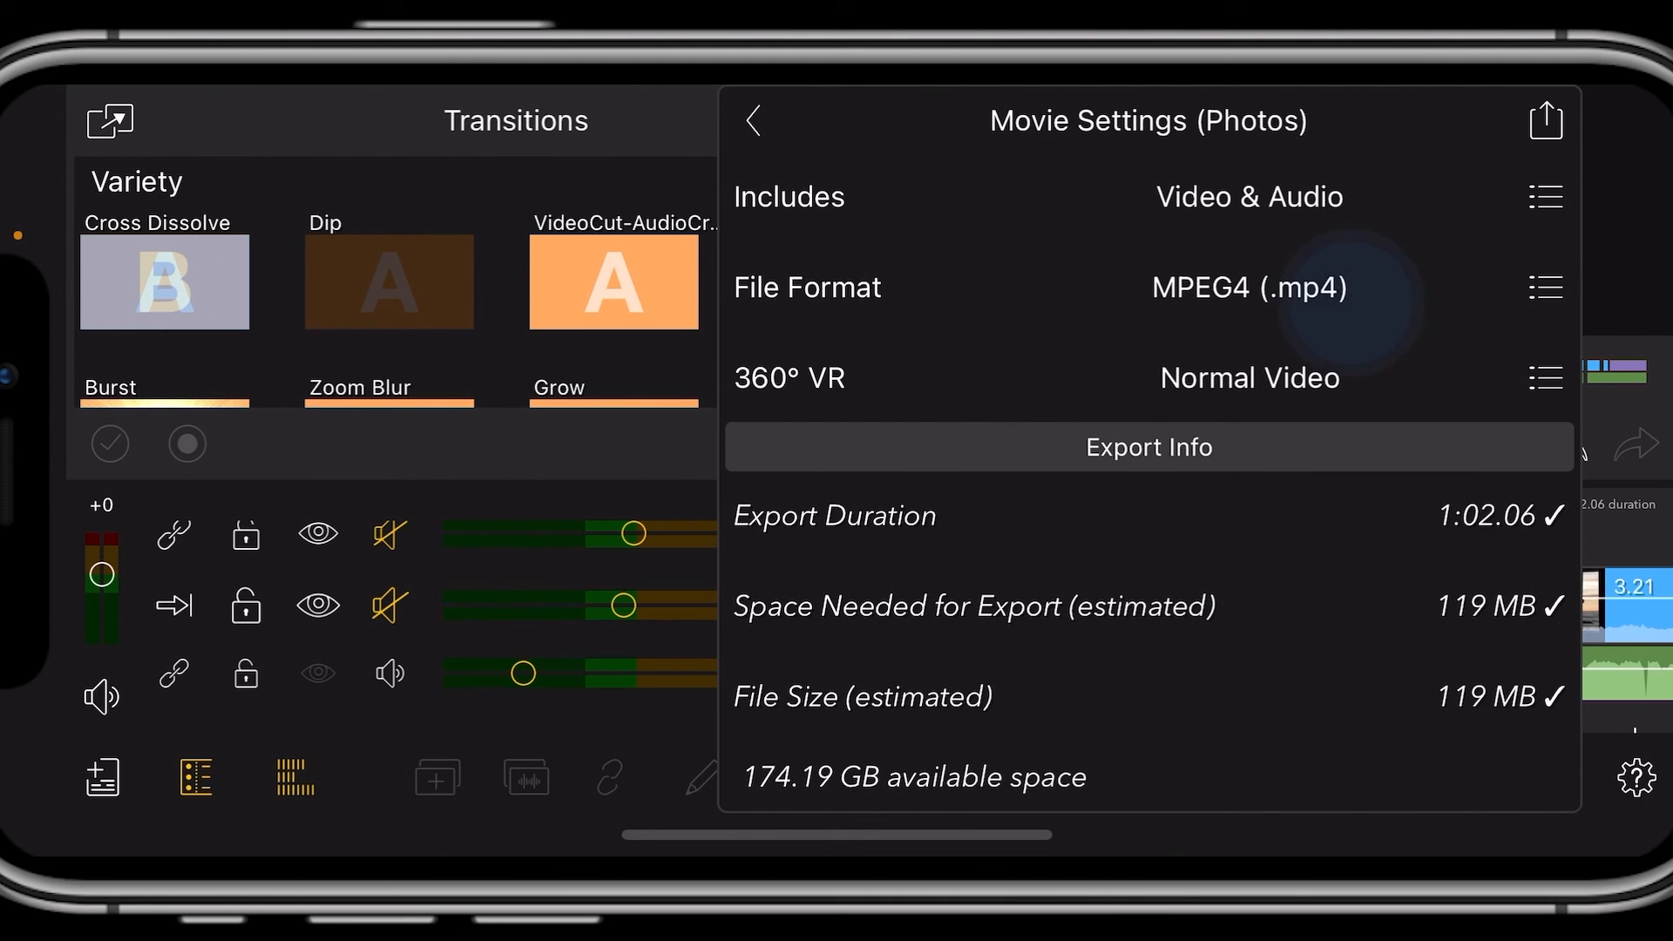
Write the movie out to Photos and return to the editing timeline.
{"action": "scroll", "scroll_direction": "up", "scroll_amount": 3}
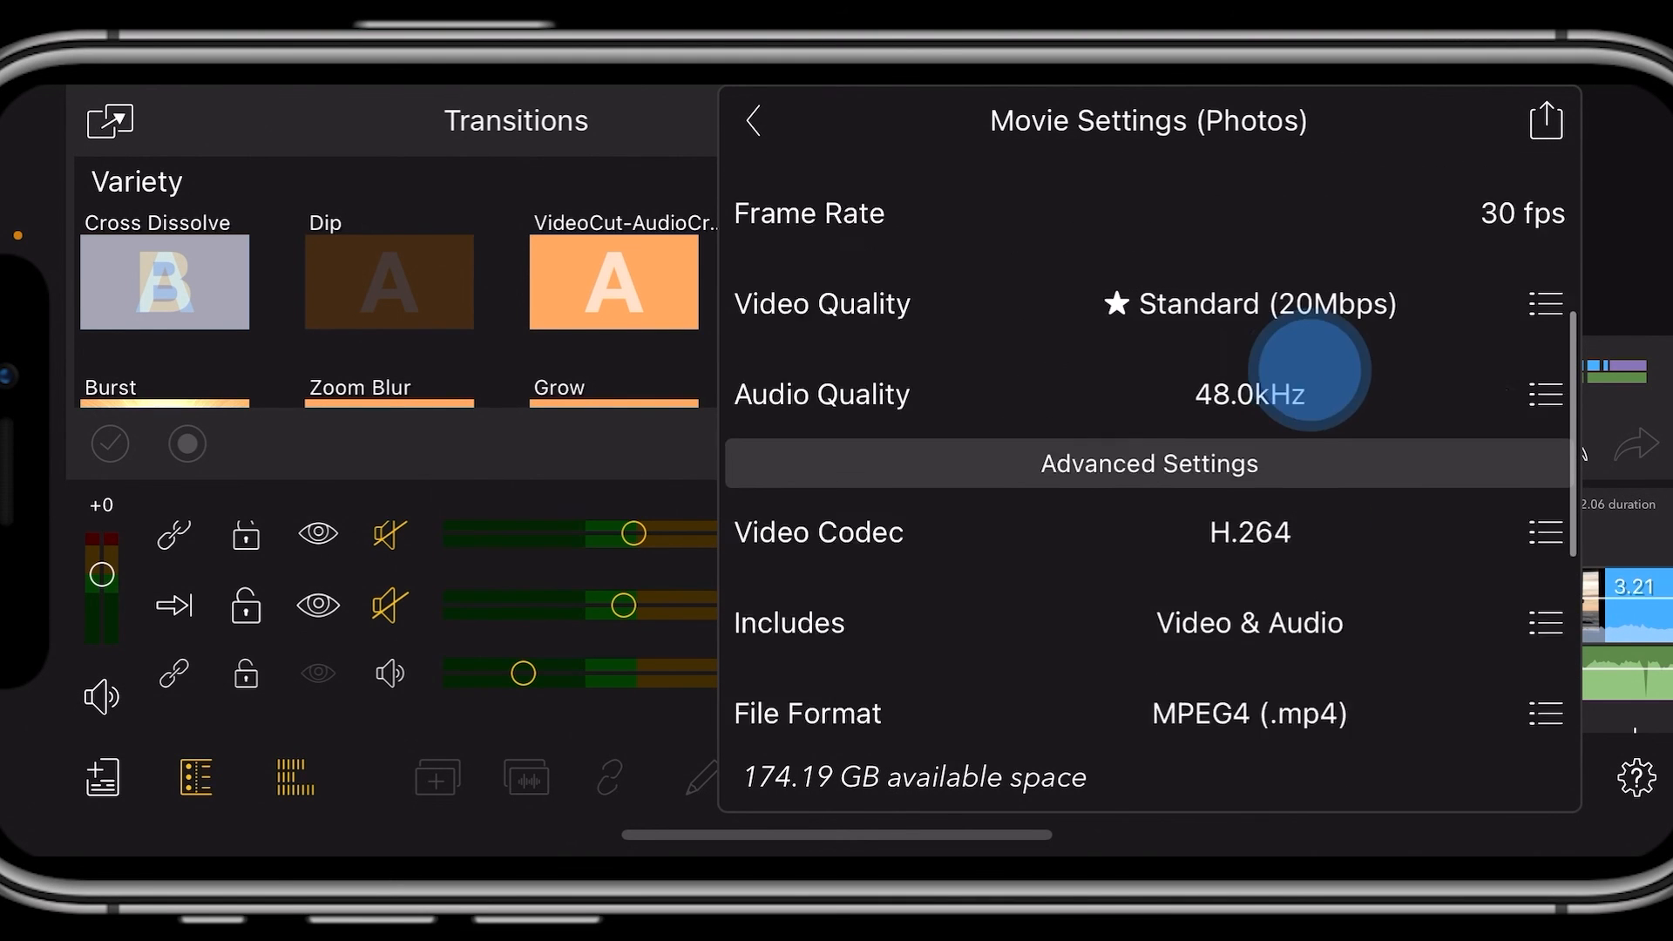
{"action": "scroll", "scroll_direction": "down", "scroll_amount": 3}
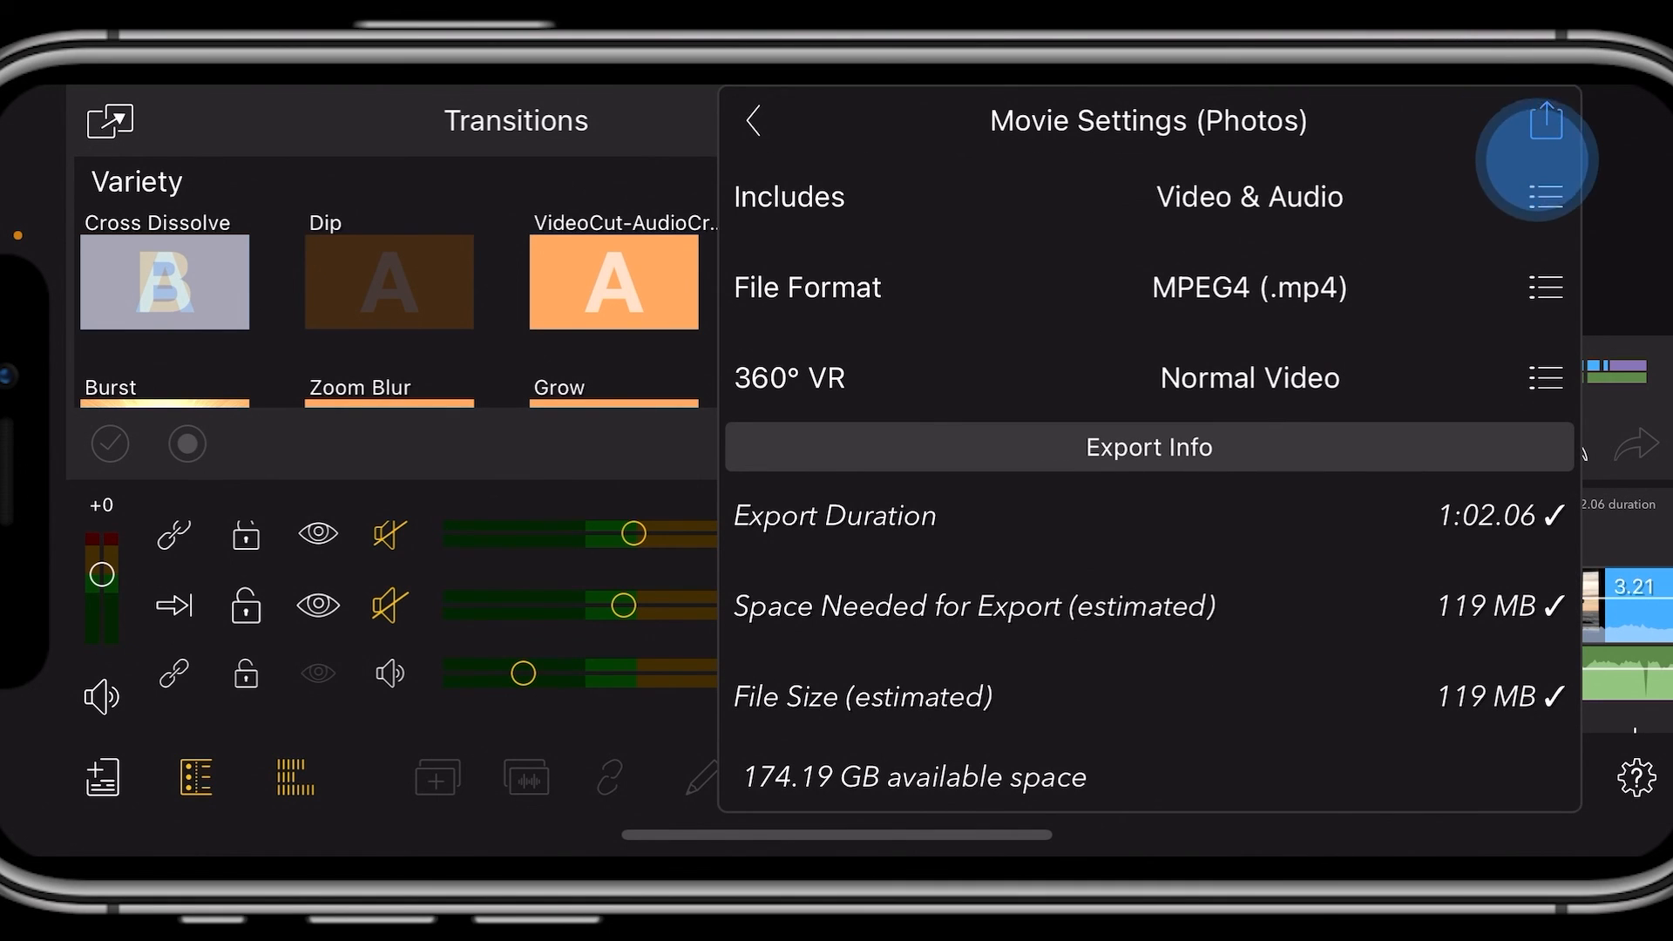
{"action": "left_click", "coordinate": [1532, 159]}
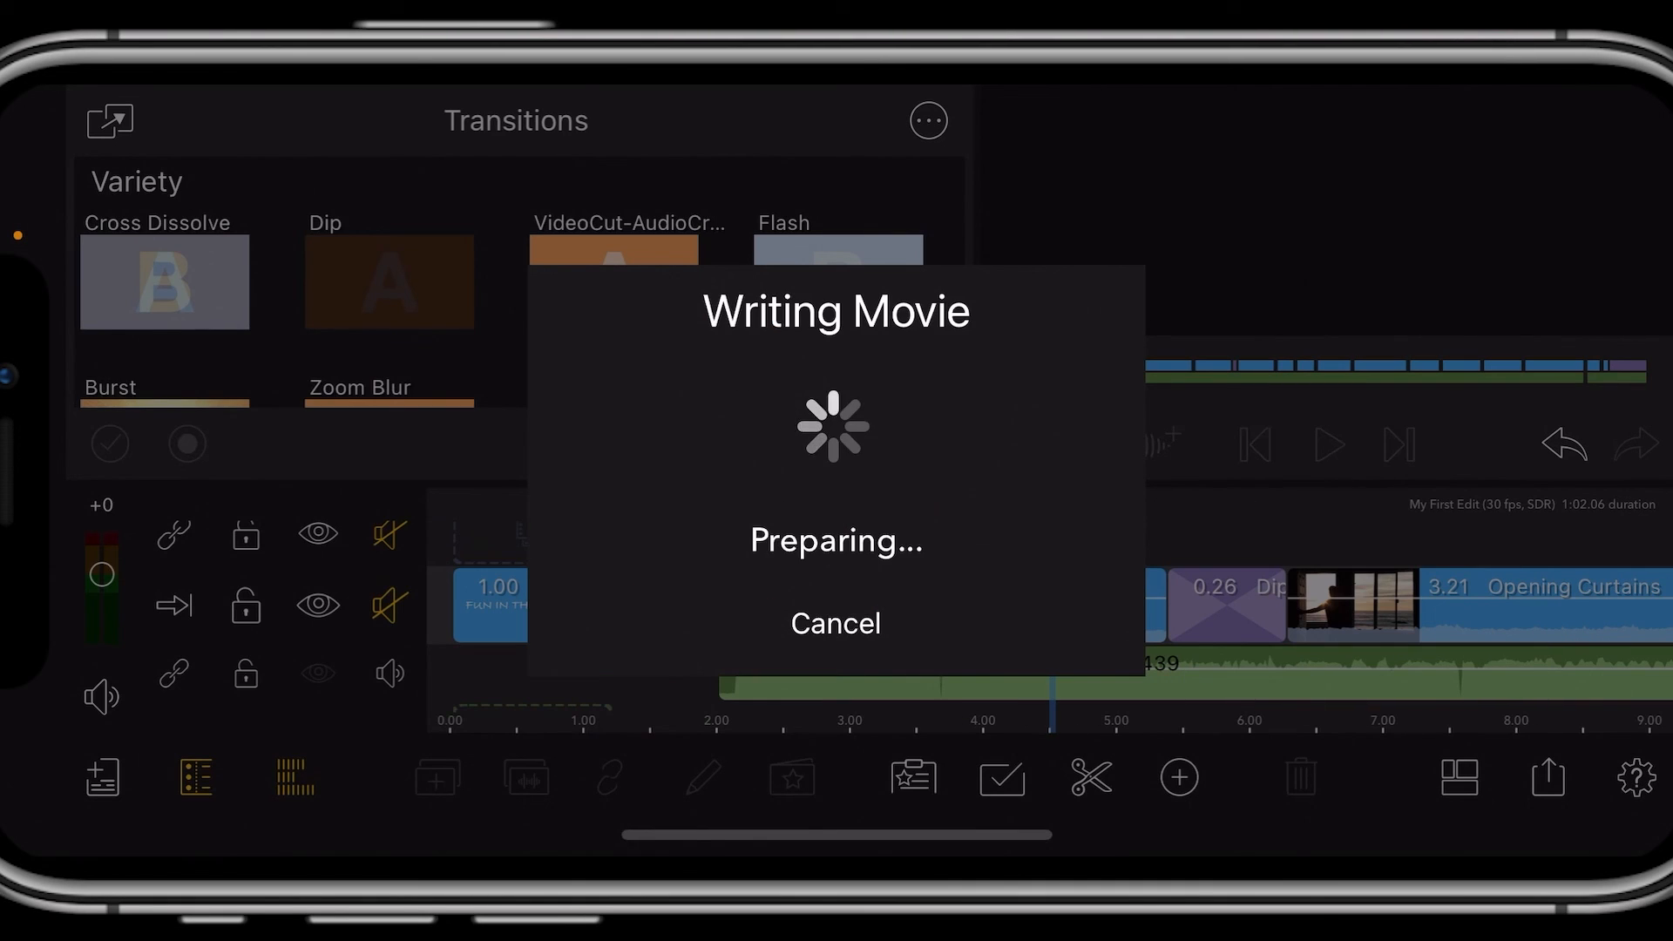
{"action": "left_click", "coordinate": [835, 624]}
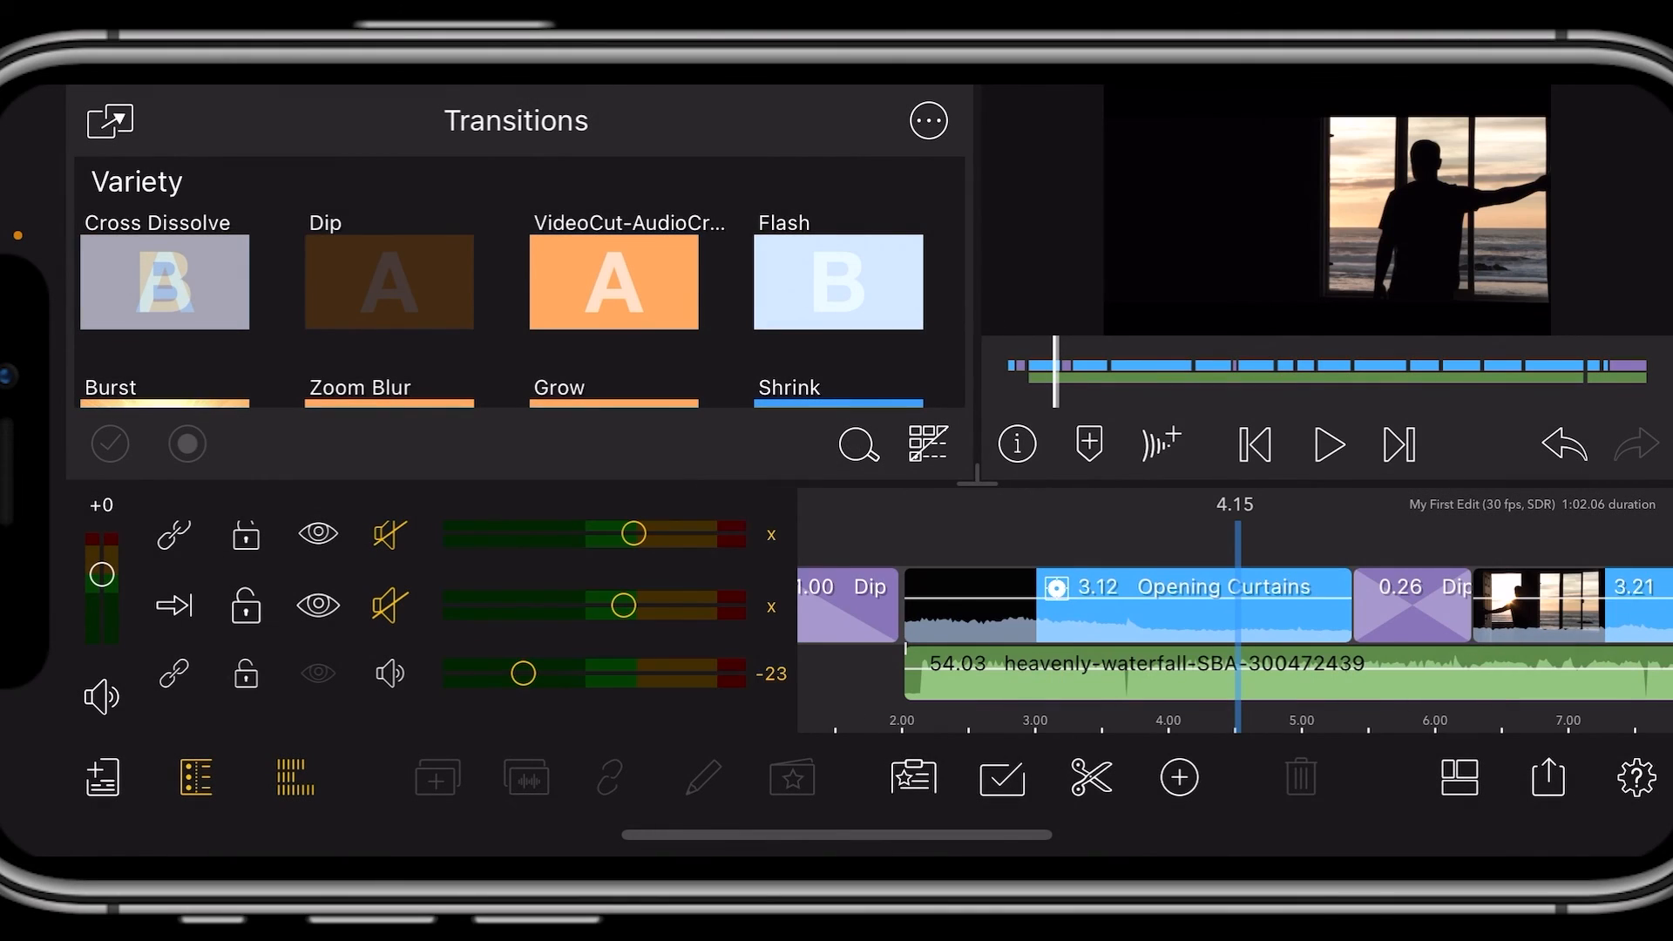